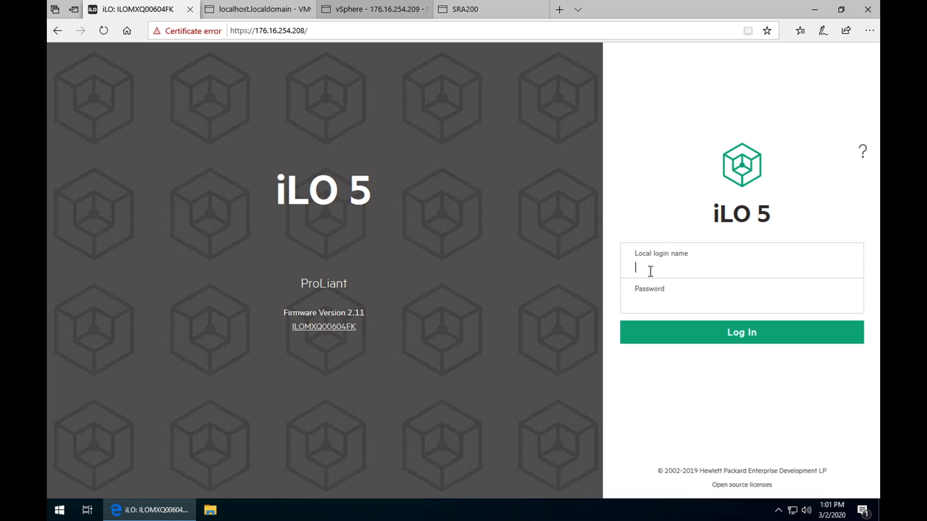
Step: Log in to iLO 5 as Administrator to reach the server overview page
type("Administ")
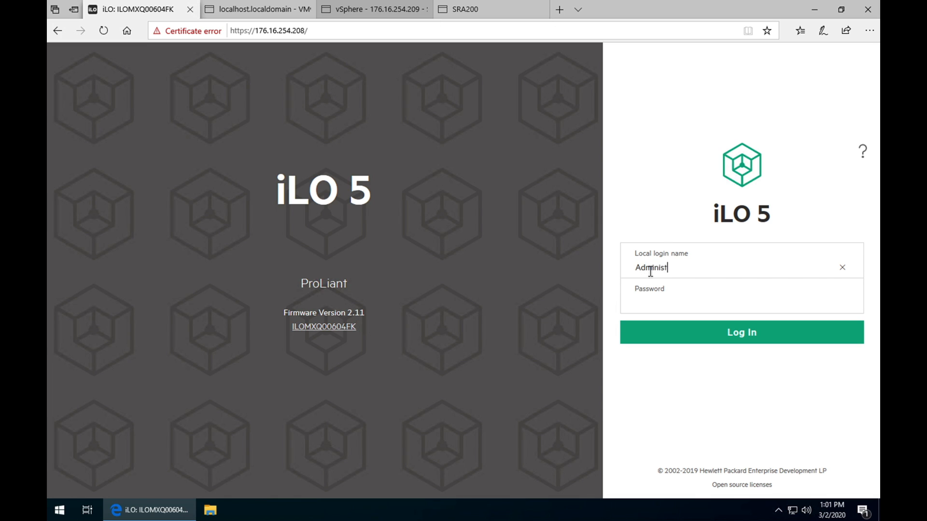
type("••")
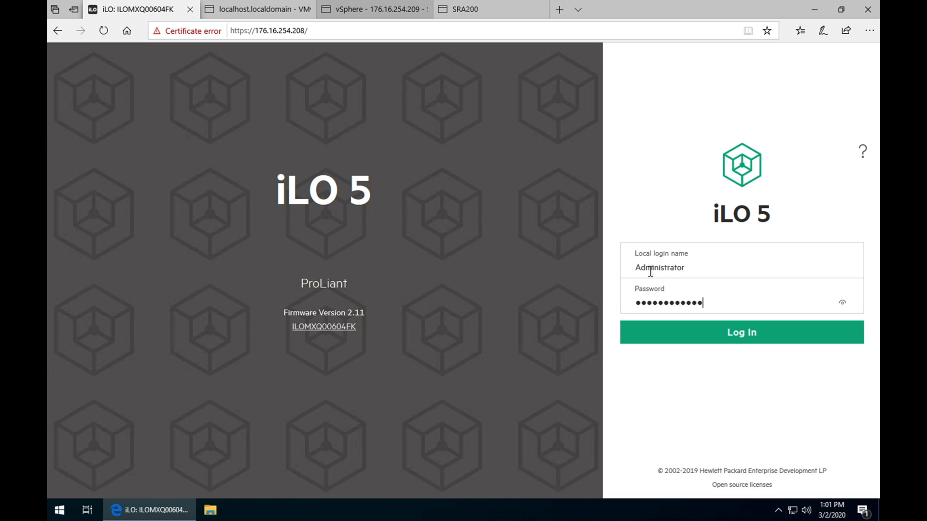
left_click(740, 332)
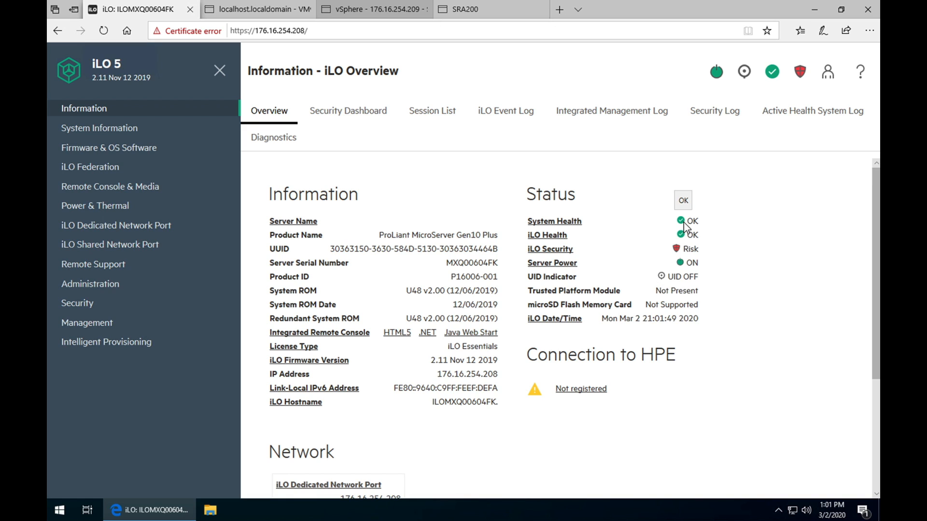
Step: View System Information memory details: 32 GB across two healthy 16 GB DIMMs
left_click(99, 127)
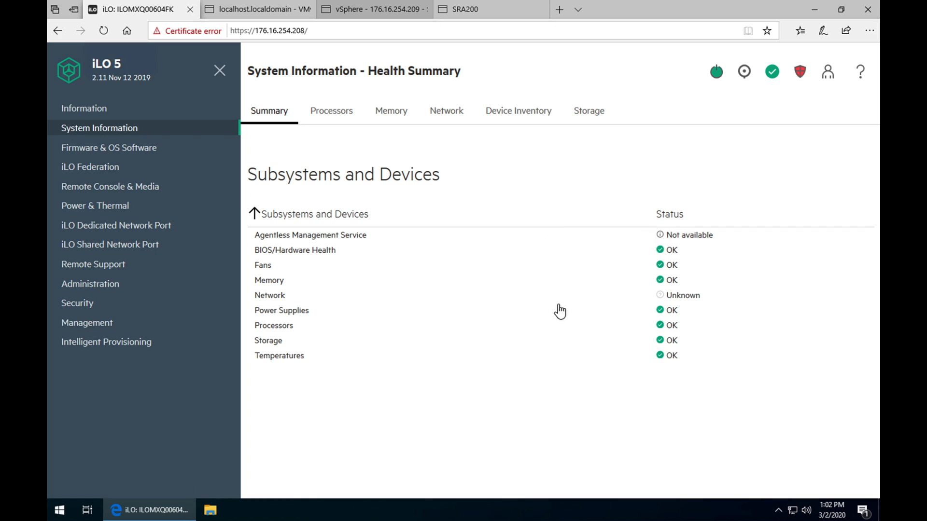
mouse_move(662, 373)
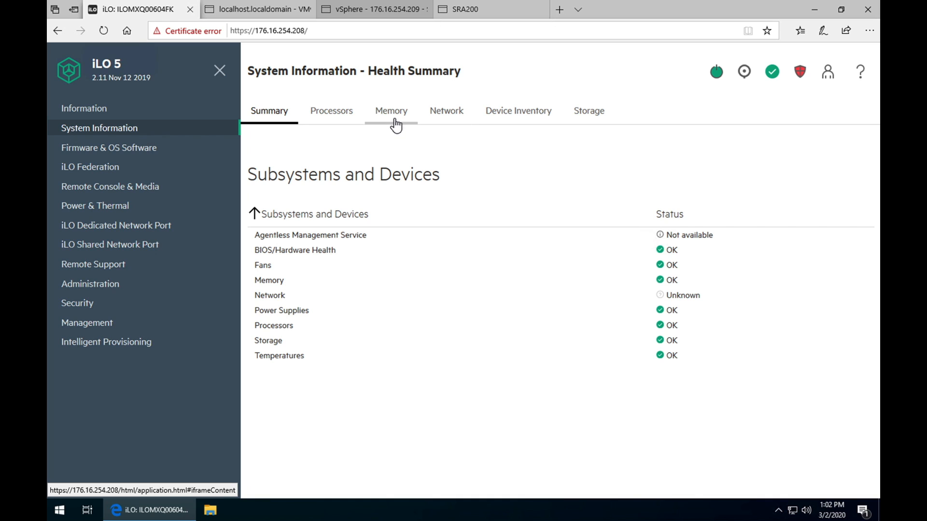
left_click(391, 110)
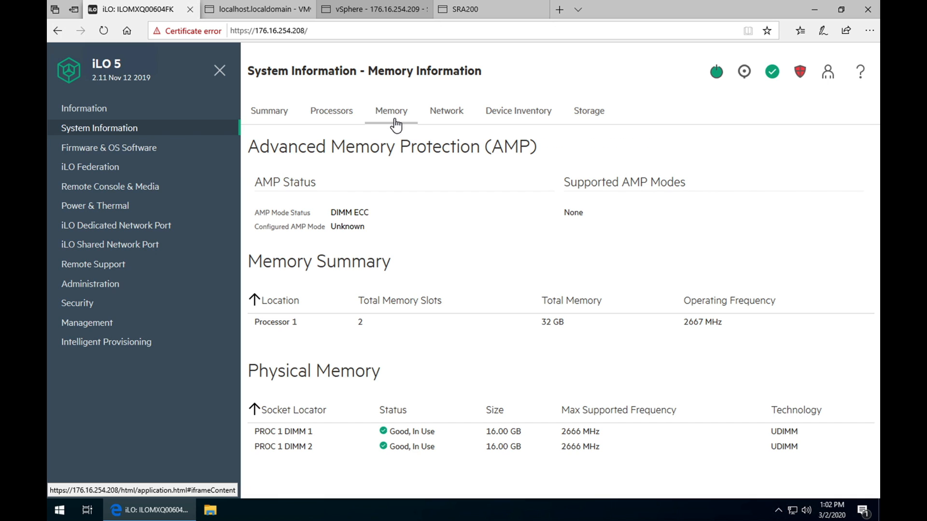
left_click(391, 110)
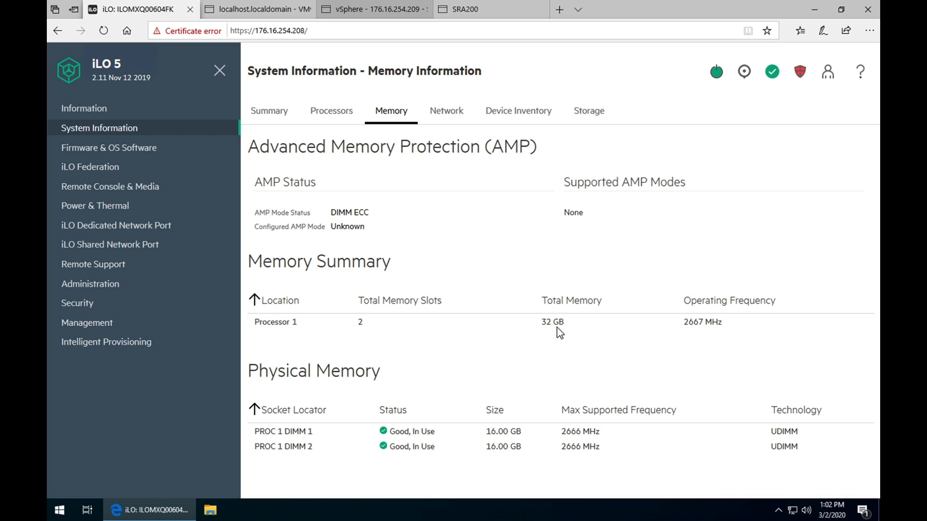
mouse_move(530, 351)
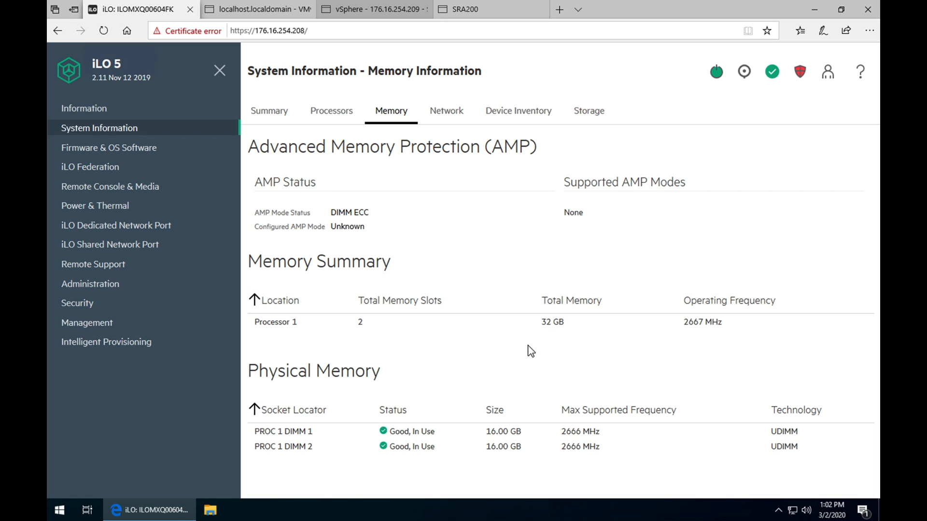
mouse_move(537, 344)
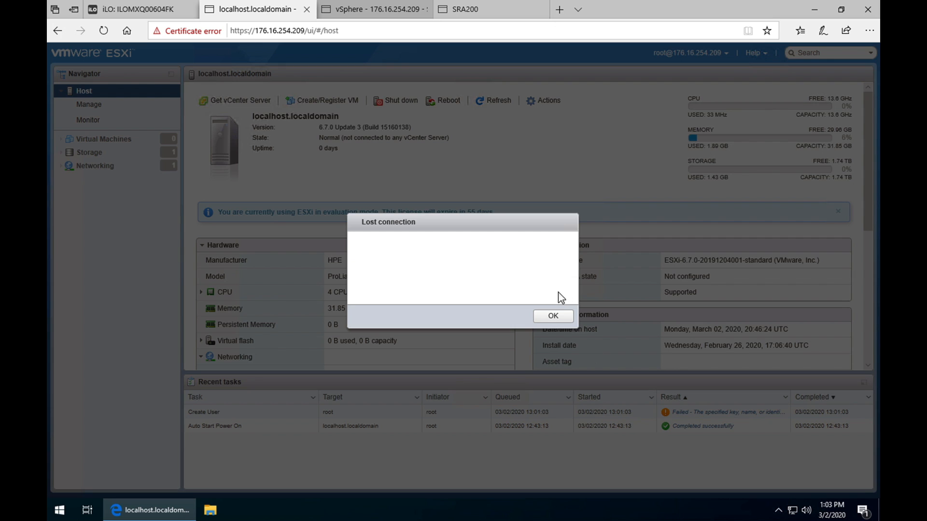
Step: Dismiss the ESXi lost-connection notice and switch to the vSphere Client session
left_click(552, 315)
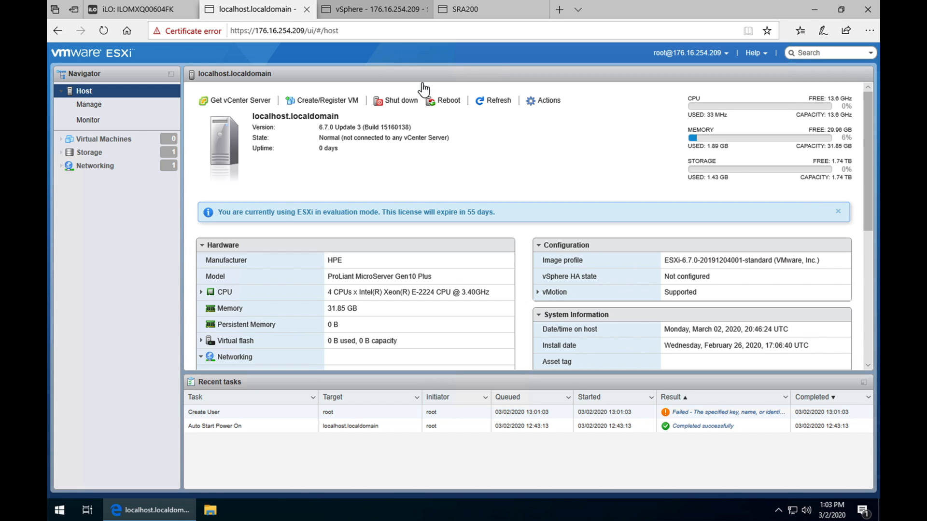
mouse_move(345, 184)
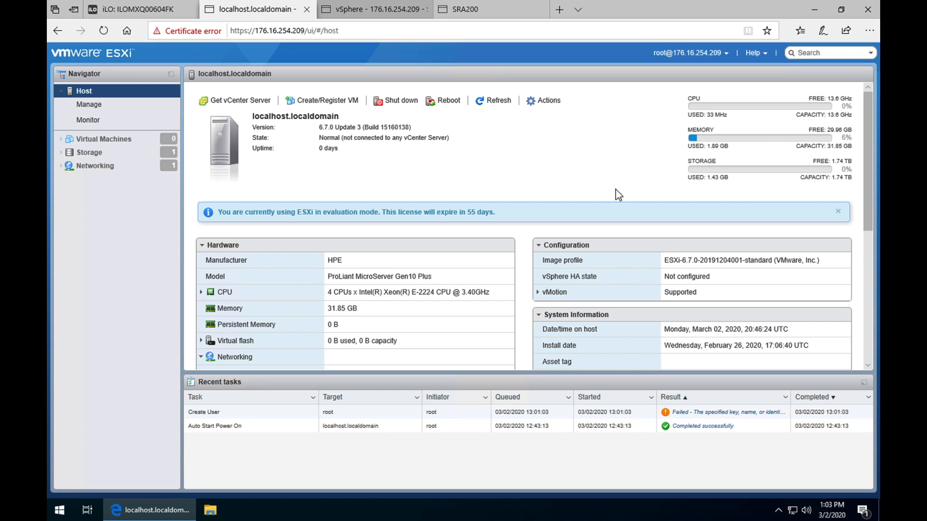
mouse_move(495, 142)
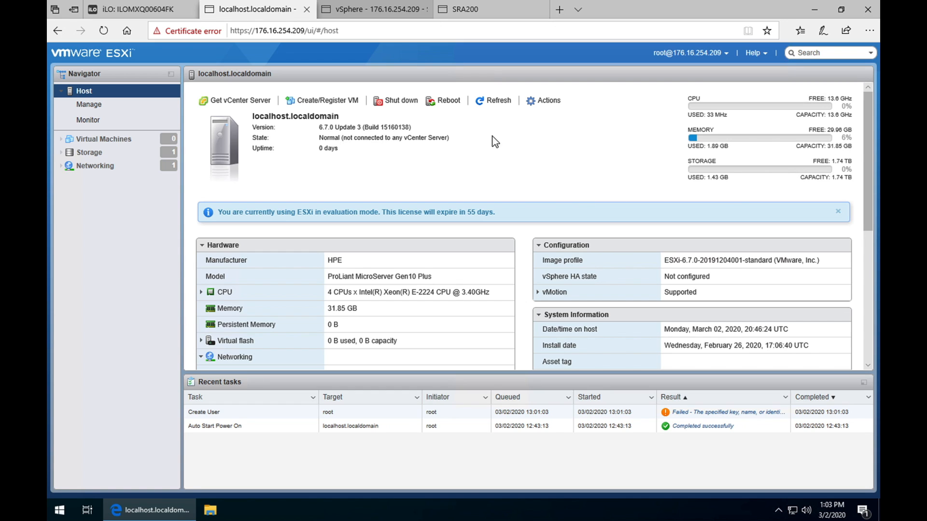
left_click(373, 9)
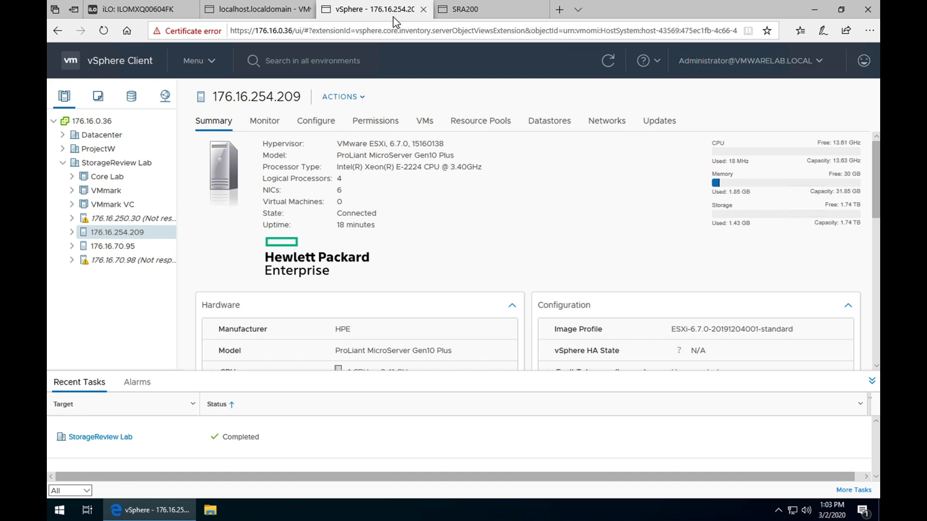
mouse_move(134, 260)
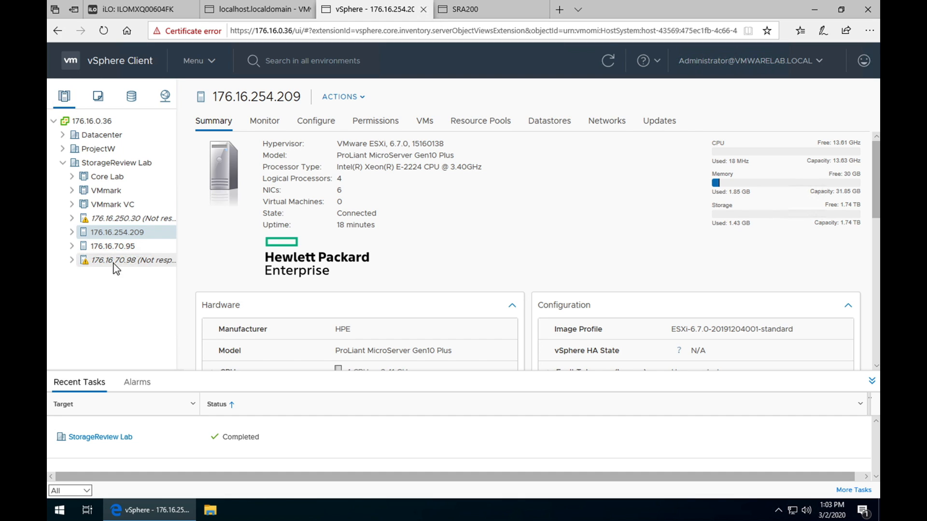
mouse_move(135, 253)
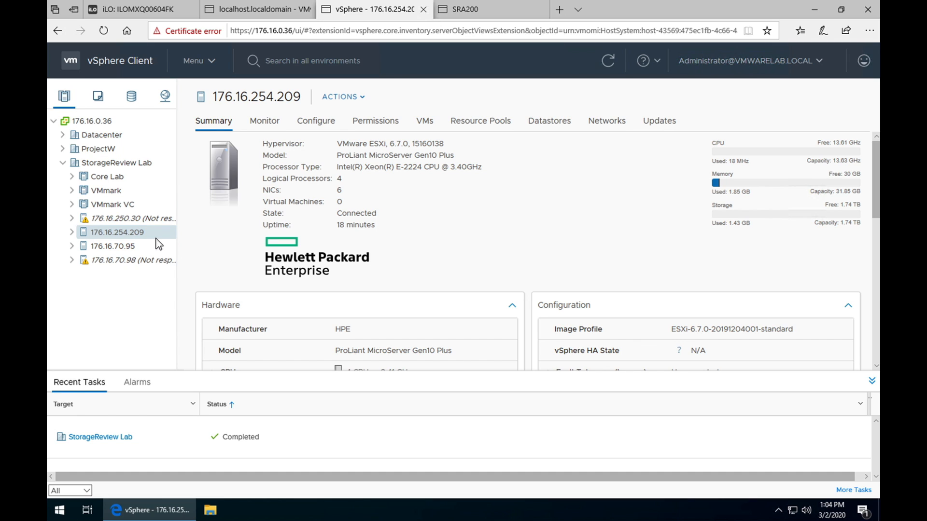
mouse_move(243, 170)
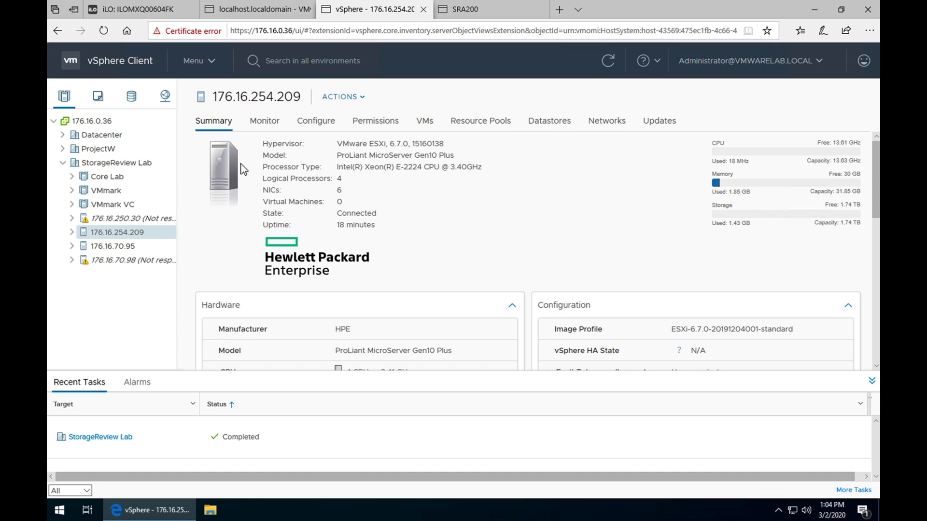
mouse_move(225, 274)
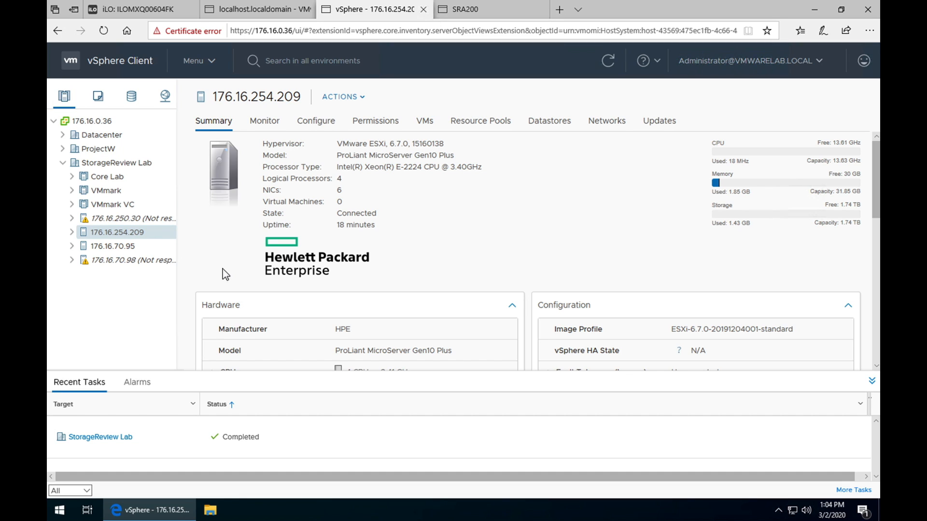
Step: Add a software iSCSI adapter to host 176.16.254.209 under Configure > Storage Adapters
left_click(316, 121)
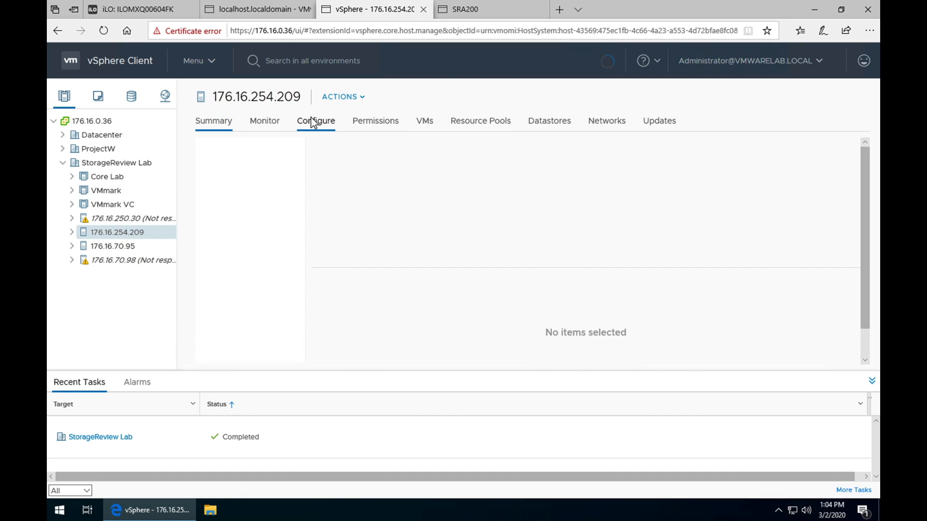
left_click(316, 120)
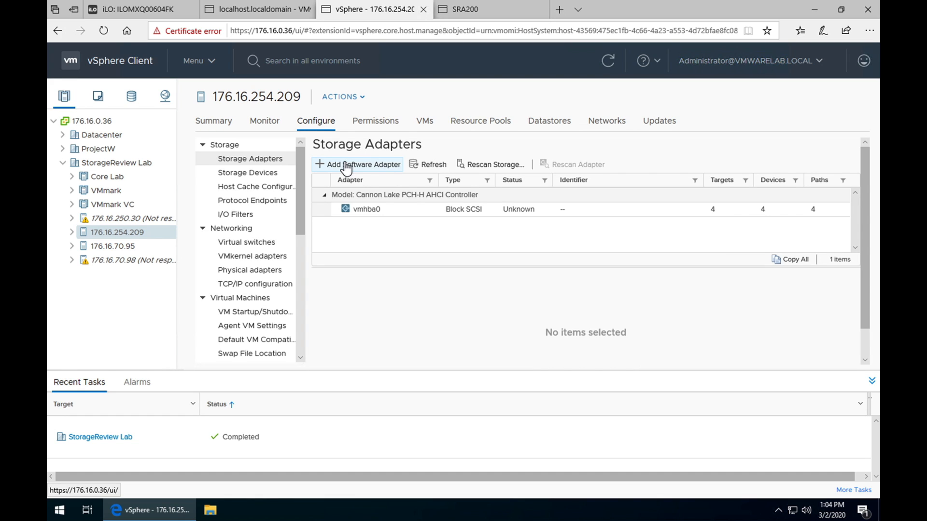
left_click(357, 164)
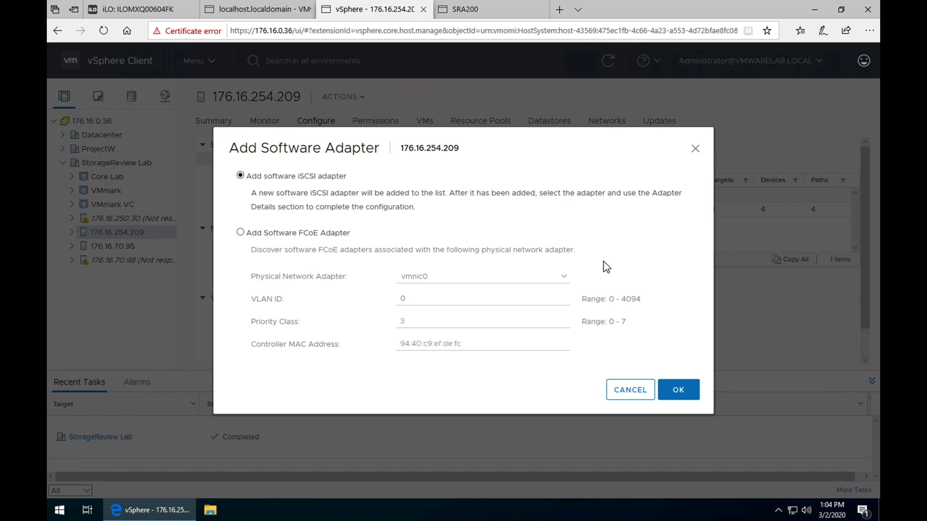
mouse_move(677, 389)
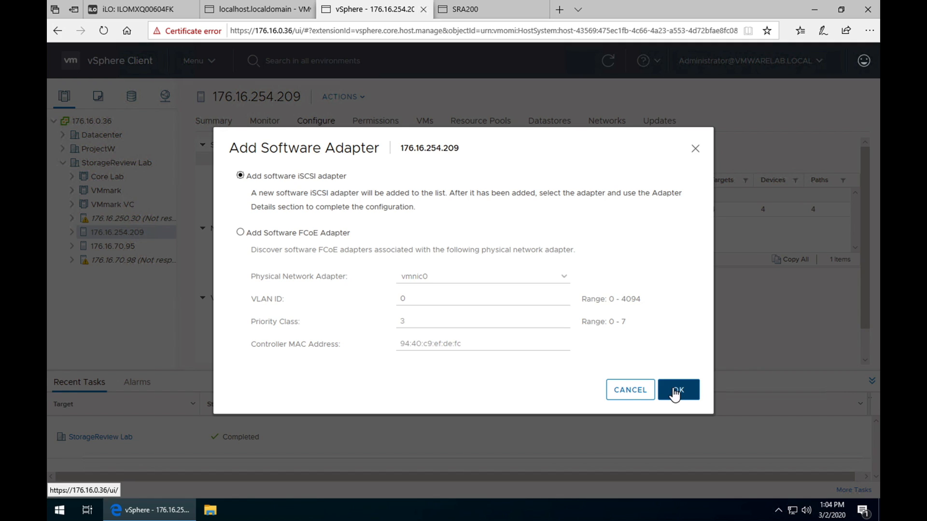
left_click(677, 389)
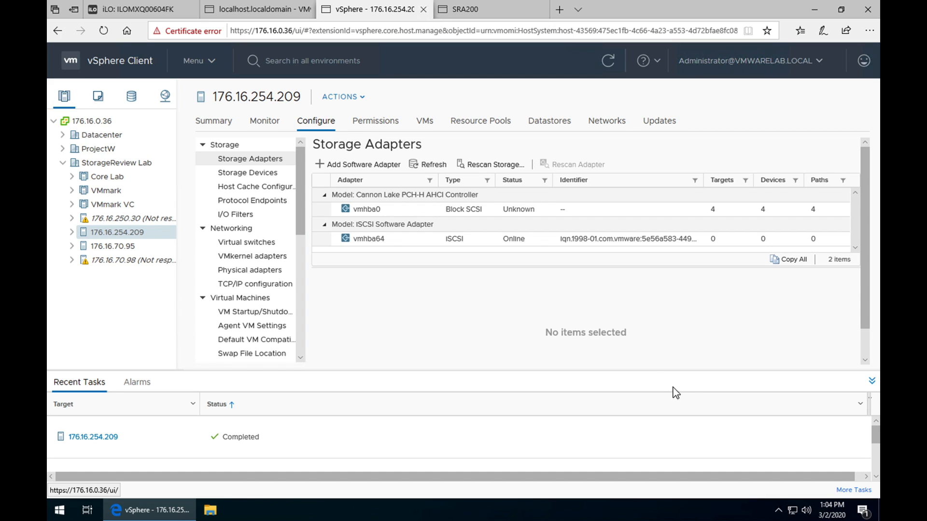
Step: Inspect adapter vmhba0's devices, then select the new iSCSI adapter vmhba64
left_click(367, 208)
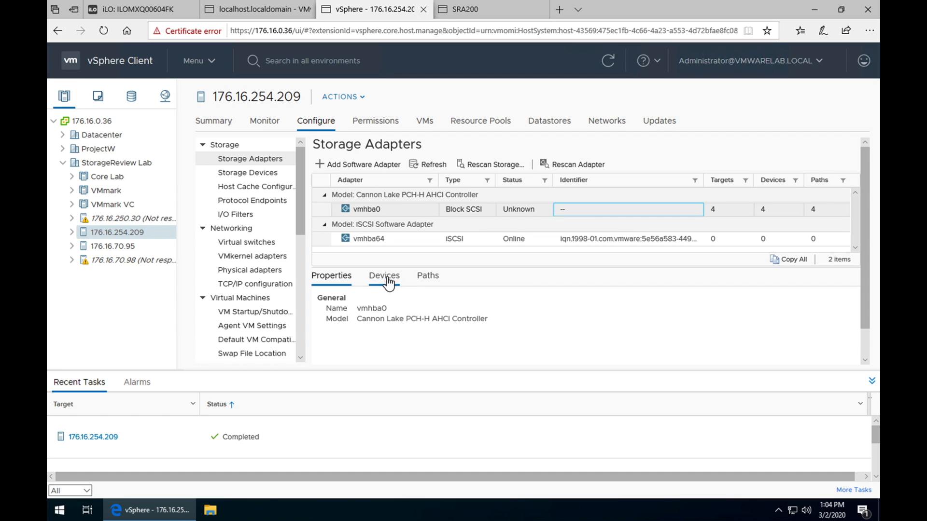
left_click(383, 276)
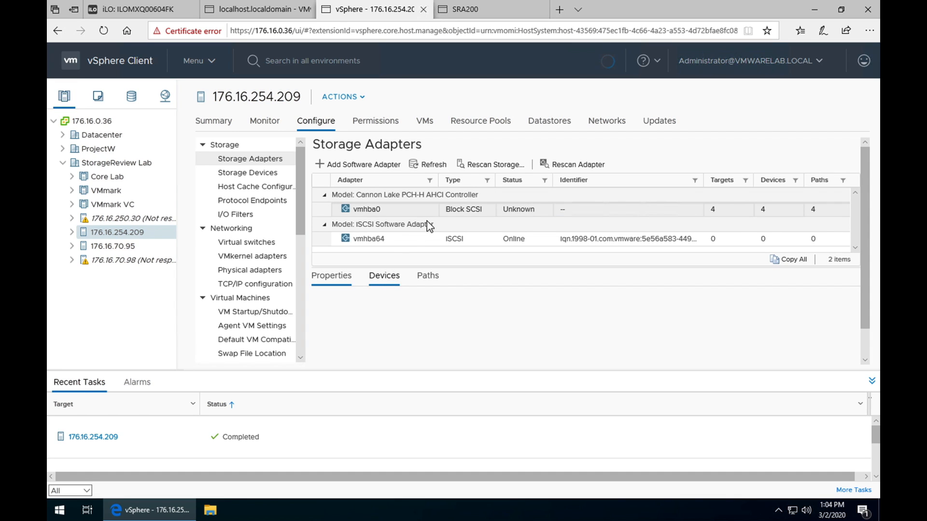
left_click(367, 238)
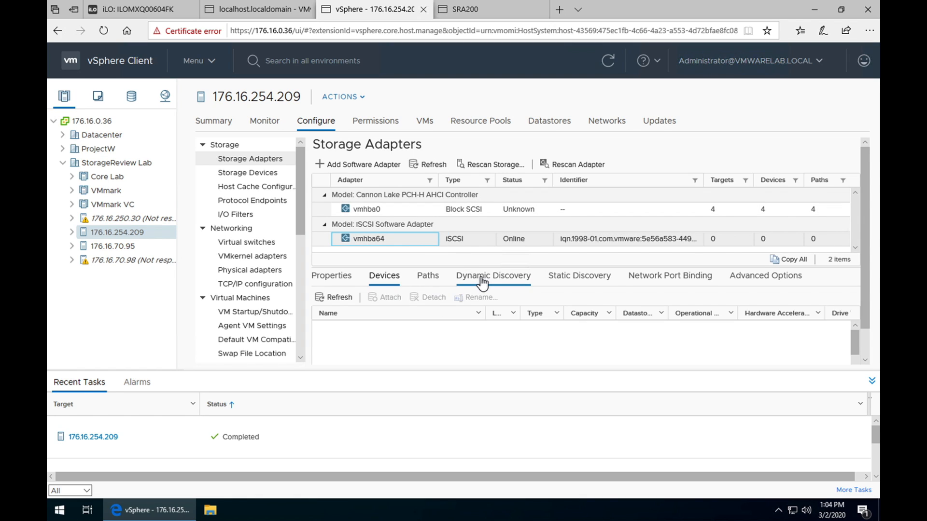
Step: Add 176.16.38.201 as a dynamic discovery iSCSI target for vmhba64
left_click(494, 275)
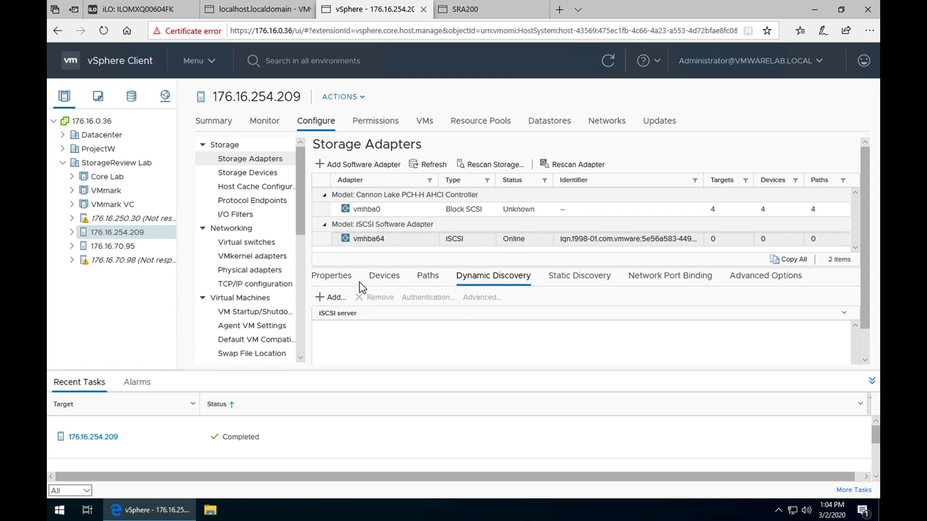
left_click(332, 297)
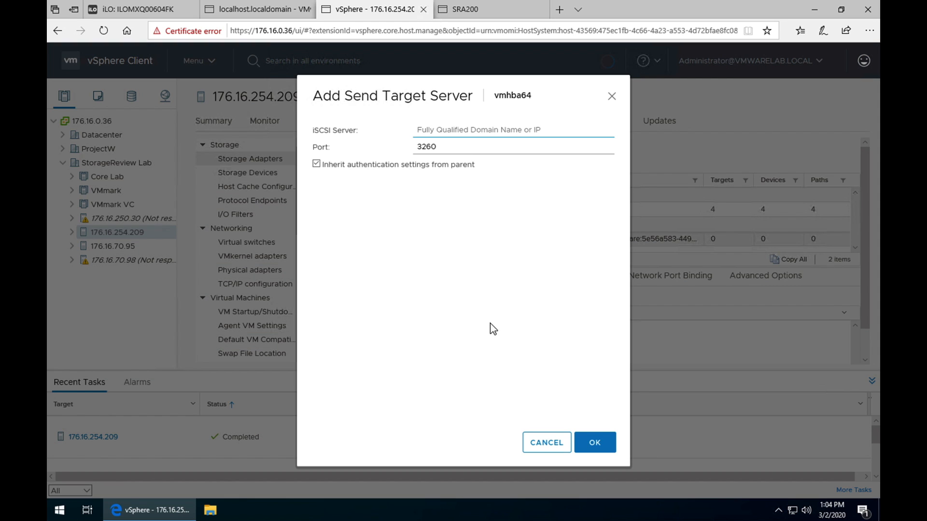
type("176.16.38.")
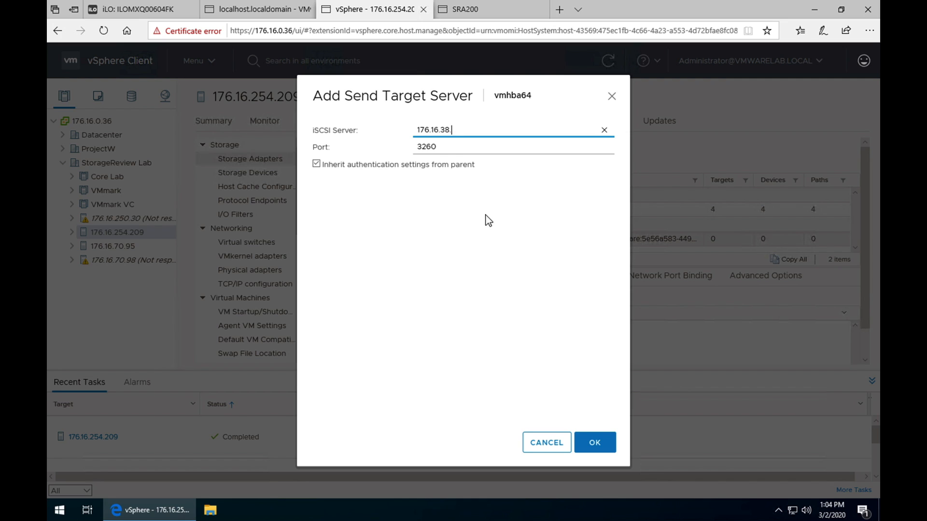
type("201")
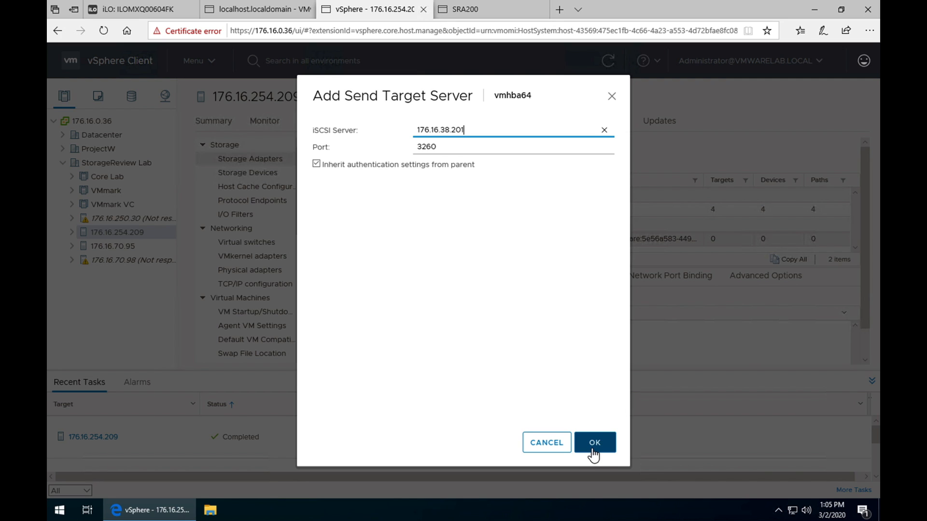
left_click(594, 442)
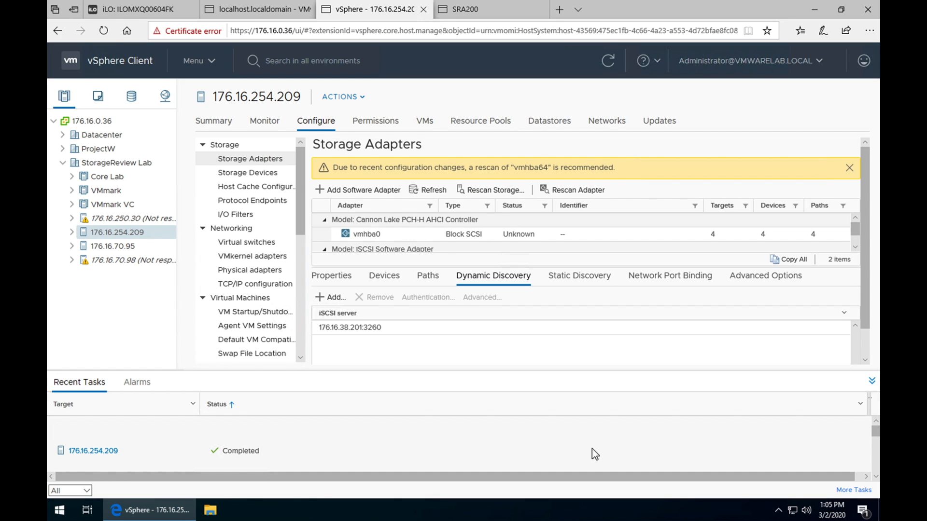
mouse_move(558, 255)
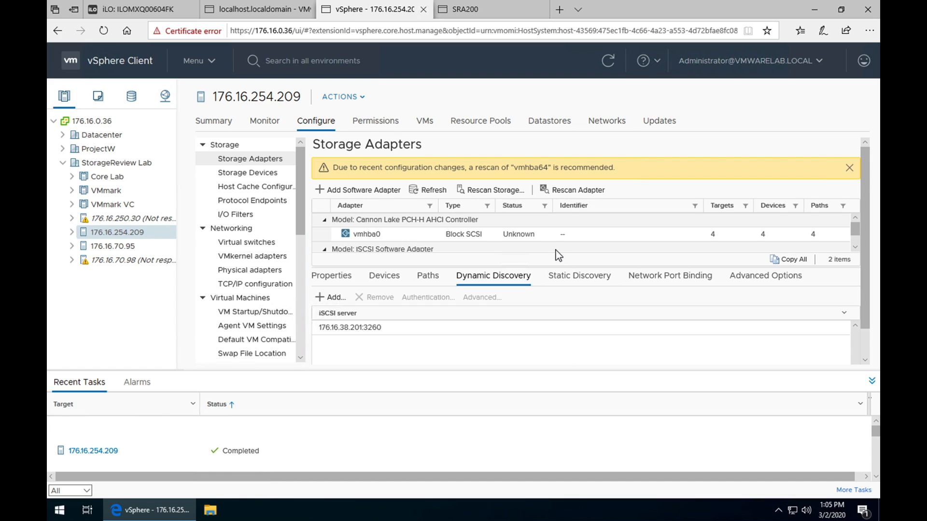
Step: Rescan vmhba64, review its paths, devices and properties, then switch to ONTAP System Manager
left_click(577, 190)
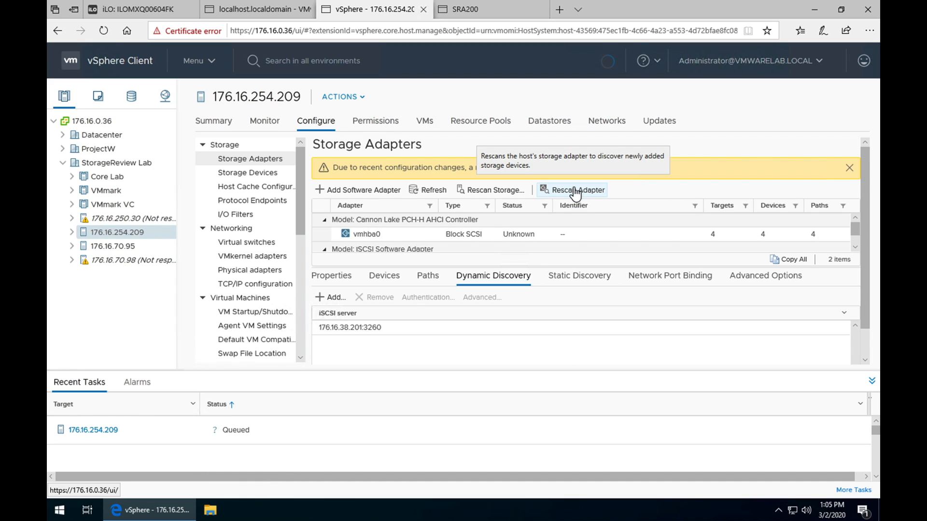
left_click(577, 190)
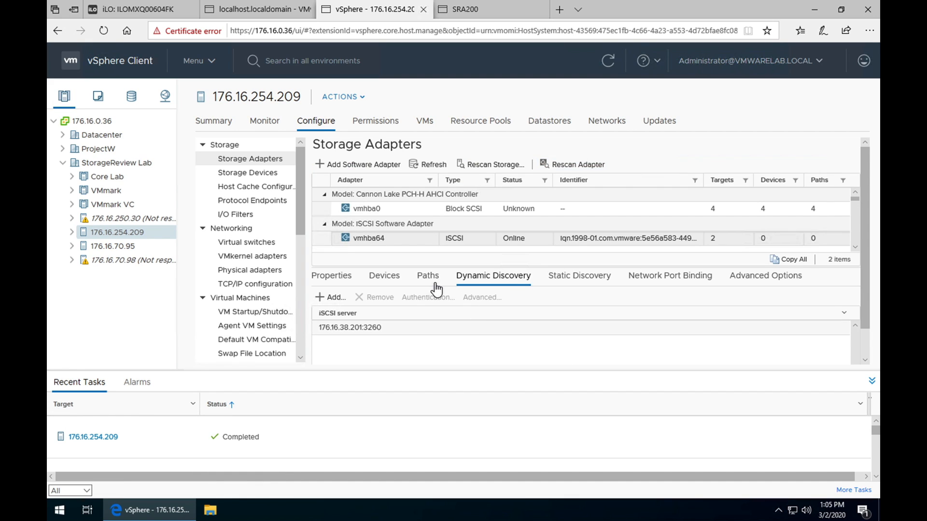
left_click(428, 275)
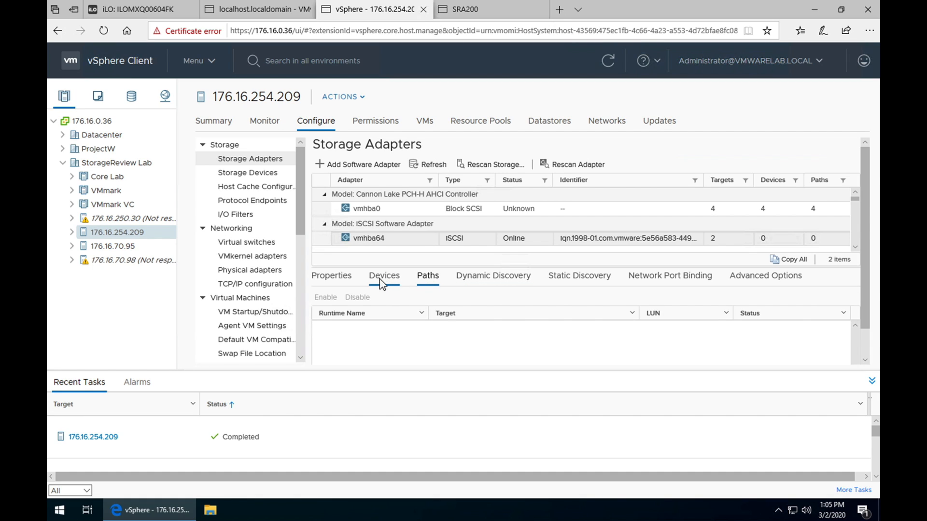
left_click(383, 275)
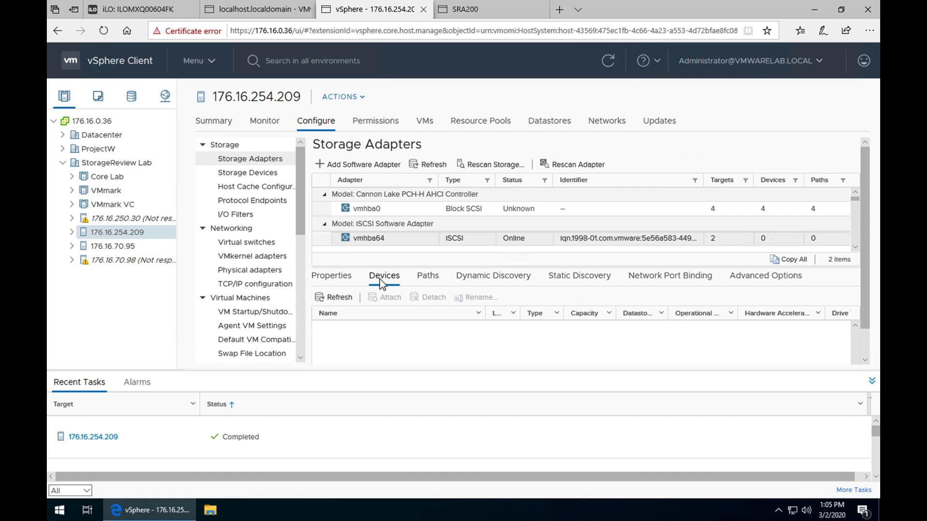
left_click(331, 275)
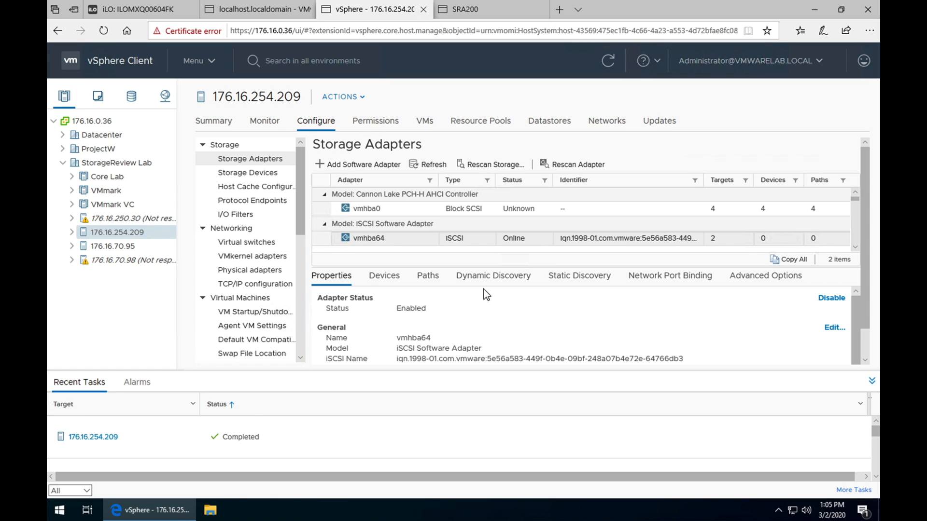
mouse_move(632, 364)
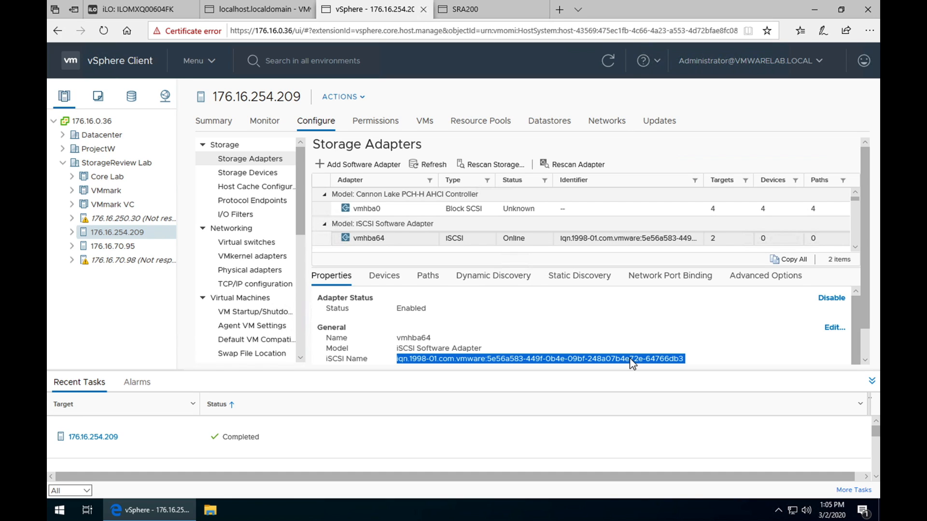
mouse_move(692, 264)
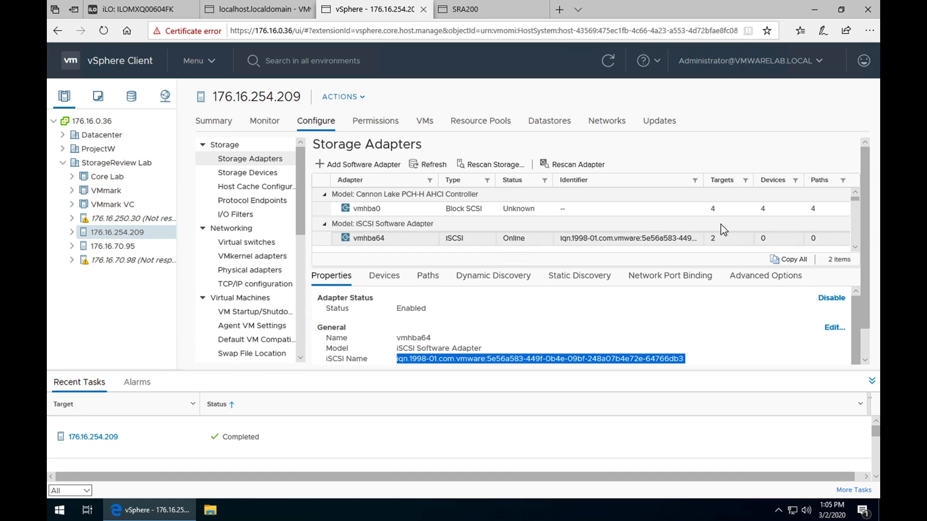
mouse_move(724, 246)
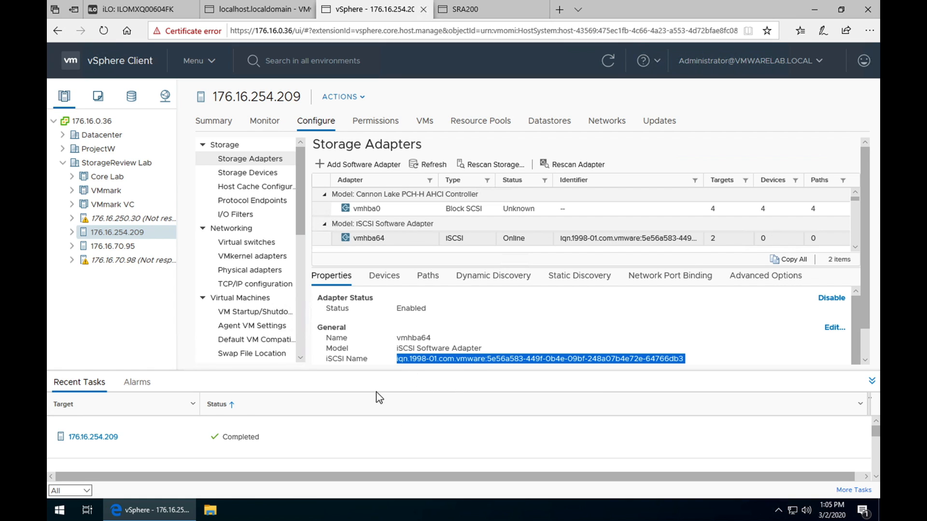
left_click(465, 9)
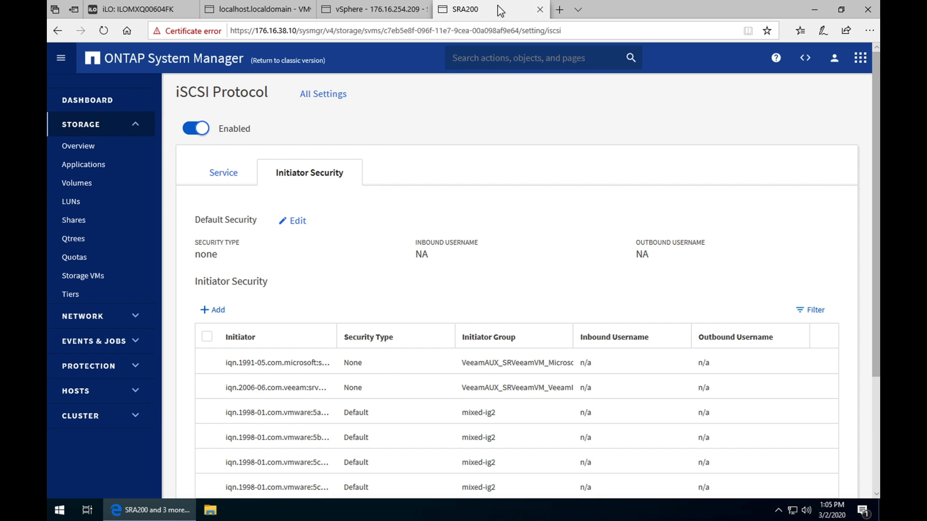
mouse_move(336, 311)
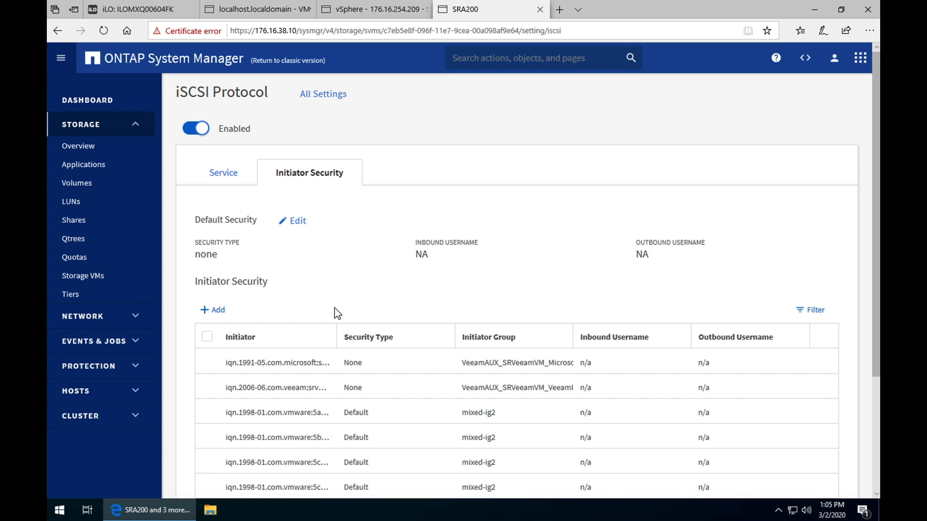
mouse_move(213, 310)
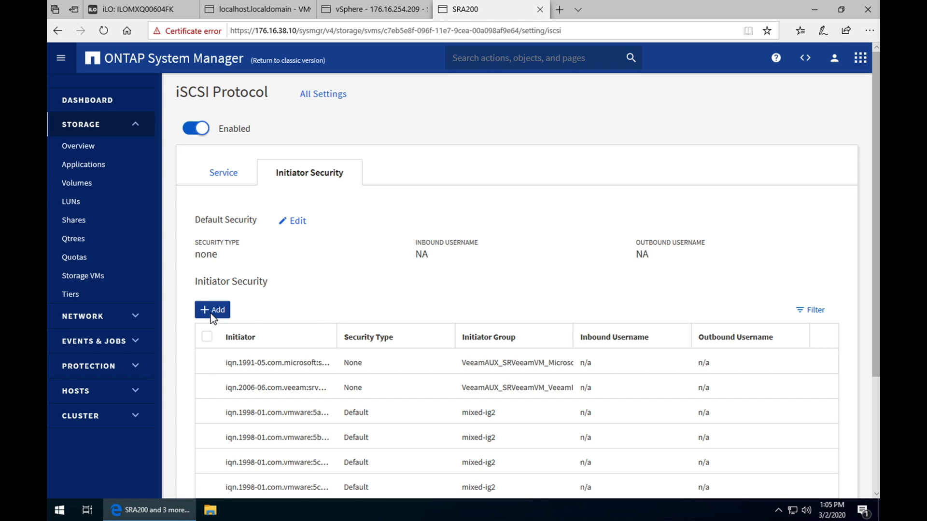
Step: Add vmhba64's IQN as an initiator security entry with security type None and save it
left_click(211, 309)
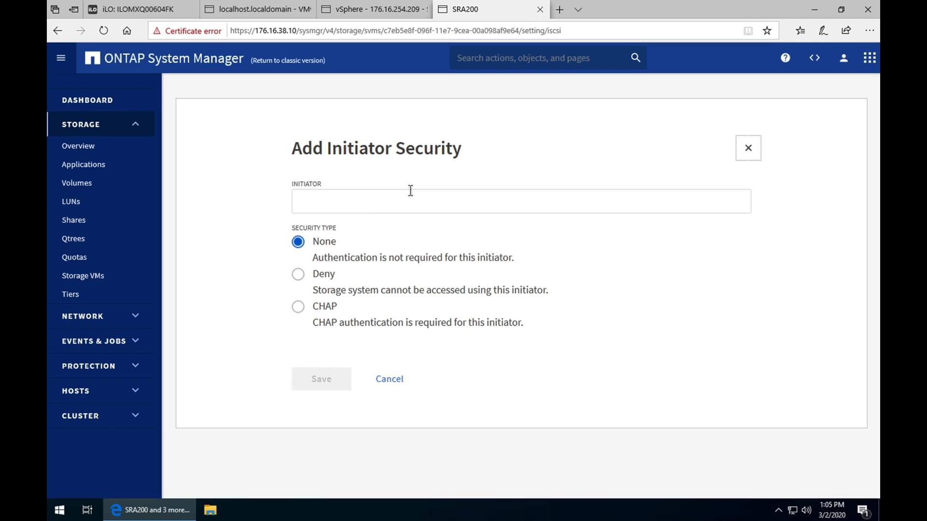
type("iqn.1998-01.com.vmware:5e56a583-449f-0b4e-09bf-248a07b4e72e-64766db3")
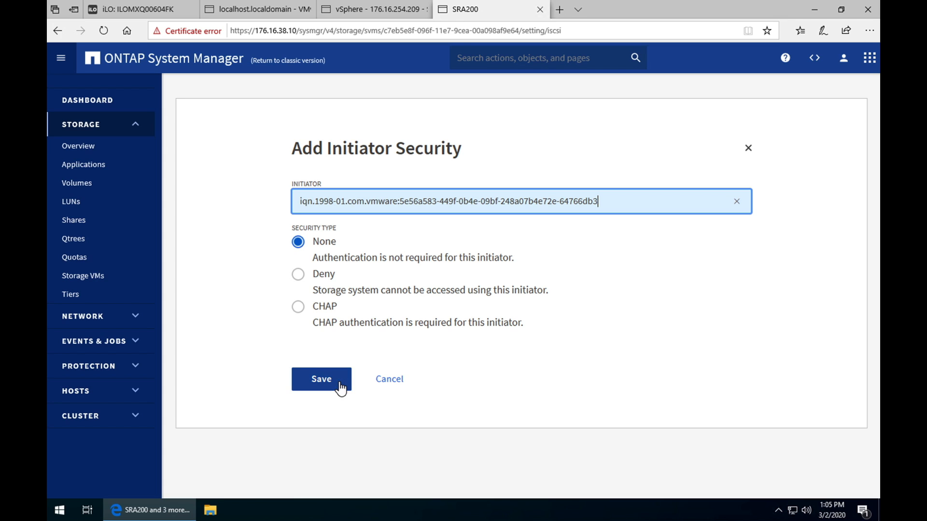
left_click(320, 378)
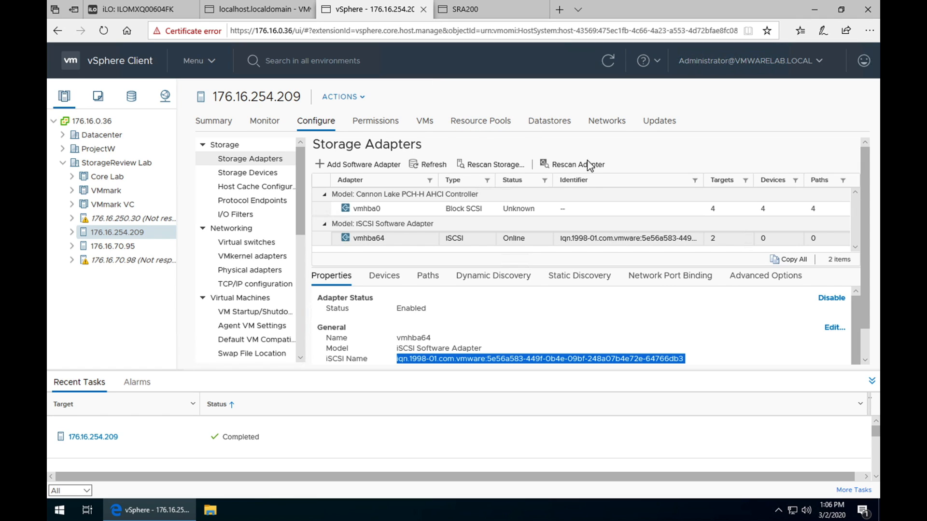
mouse_move(578, 164)
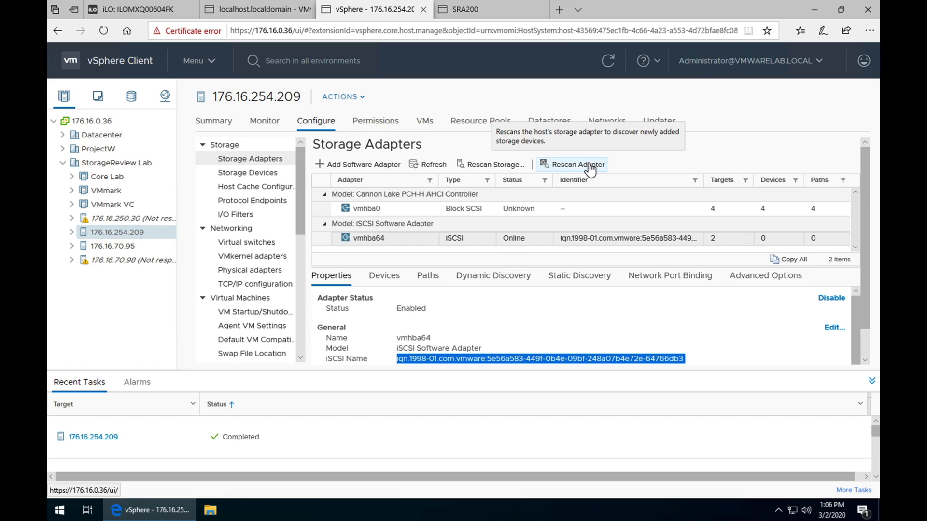
Step: Rescan vmhba64, run a full storage rescan on host 176.16.254.209, then return to ONTAP
left_click(577, 164)
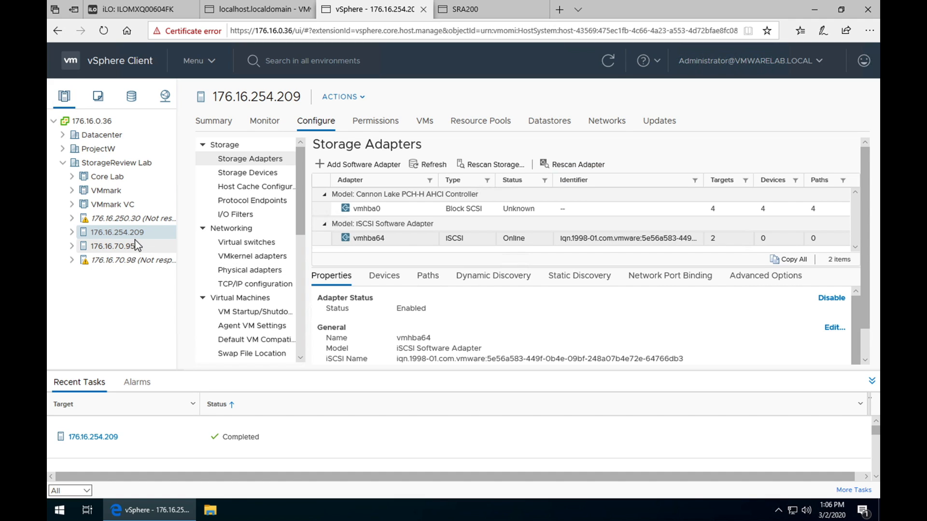
right_click(117, 231)
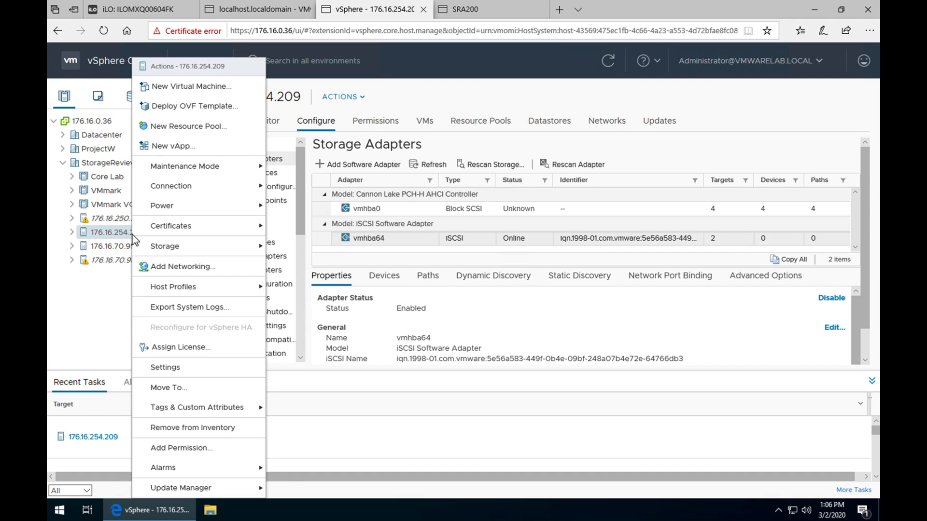
mouse_move(164, 246)
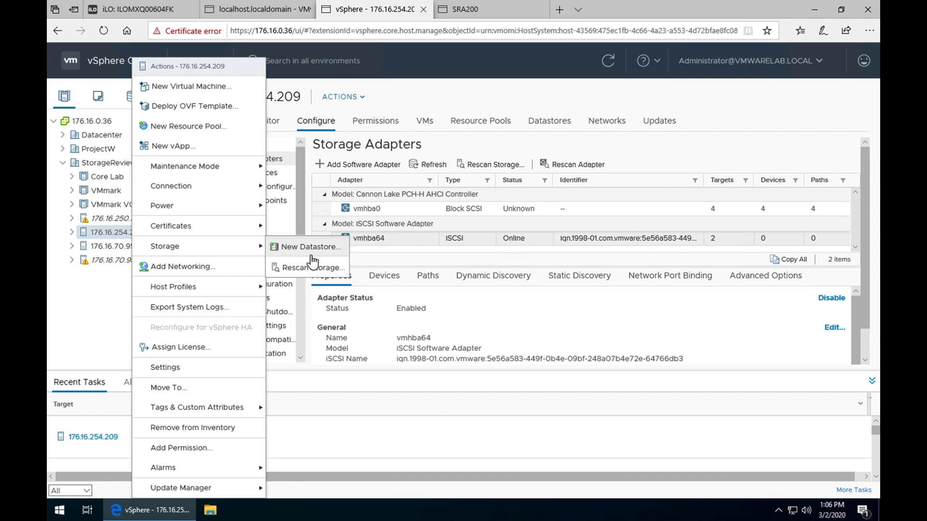
left_click(312, 267)
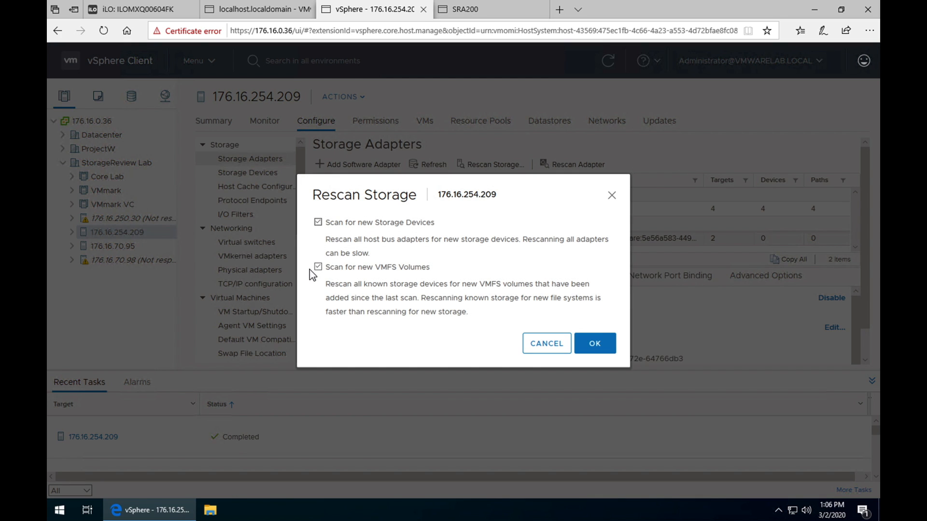
mouse_move(594, 344)
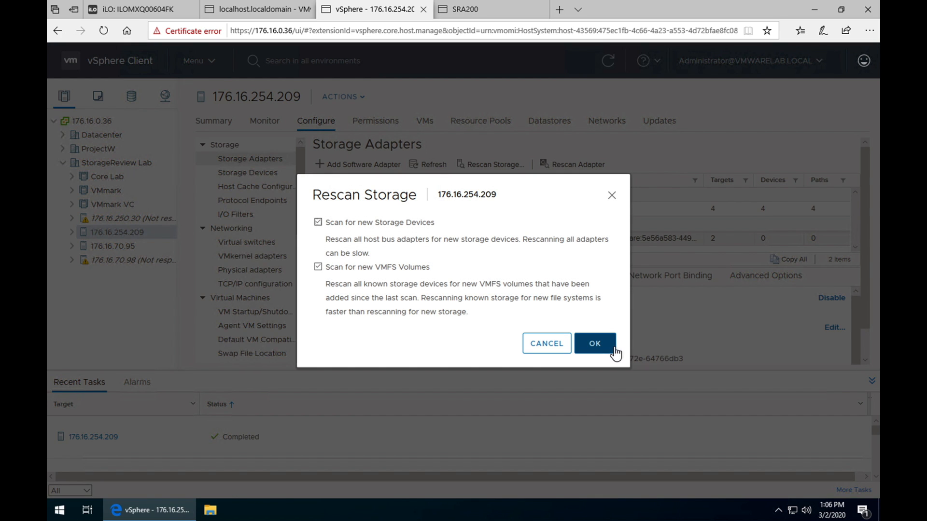
left_click(595, 343)
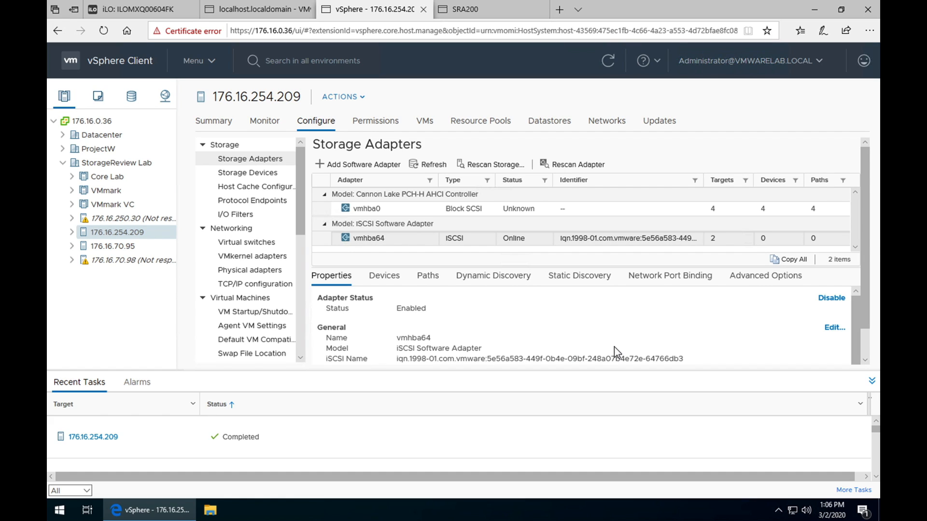
mouse_move(584, 231)
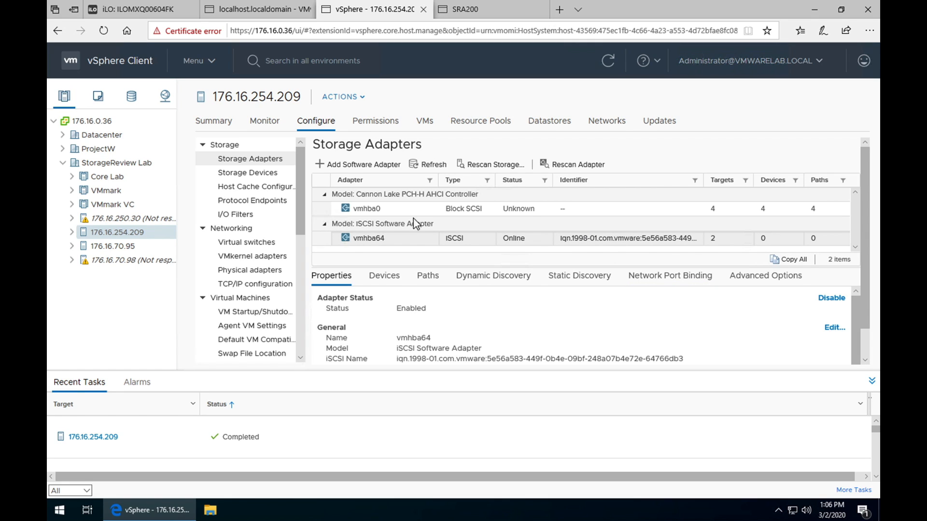
left_click(467, 9)
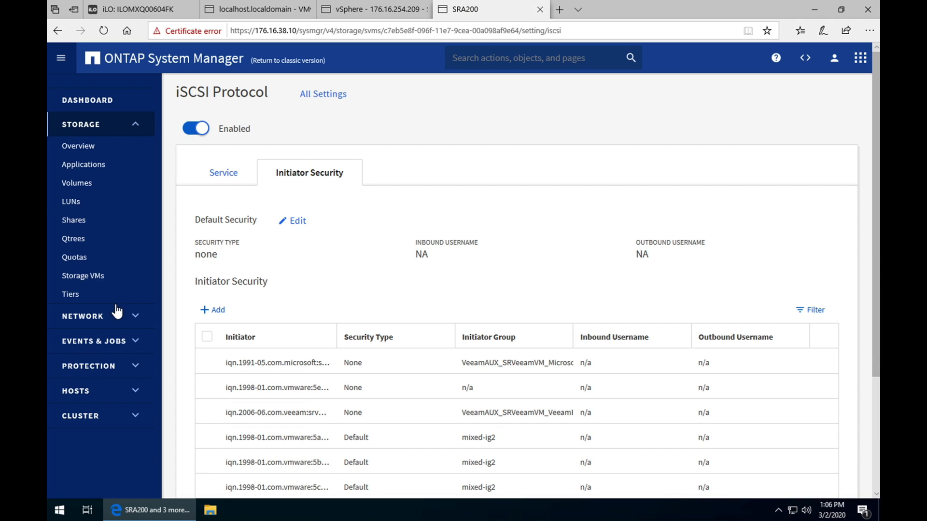
mouse_move(340, 118)
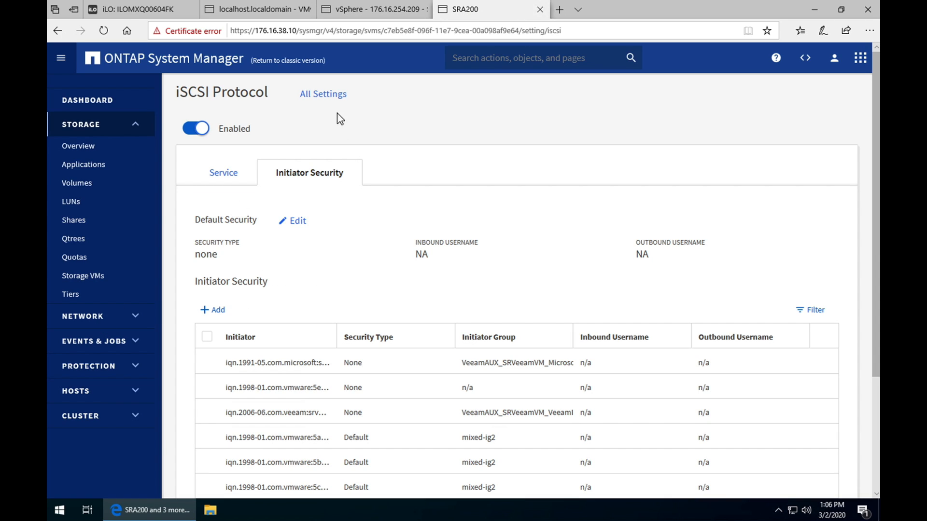
mouse_move(287, 60)
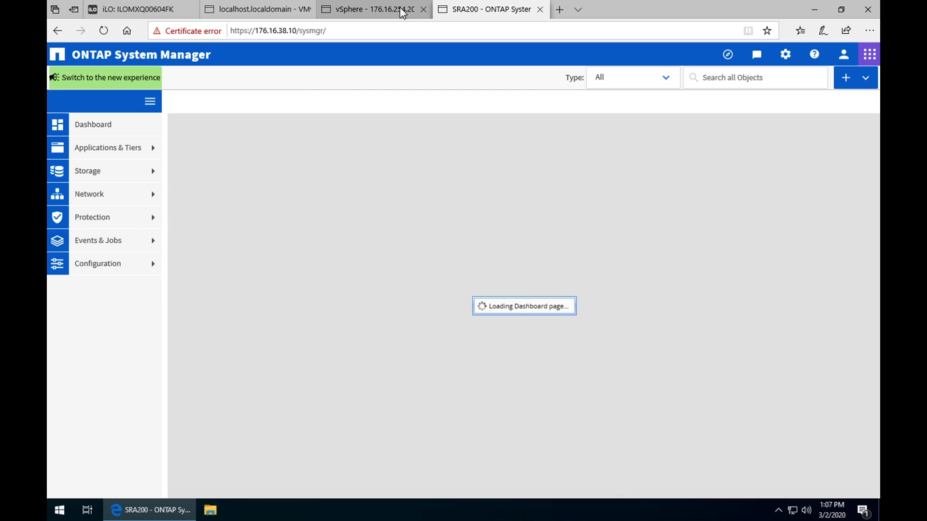
Step: Check vmhba64's adapter details in vSphere, then return to the SRA200 dashboard
left_click(373, 8)
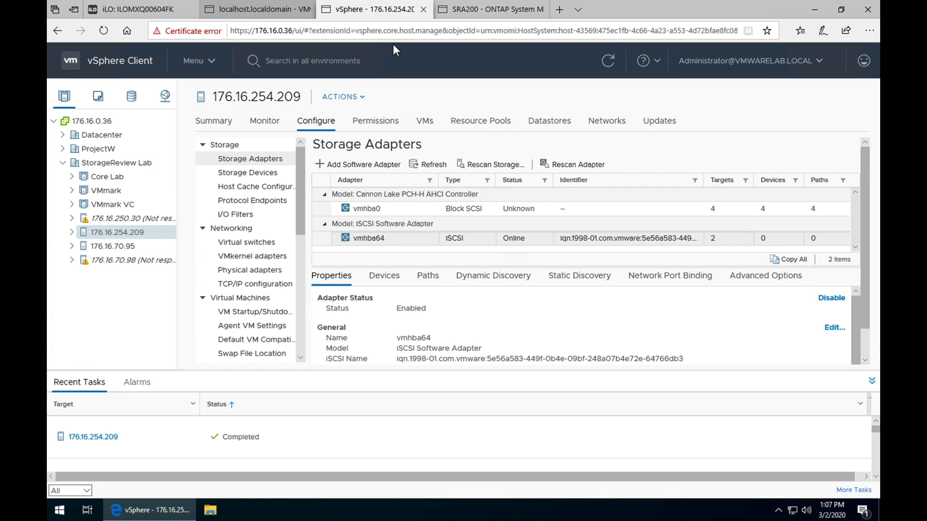
mouse_move(460, 346)
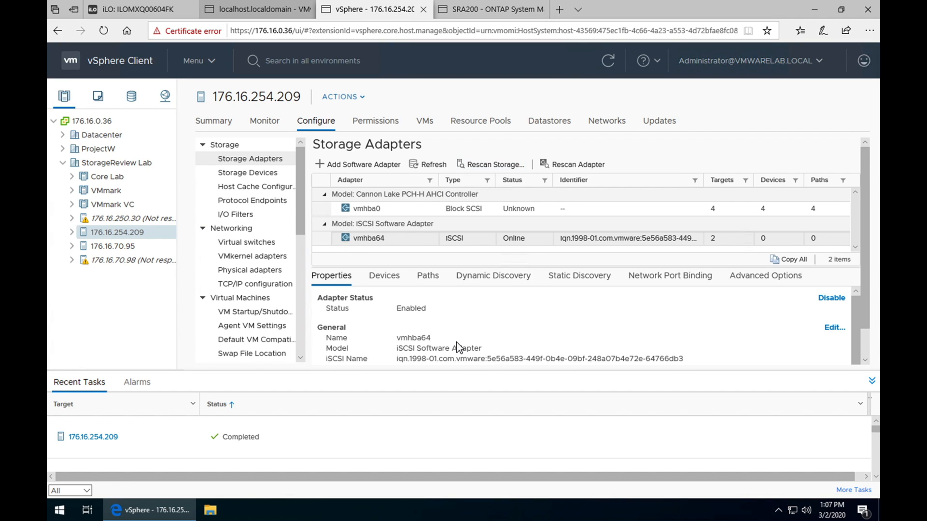
left_click(491, 9)
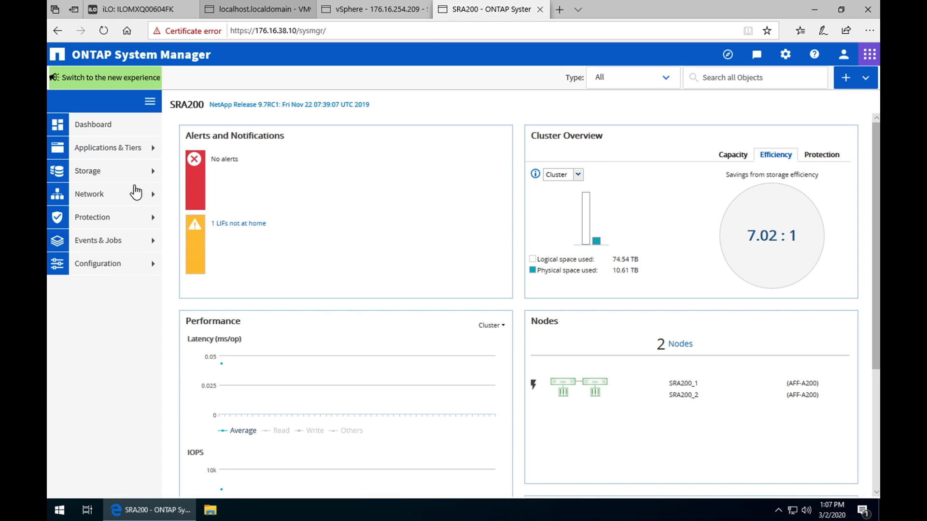
Step: Navigate Storage > LUNs > Initiator Groups and edit the mixed-ig2 group
left_click(88, 171)
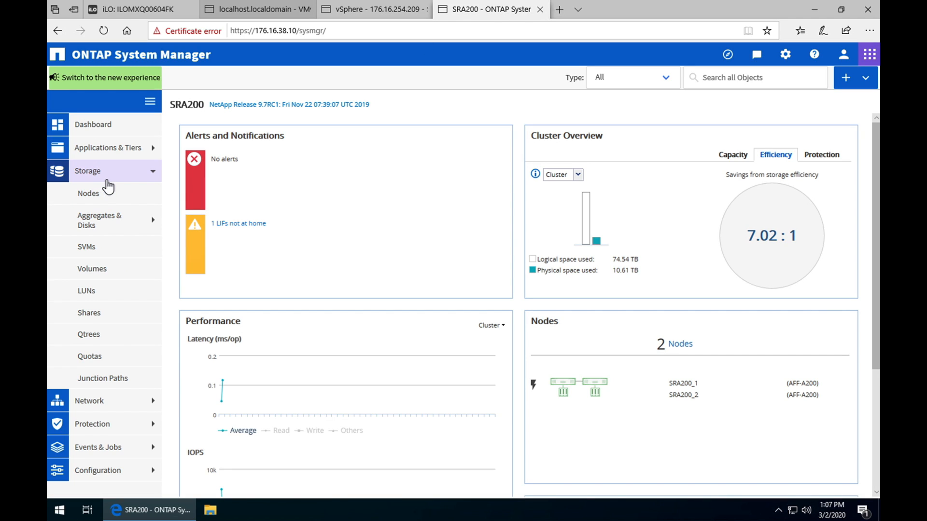
left_click(86, 291)
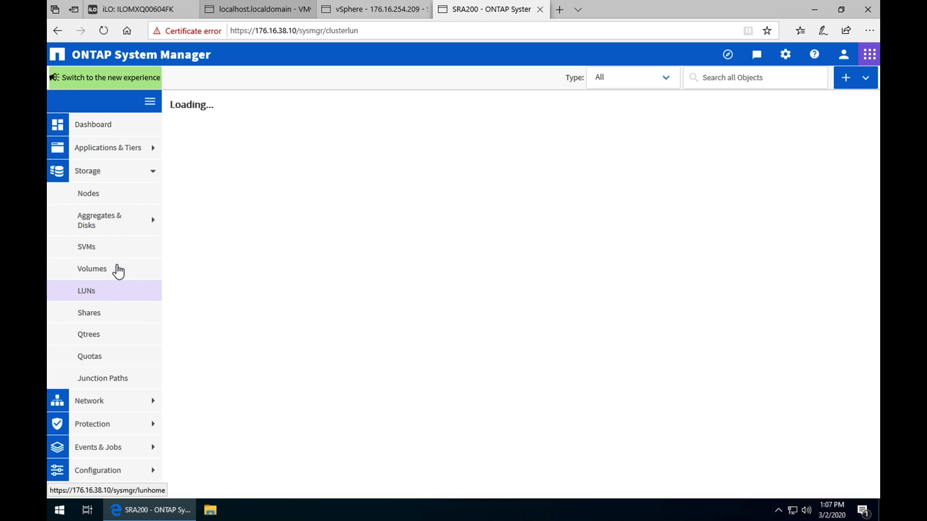
left_click(86, 290)
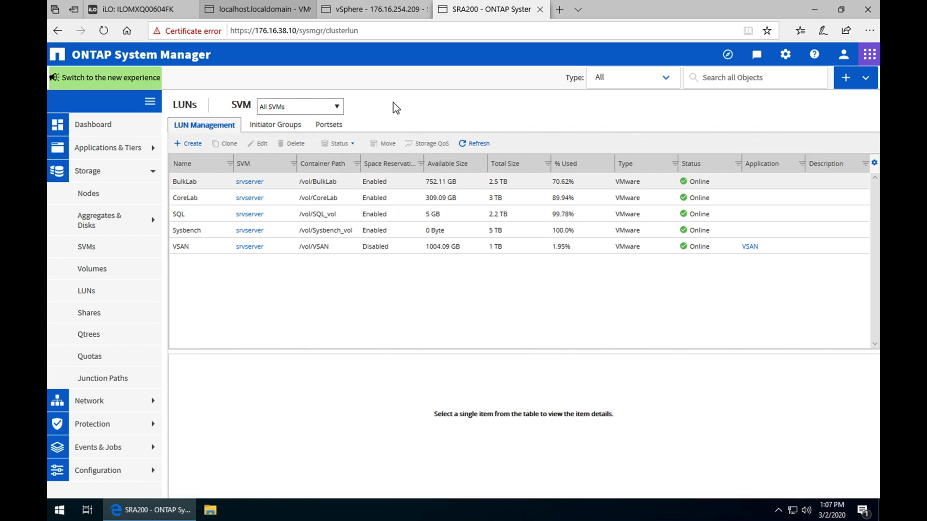
left_click(185, 181)
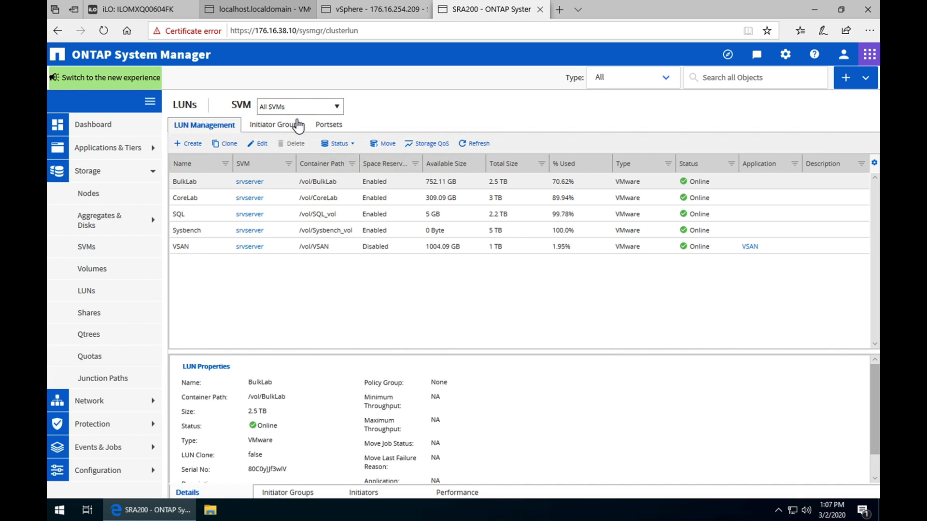
left_click(273, 124)
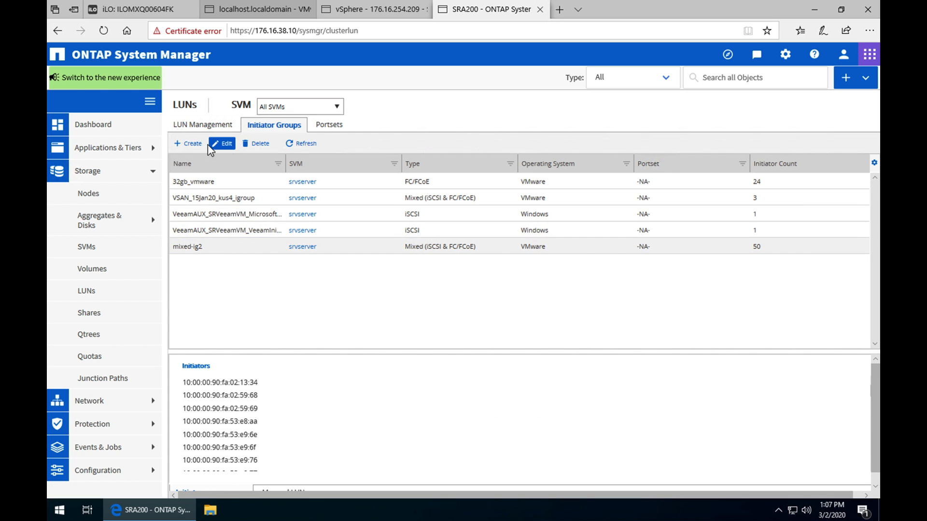
left_click(222, 143)
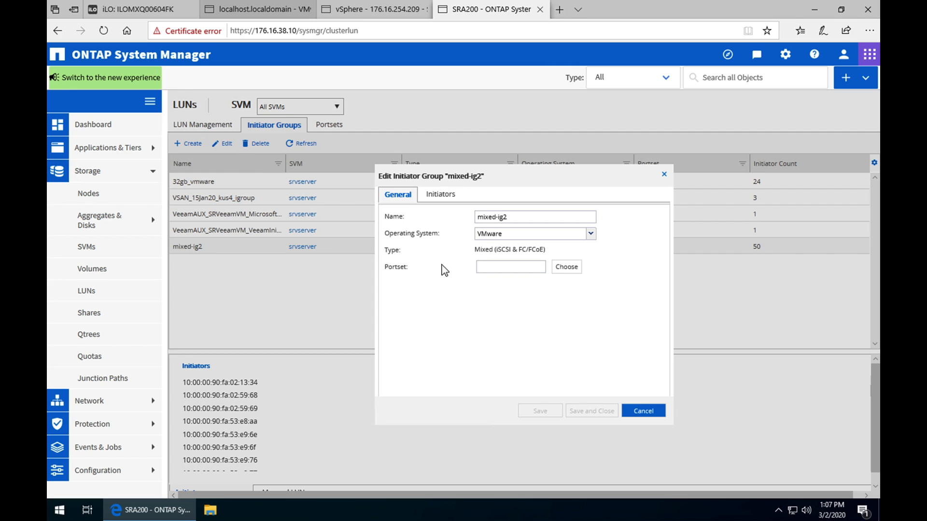
Step: Add the host's iSCSI IQN to mixed-ig2's initiators and save the group
left_click(440, 194)
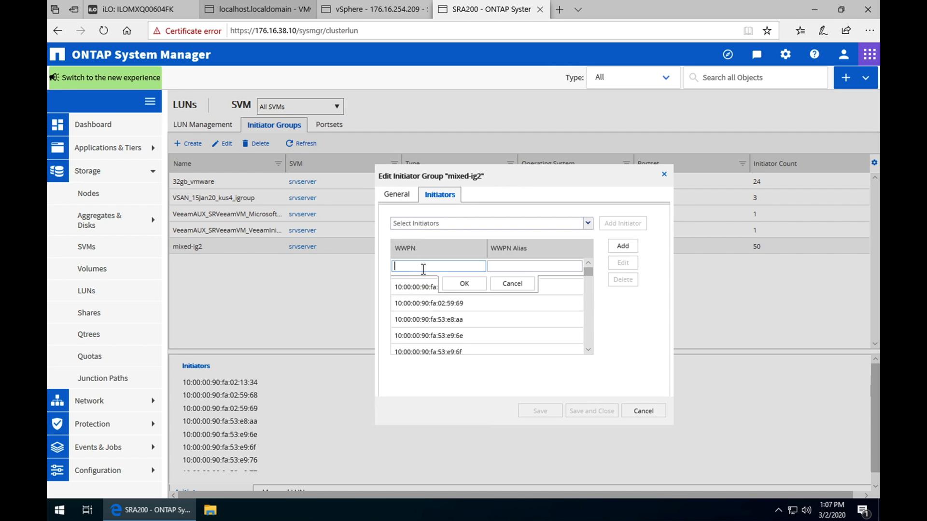
type("9bf-248a07b4e72e-64766db3")
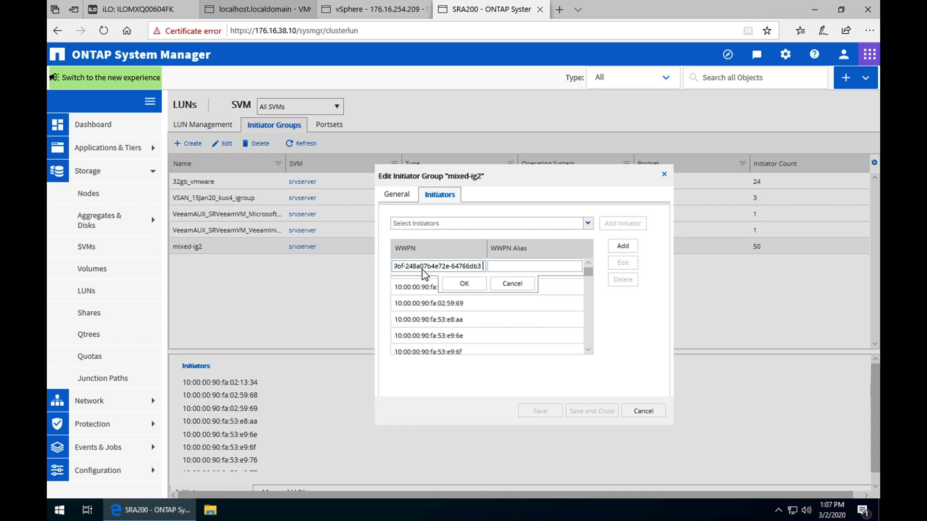
left_click(464, 284)
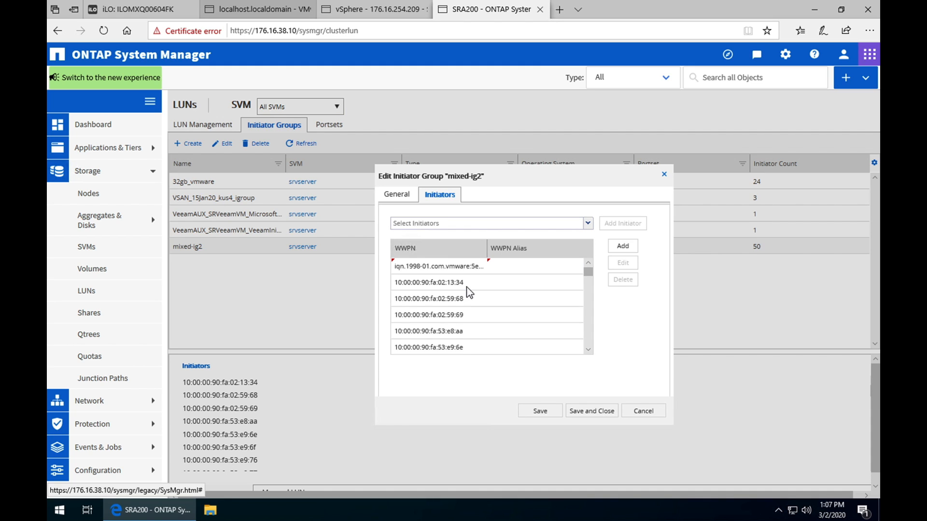
left_click(591, 410)
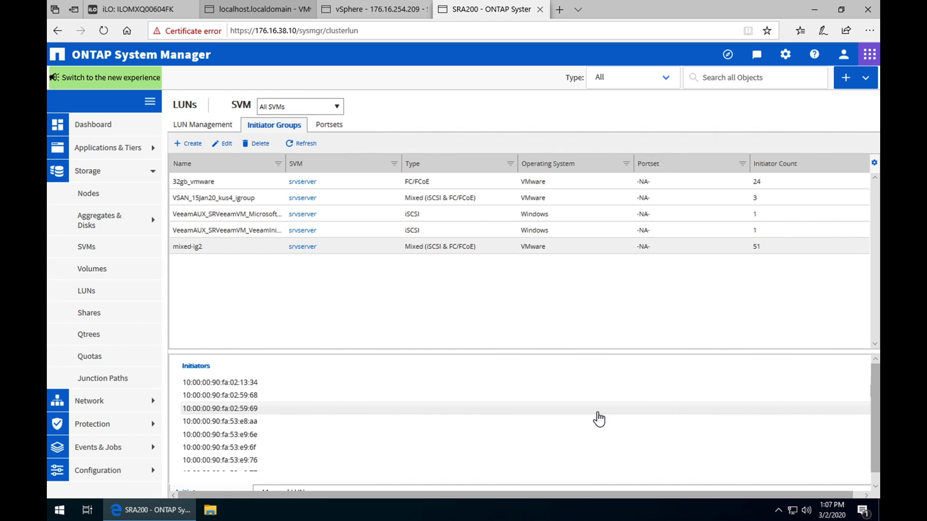
mouse_move(541, 324)
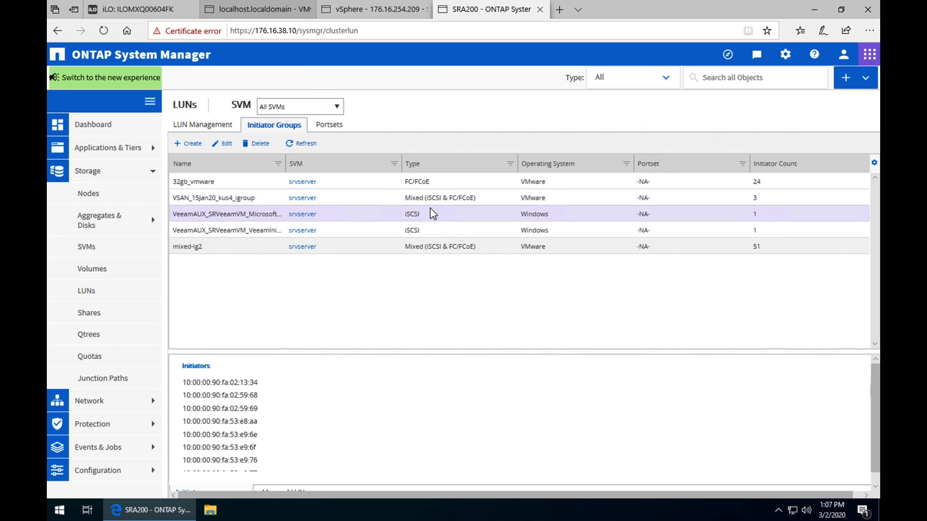
Step: Rescan host storage in vSphere so vmhba64 reports 4 devices and 8 paths
left_click(373, 9)
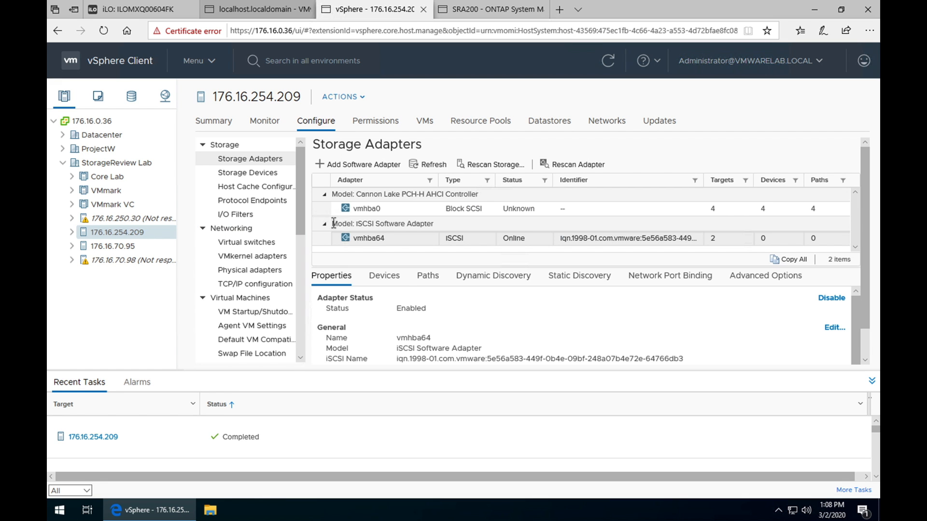
mouse_move(98, 241)
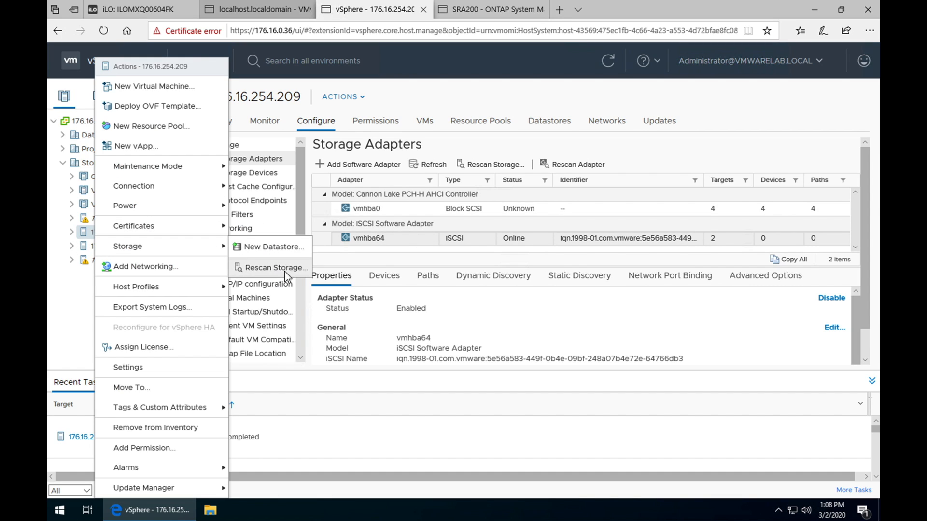
left_click(276, 267)
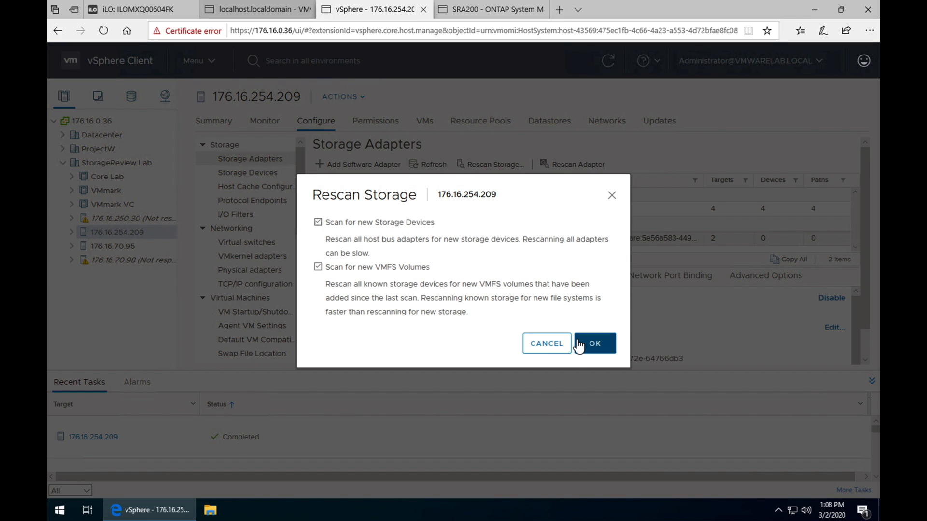
left_click(594, 343)
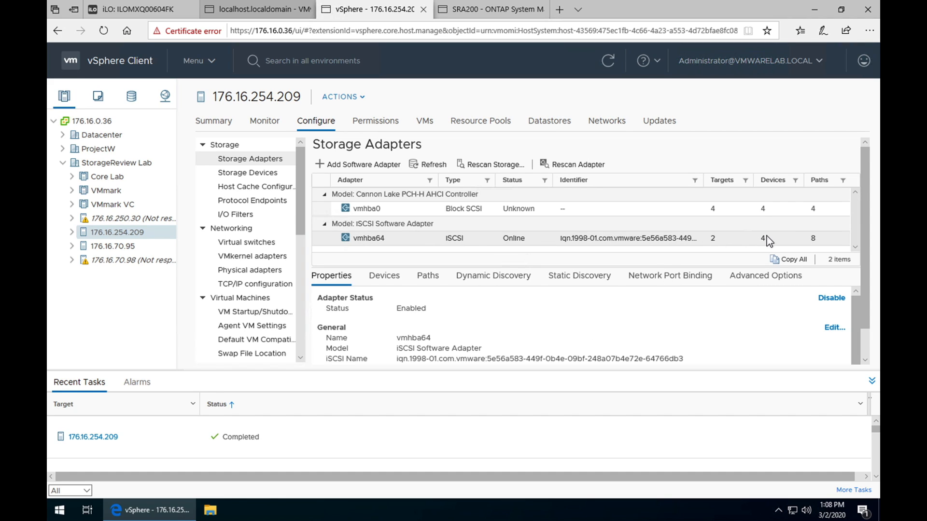
Step: Show host 176.16.254.209's five VMFS 6 datastores and bring up BulkLab's actions
left_click(548, 120)
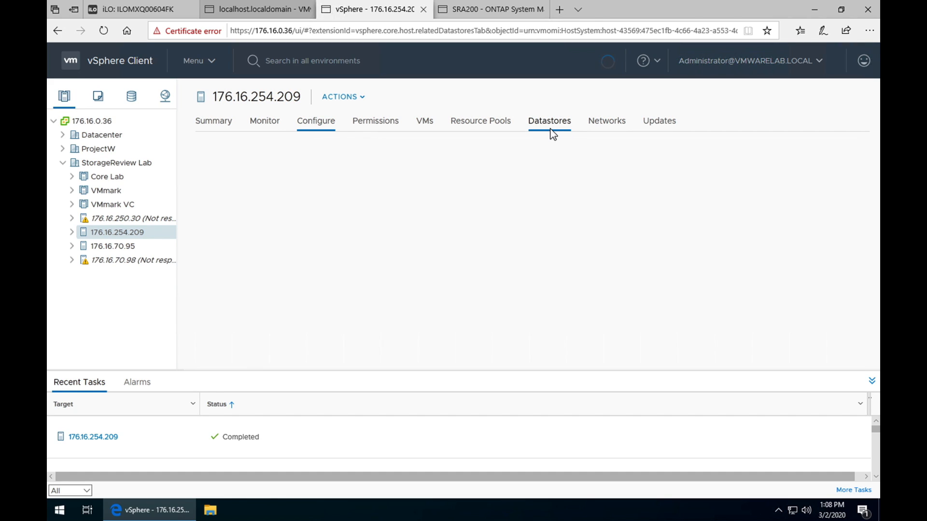
left_click(548, 121)
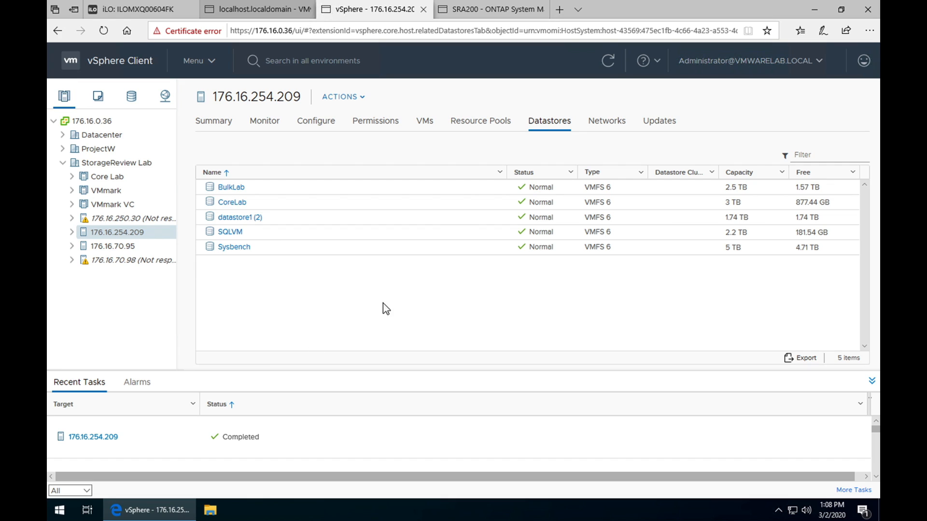
mouse_move(413, 233)
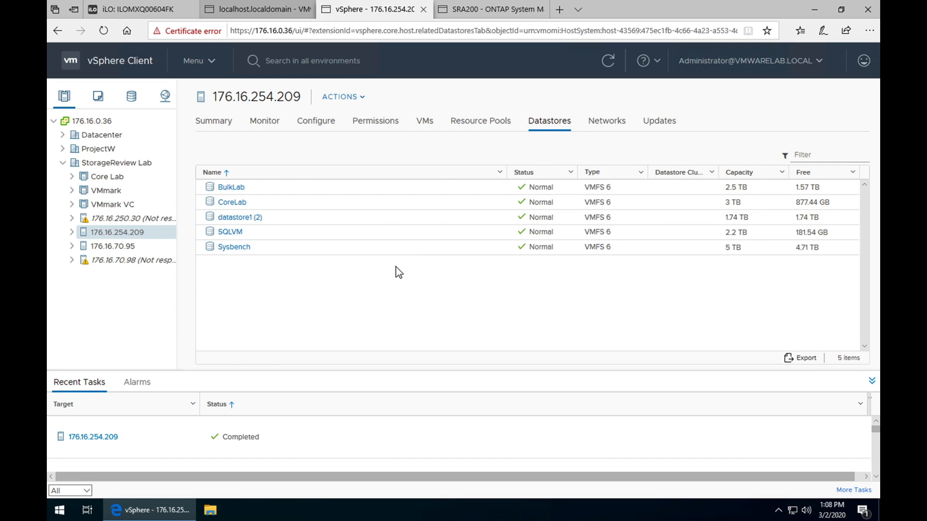
mouse_move(393, 197)
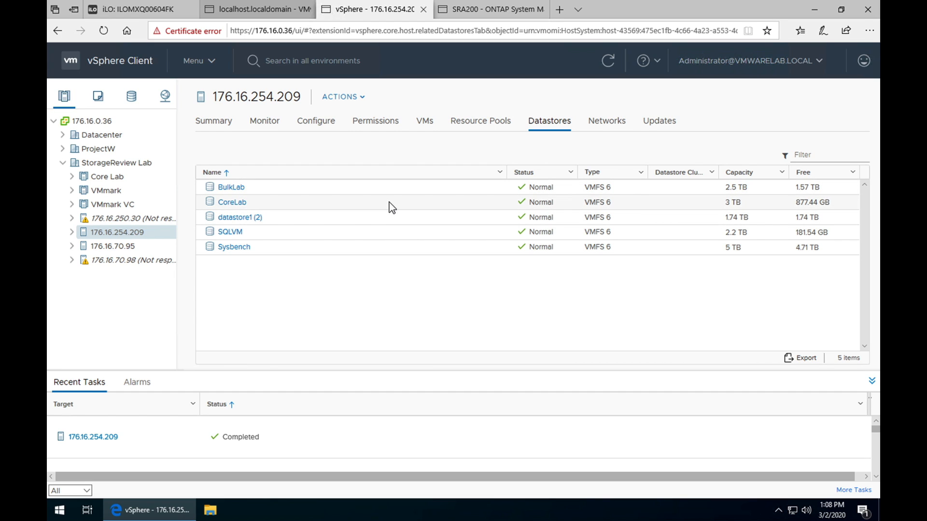
mouse_move(377, 254)
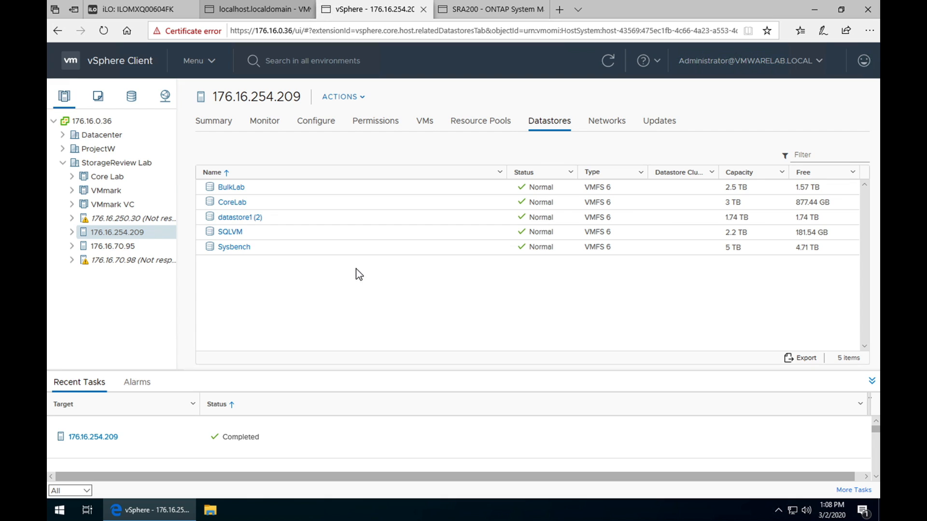
mouse_move(107, 175)
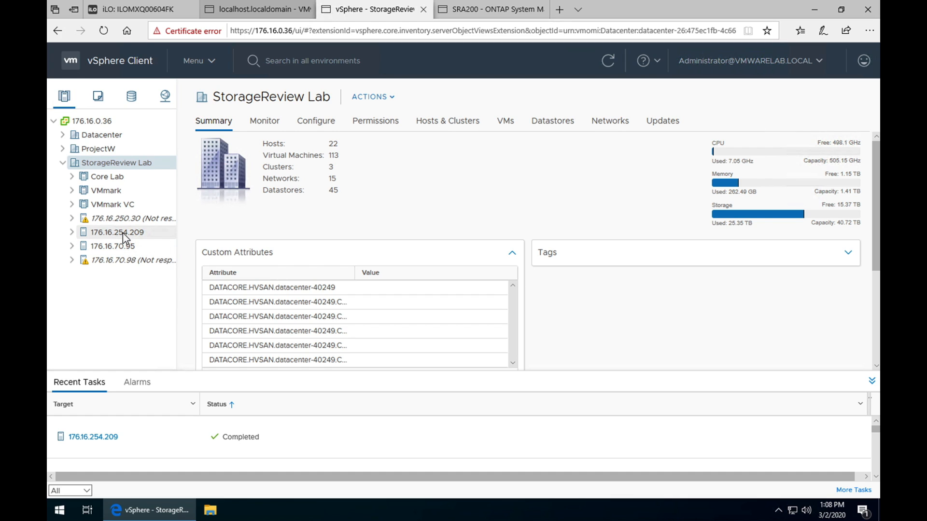
left_click(117, 232)
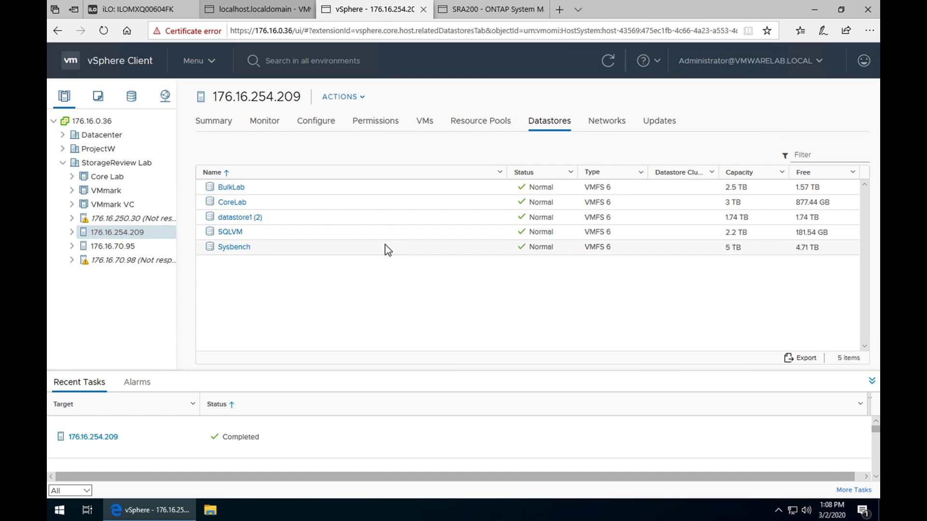
left_click(231, 187)
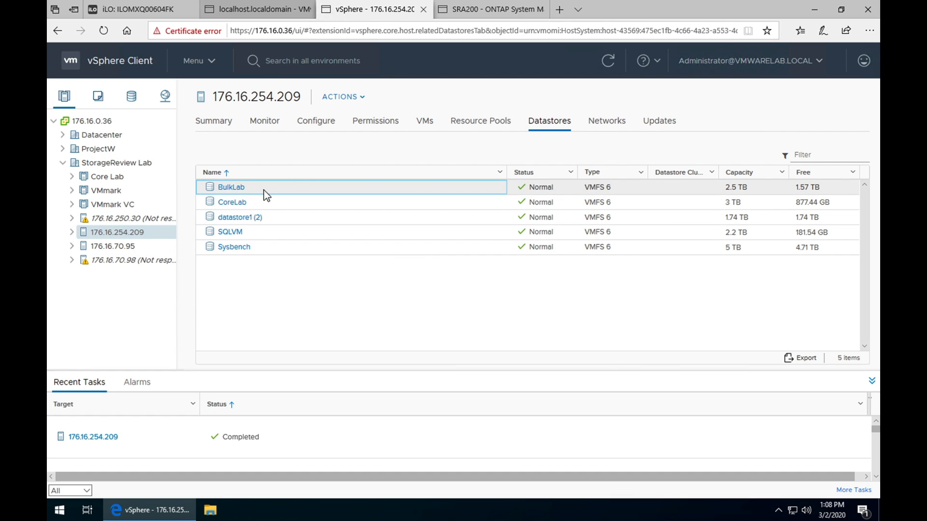
right_click(231, 187)
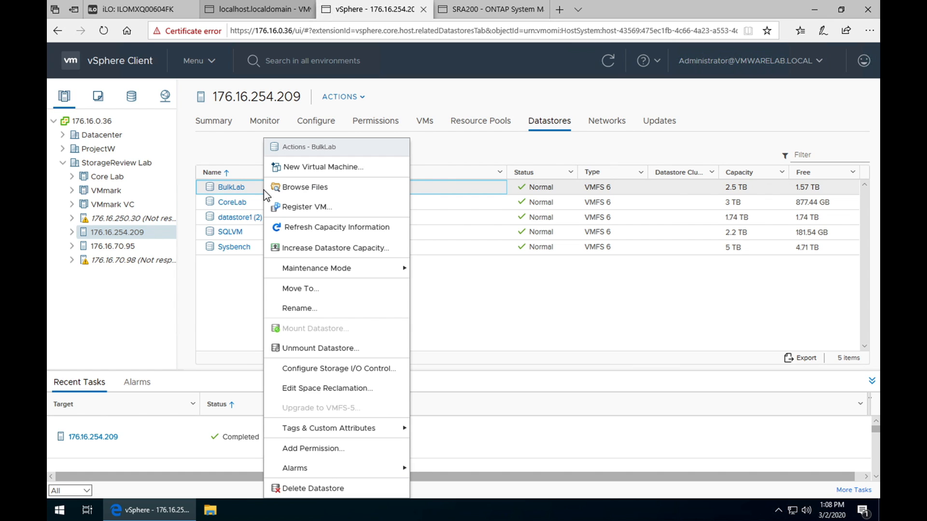
mouse_move(193, 301)
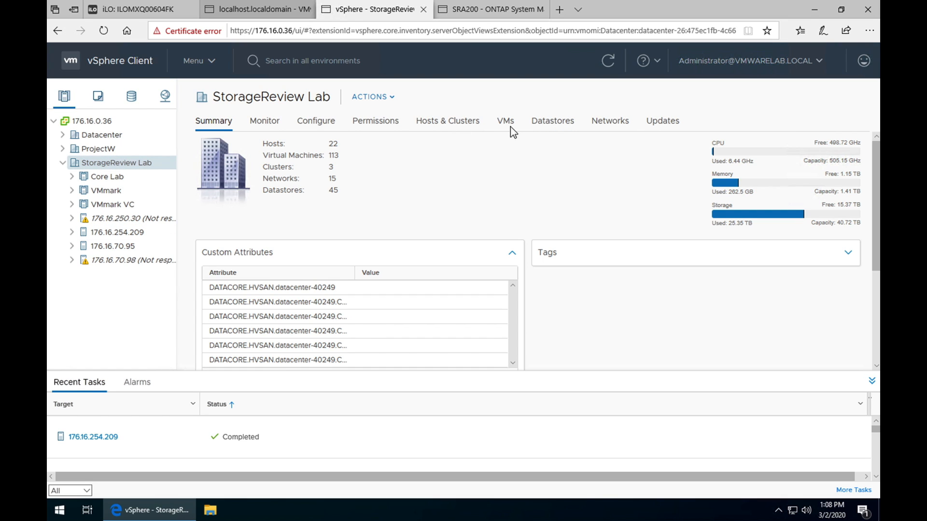
Step: Filter the StorageReview Lab VM list by 'sql' to the four SQL Server VMs
left_click(505, 121)
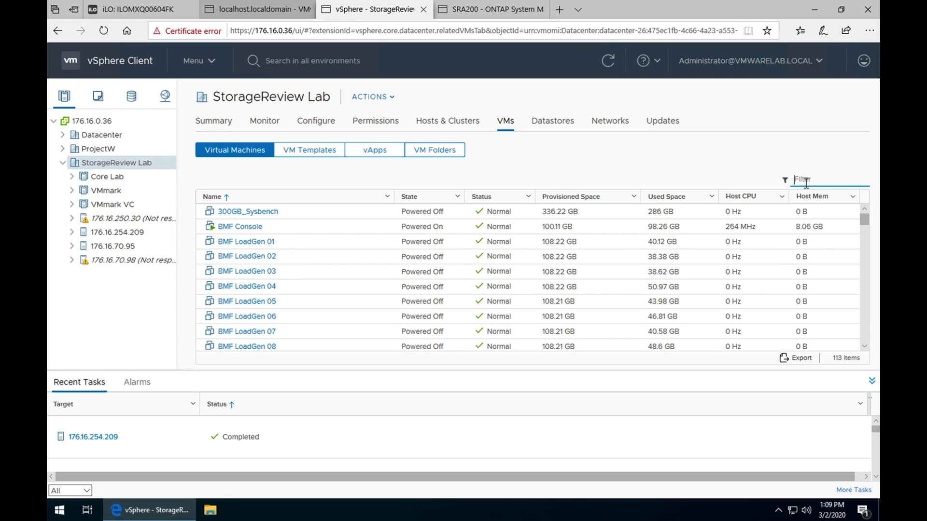
type("sql")
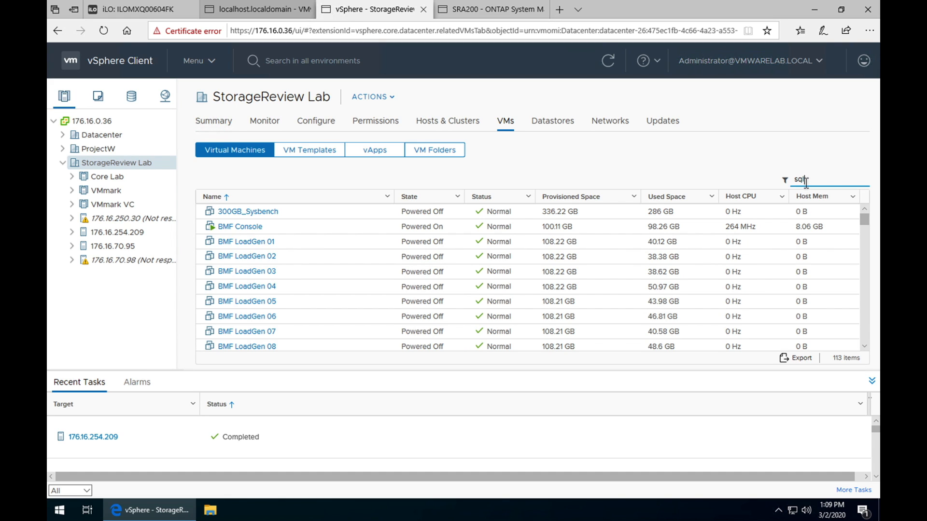
type("sql")
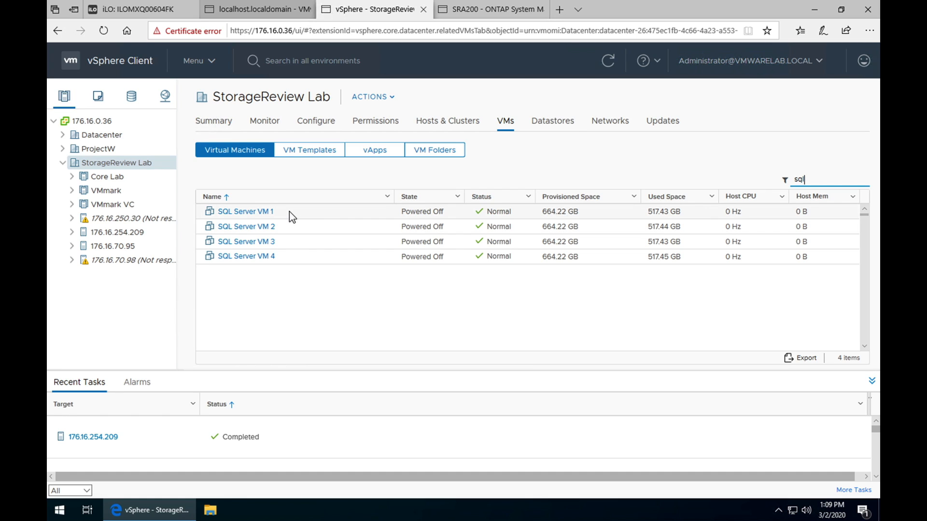
right_click(244, 212)
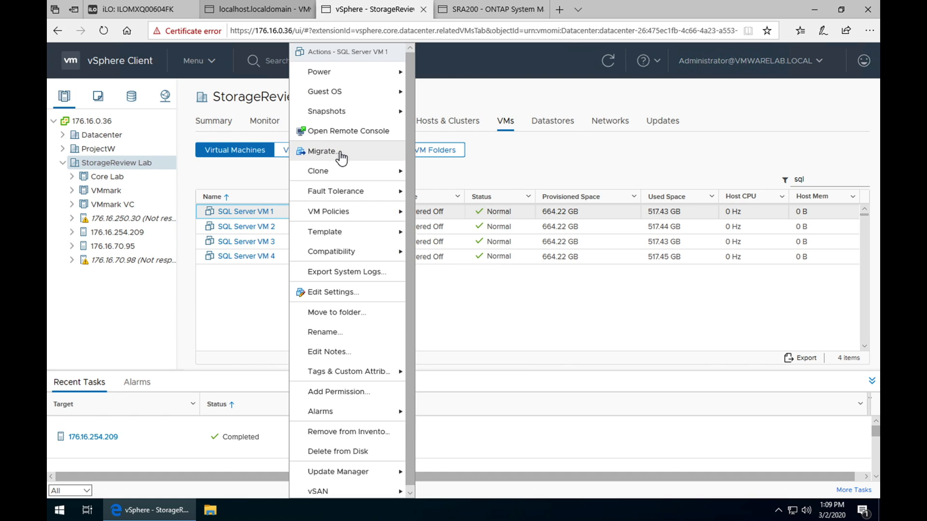
Step: Attempt a compute-only migration of SQL Server VM 1 to 176.16.254.209, cancelling on the 16-CPU incompatibility
left_click(324, 150)
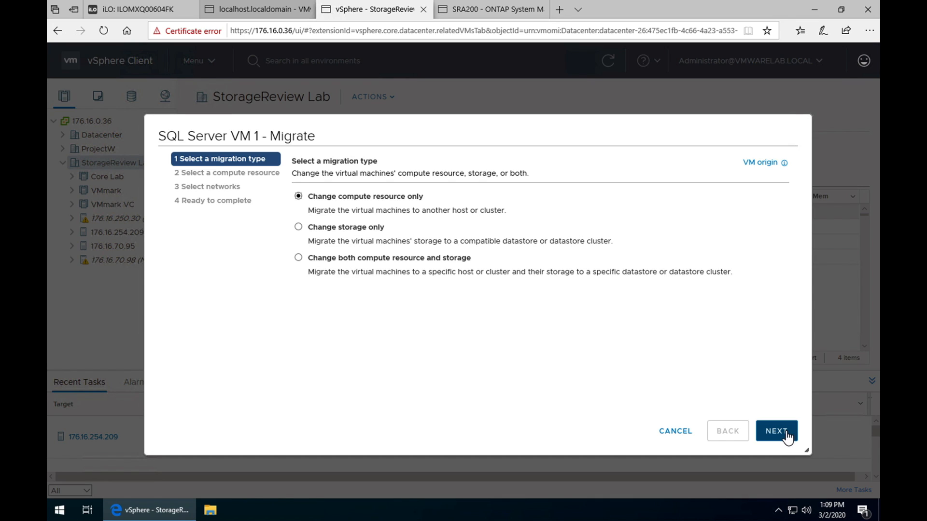
left_click(775, 431)
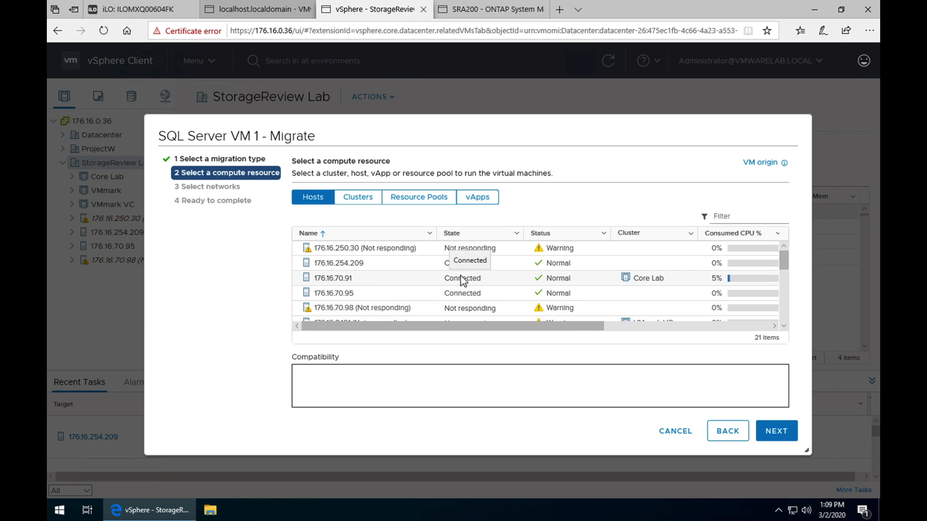
left_click(339, 262)
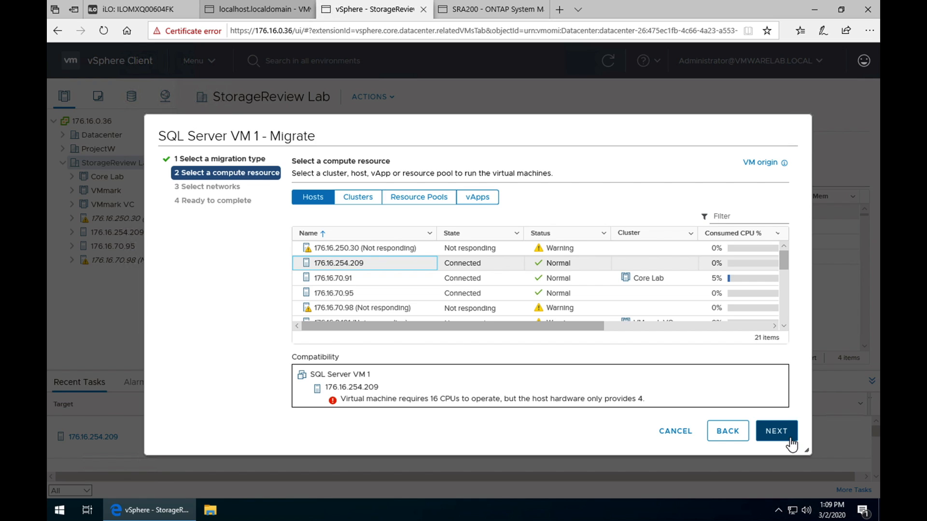
left_click(674, 430)
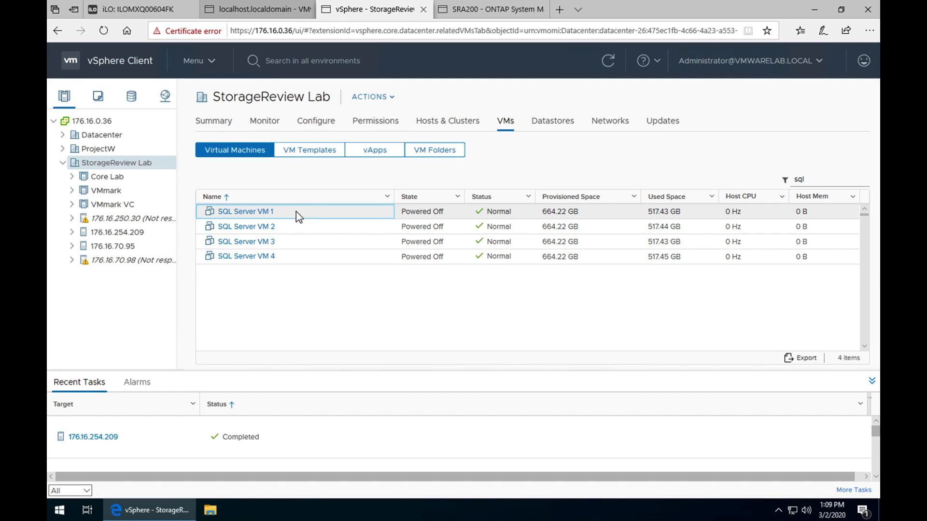
Step: Set SQL Server VM 1 to 4 CPUs in its hardware settings
right_click(245, 211)
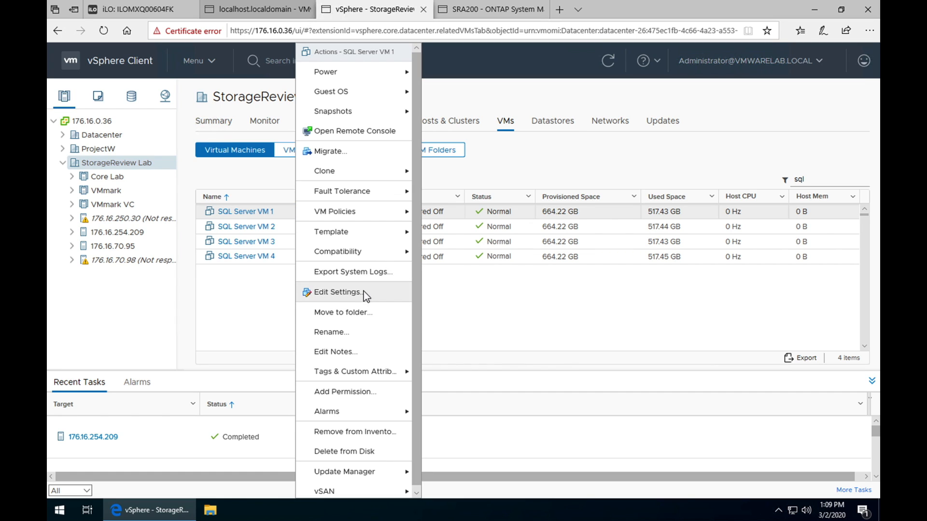
left_click(336, 291)
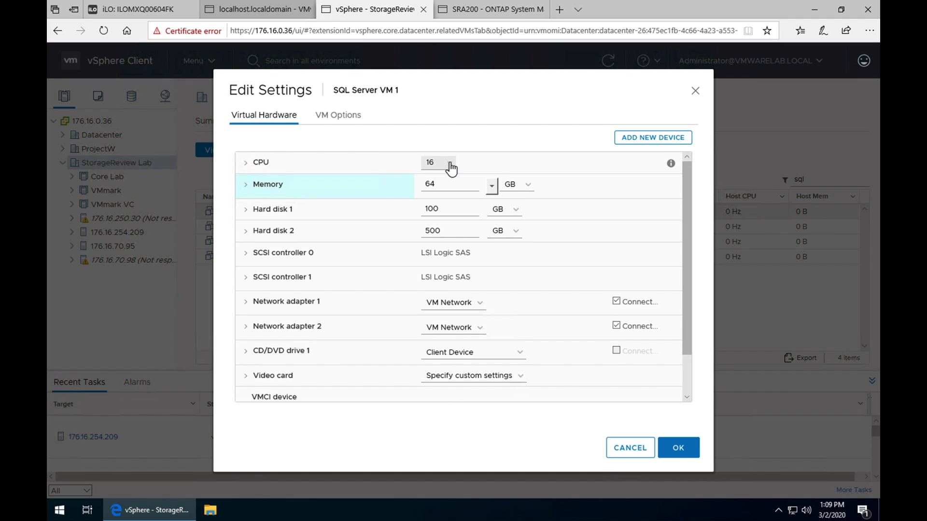
mouse_move(443, 175)
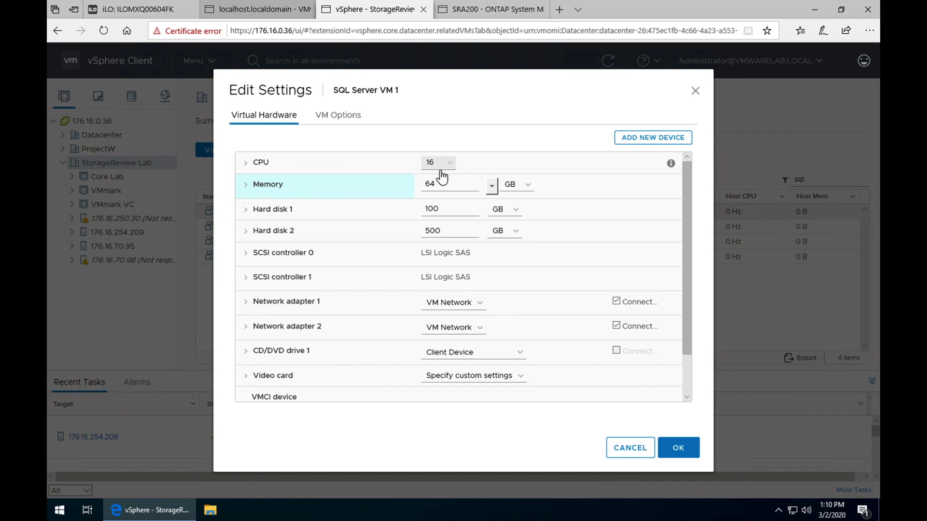
left_click(437, 162)
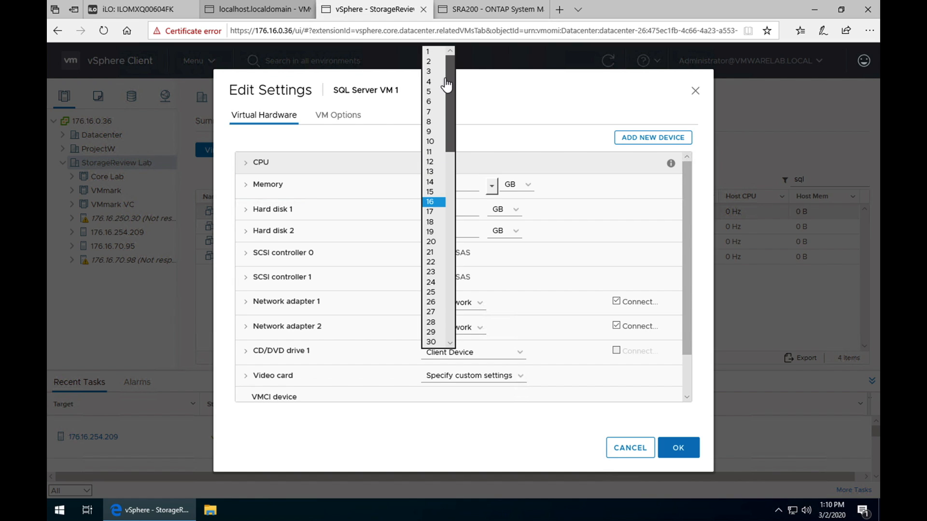
scroll("down", 3)
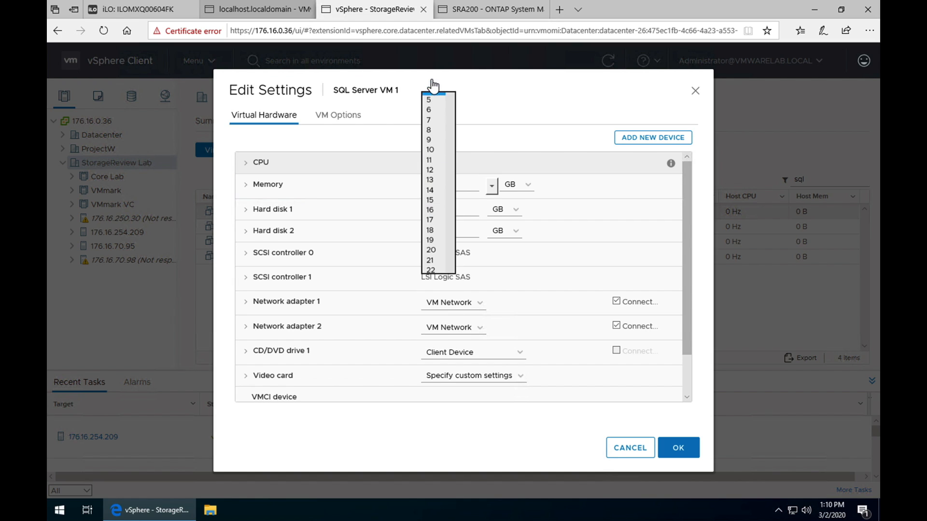
left_click(429, 162)
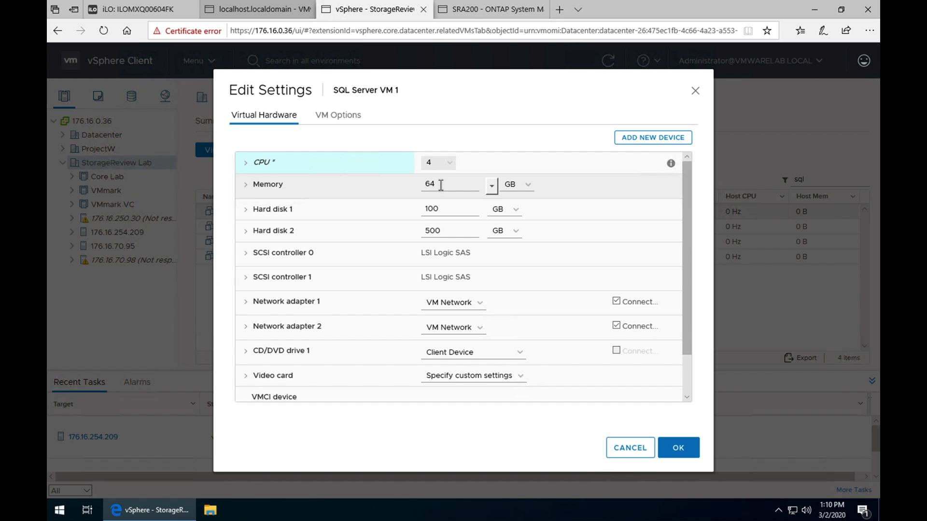
Step: Replace SQL Server VM 1's 64 GB memory with 29 GB and apply the changes
left_click(449, 183)
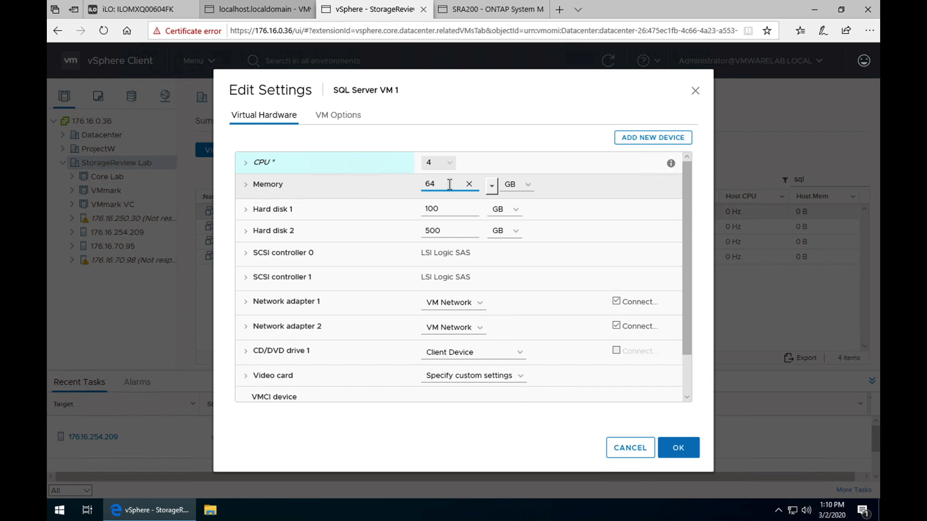
left_click(469, 183)
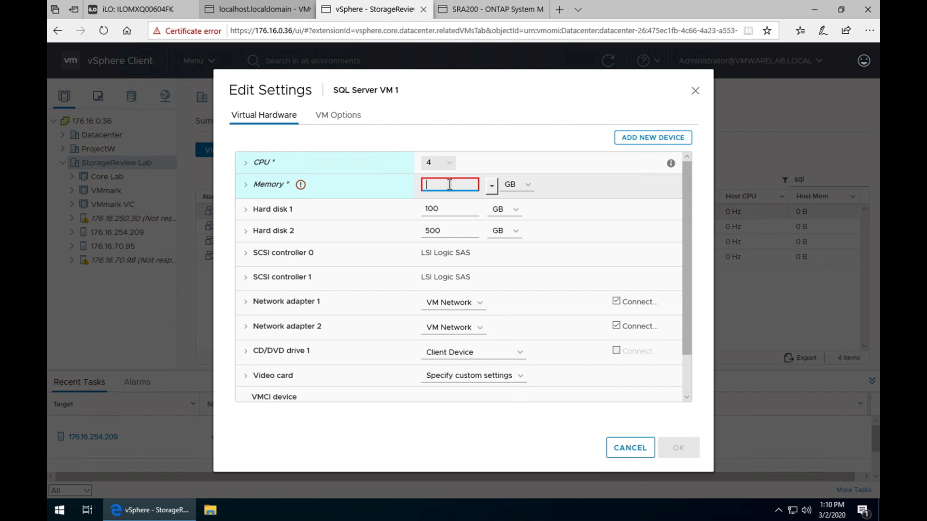
type("29")
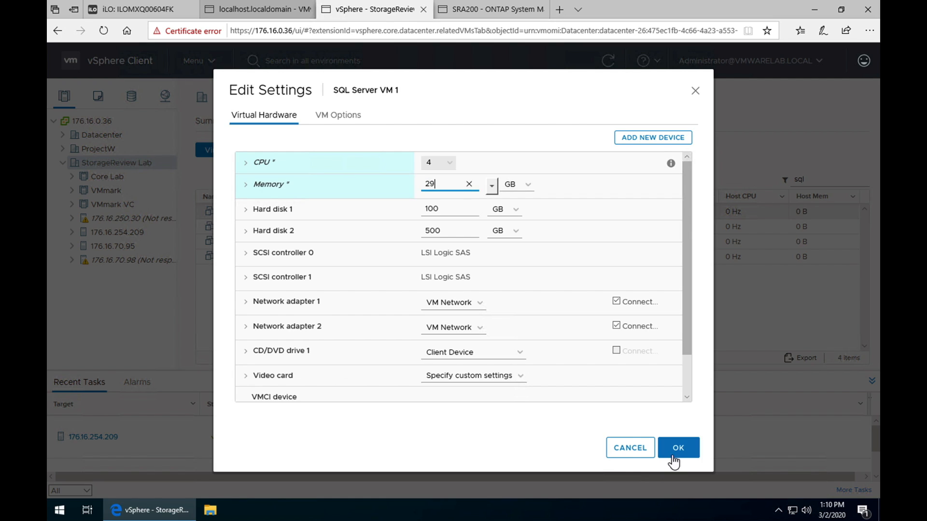
left_click(678, 447)
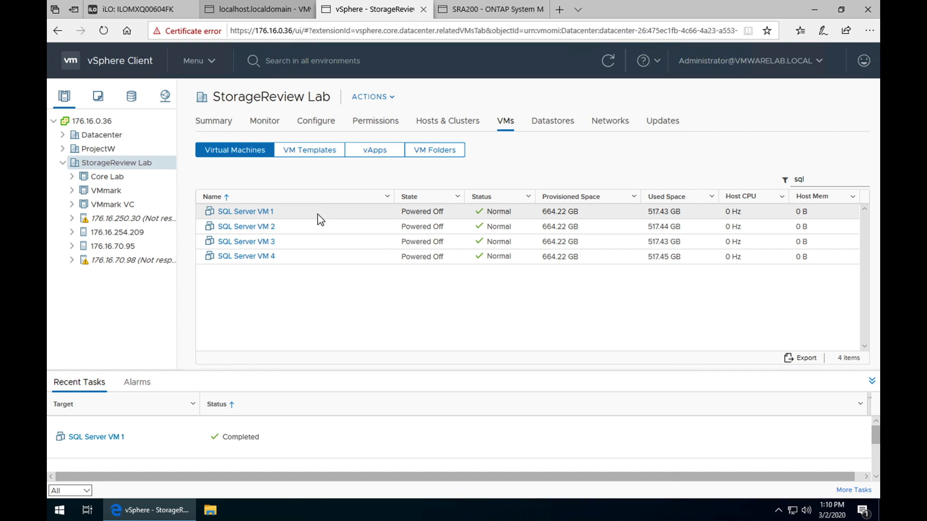
Step: Migrate SQL Server VM 1 compute-only to host 176.16.254.209, keeping networks and storage unchanged
left_click(245, 211)
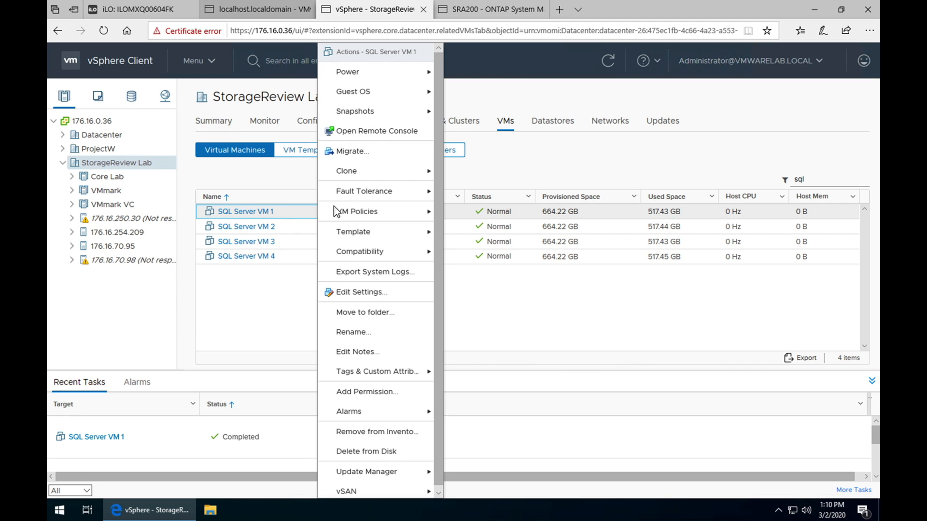
left_click(353, 152)
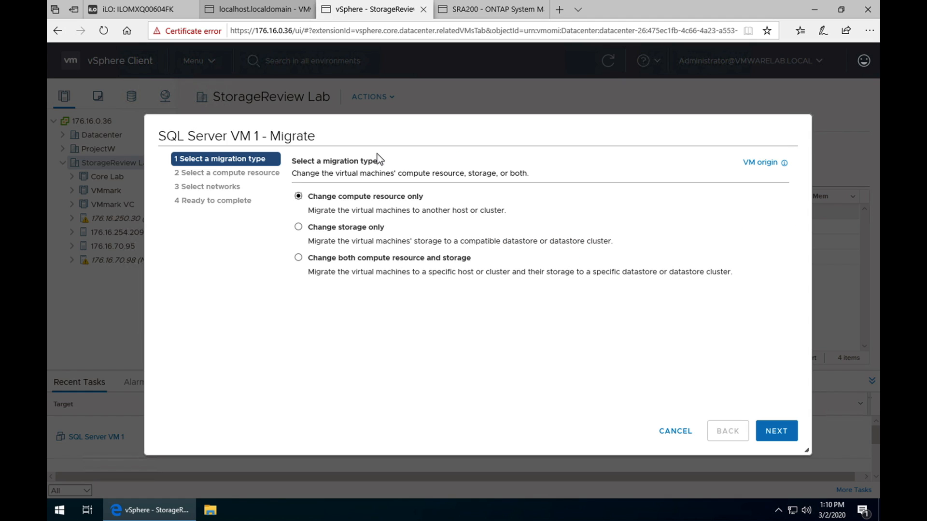
mouse_move(776, 430)
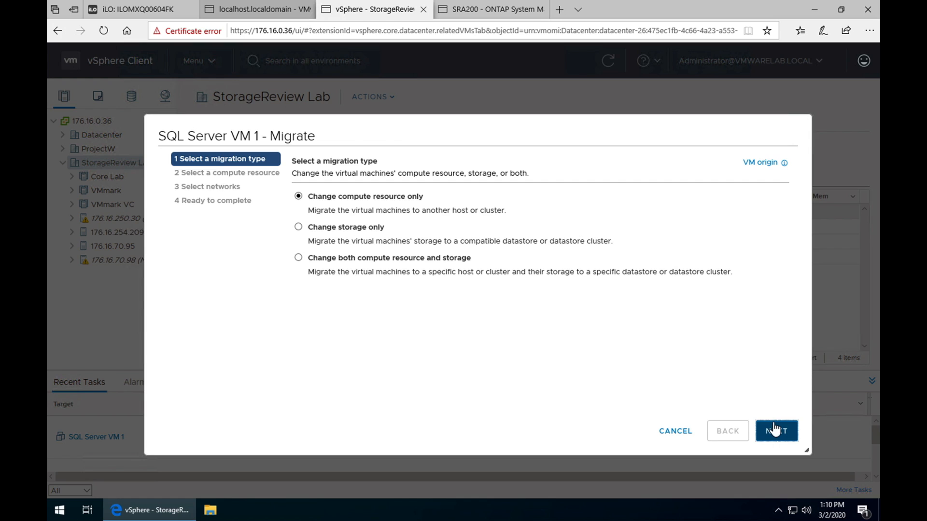
left_click(776, 431)
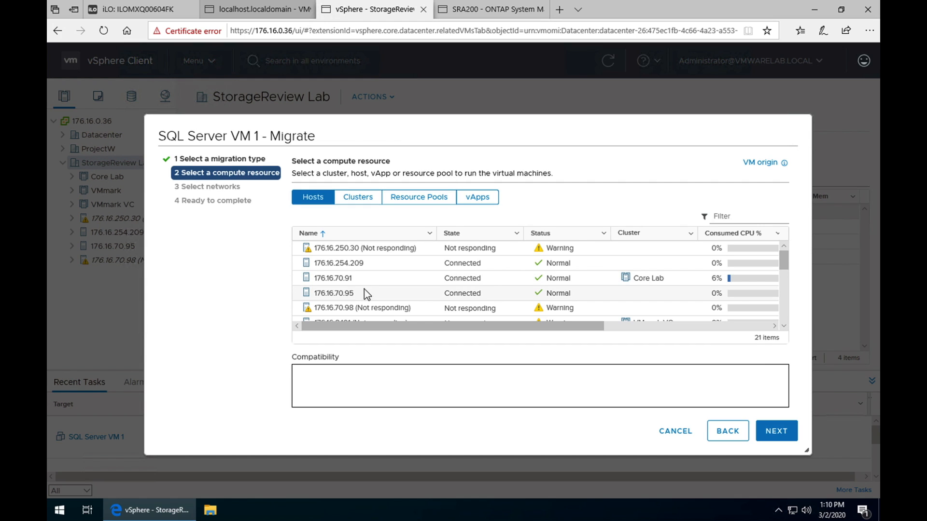
left_click(339, 262)
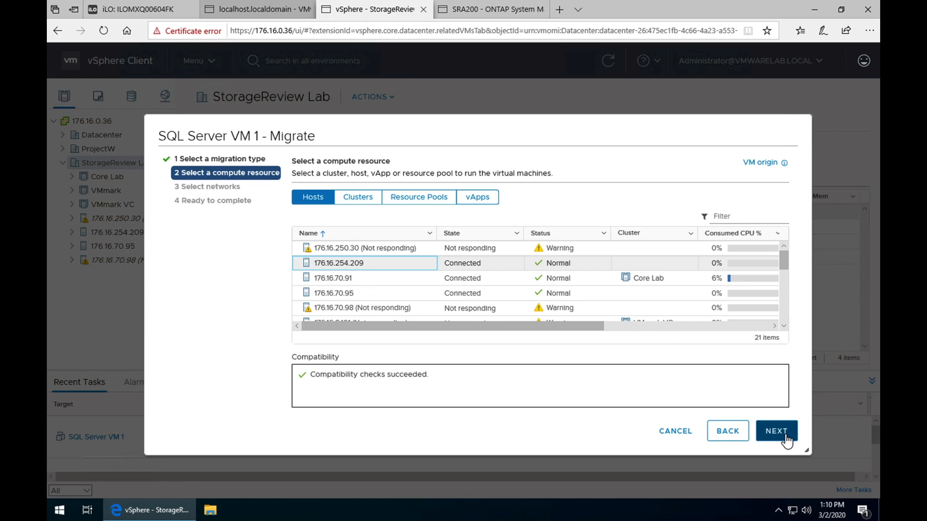
left_click(775, 430)
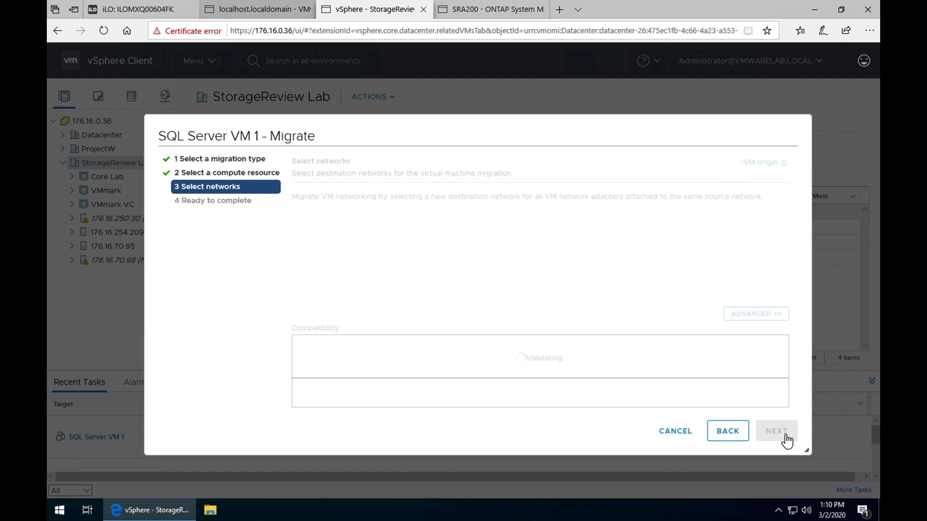
left_click(775, 431)
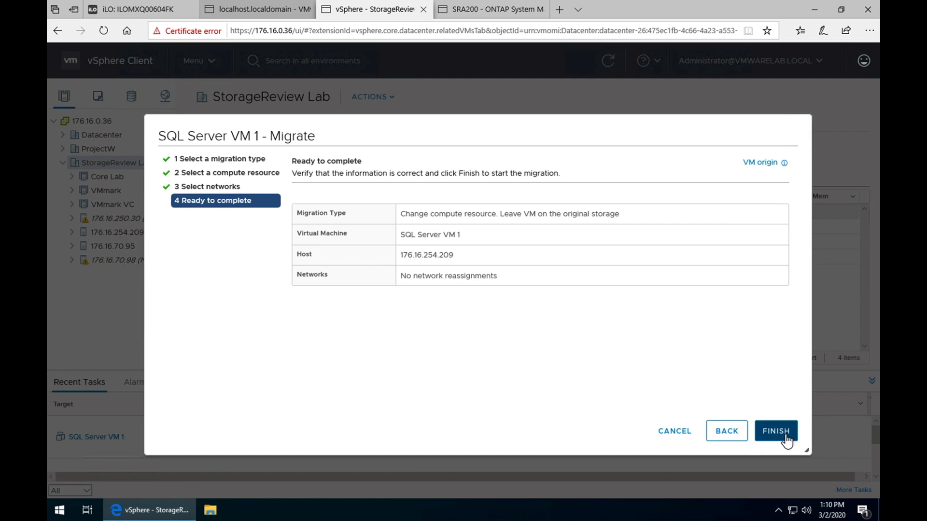
left_click(775, 431)
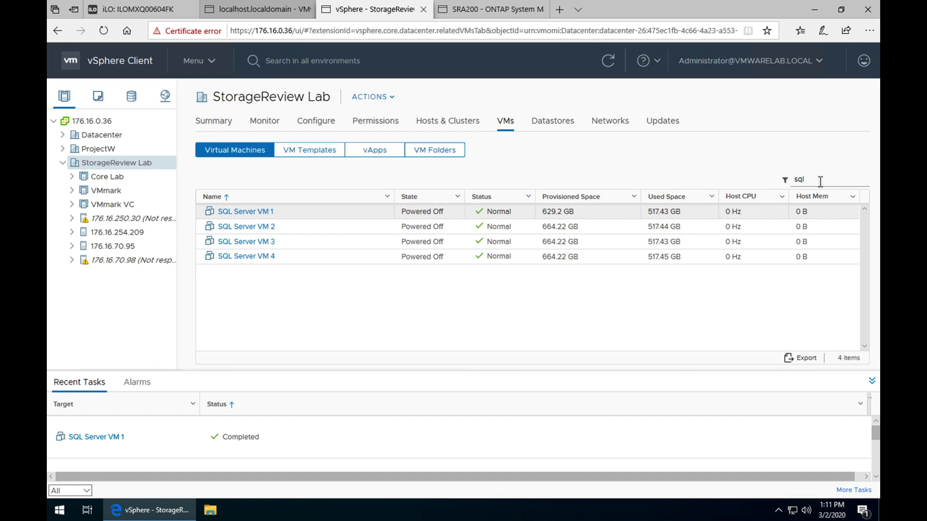
Step: Replace the 'sql' filter with 'sysbench' to list the 50 sysbench VMs
double_click(798, 179)
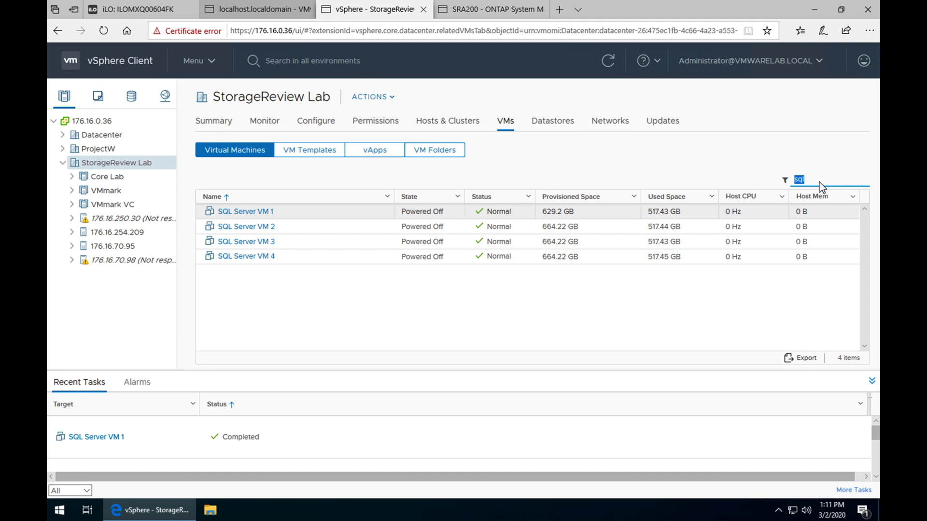
type("sysbench")
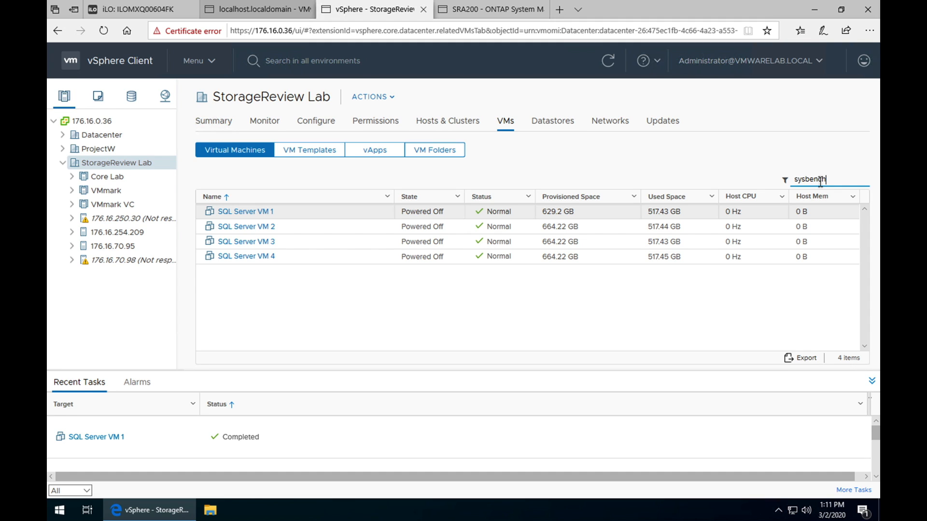
type("sysbench")
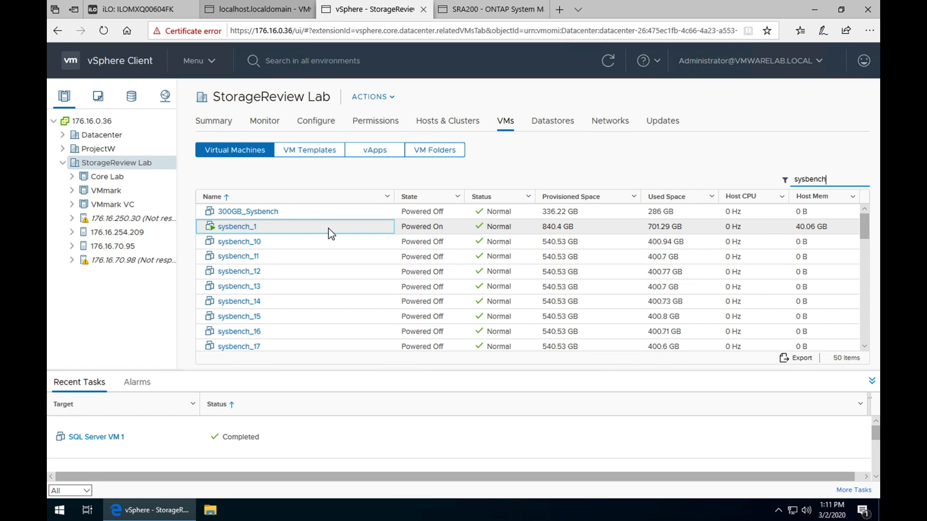
mouse_move(409, 225)
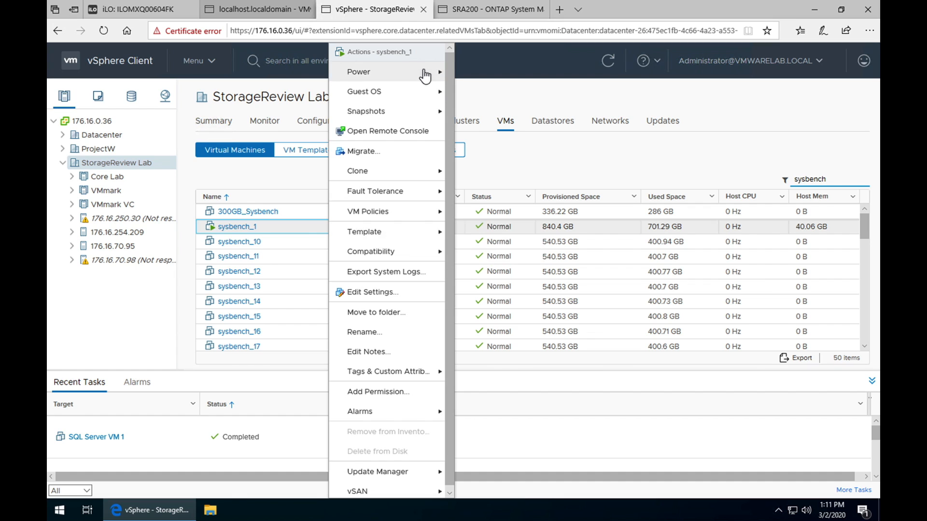
mouse_move(359, 72)
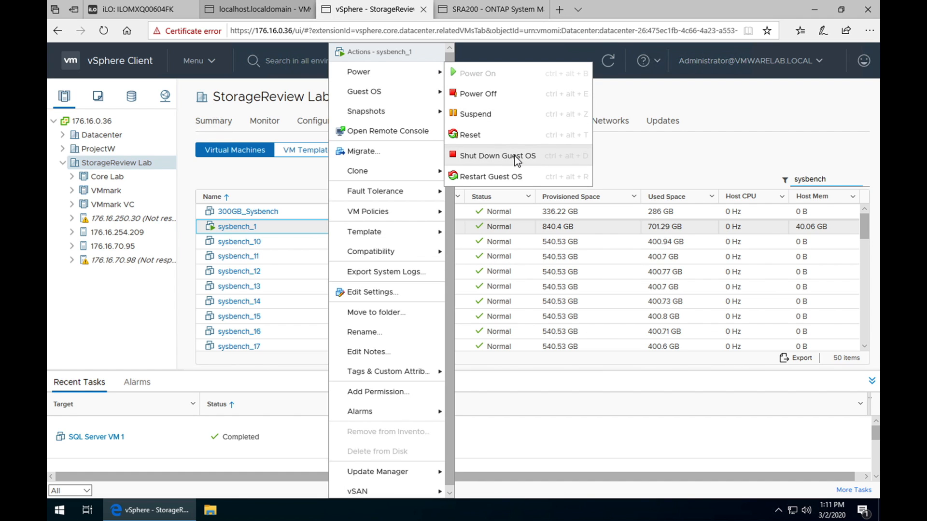
Step: Shut down the guest OS of sysbench_1 and confirm it
left_click(498, 155)
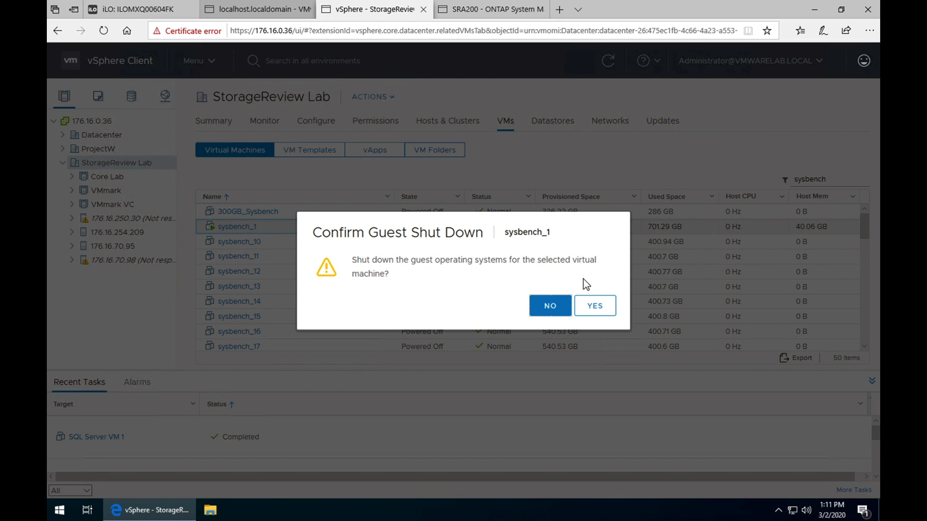
left_click(593, 306)
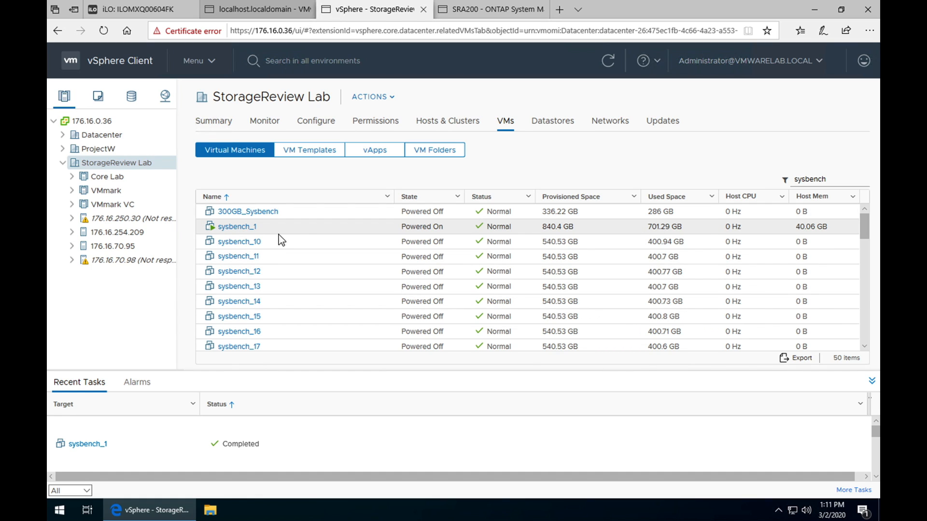
mouse_move(302, 231)
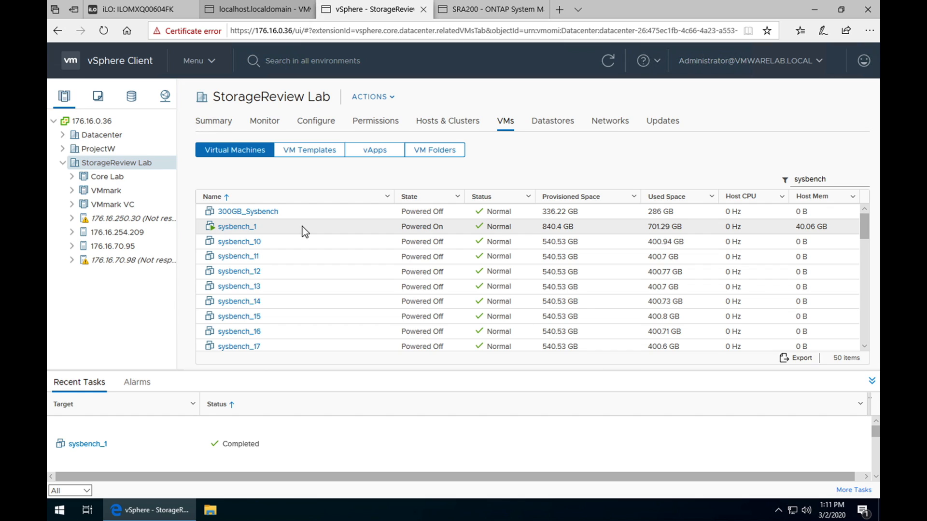
right_click(237, 225)
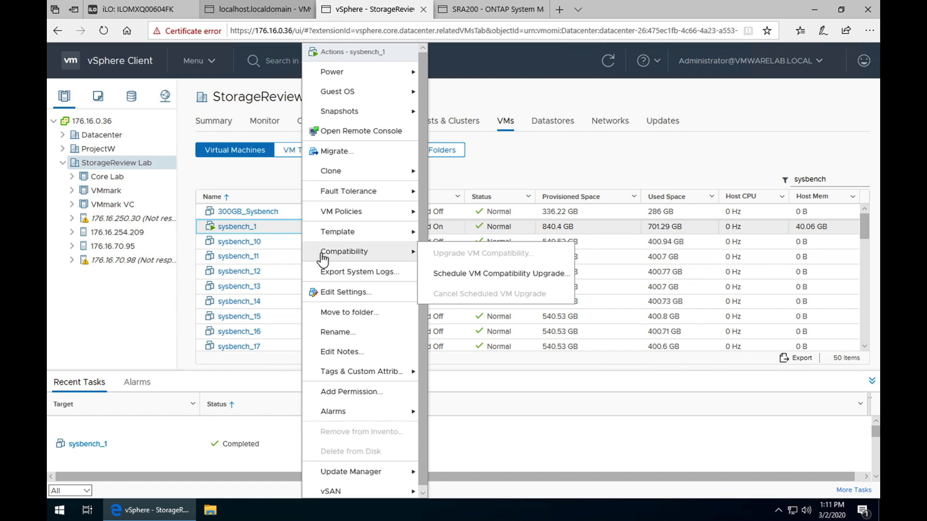
mouse_move(396, 153)
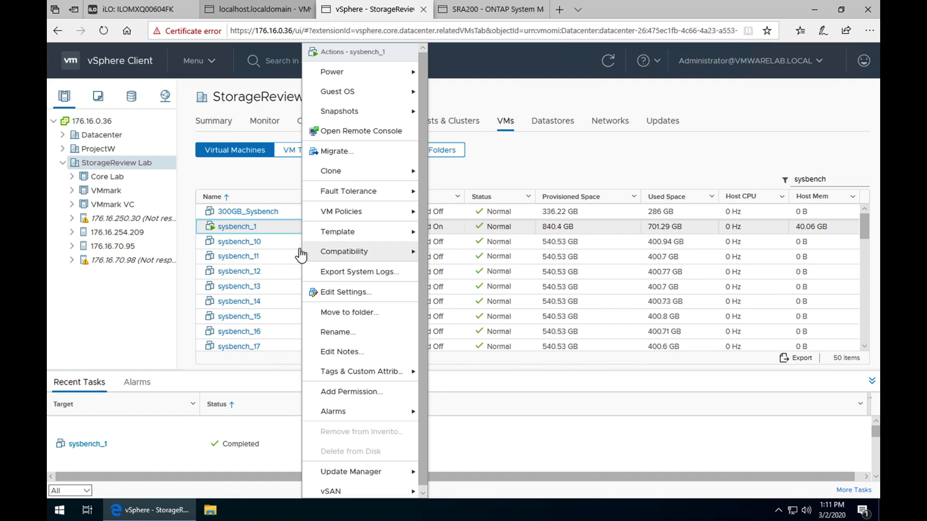
mouse_move(340, 211)
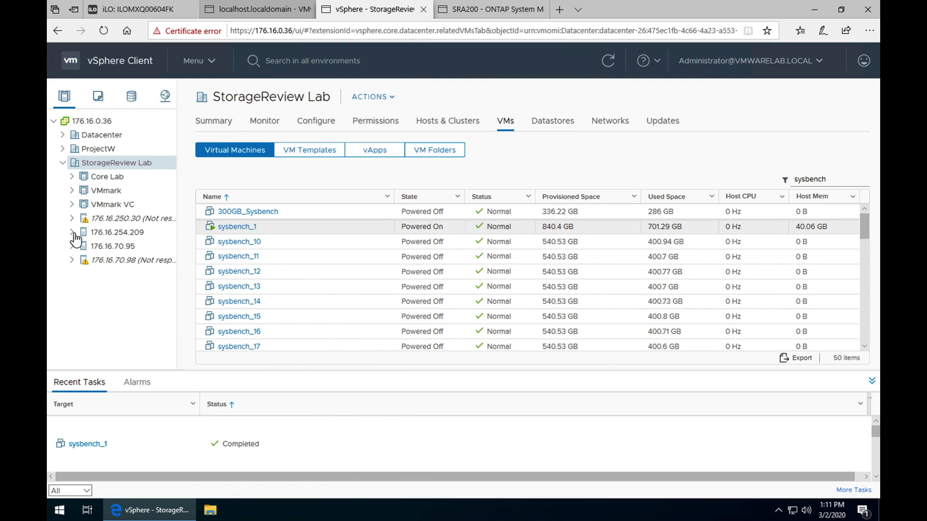
Step: Display host 176.16.254.209's vSwitch0 layout and bring up VM Network's port group options
left_click(72, 232)
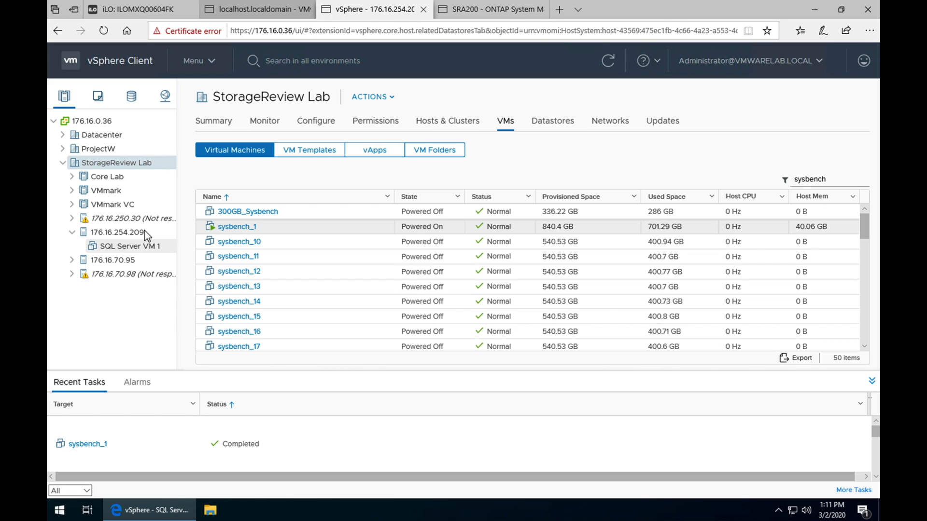
left_click(118, 232)
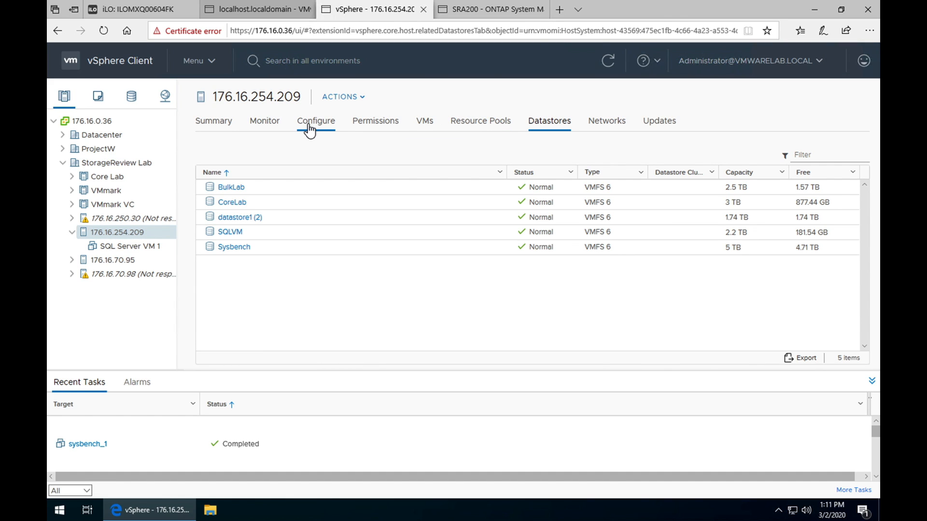
mouse_move(297, 125)
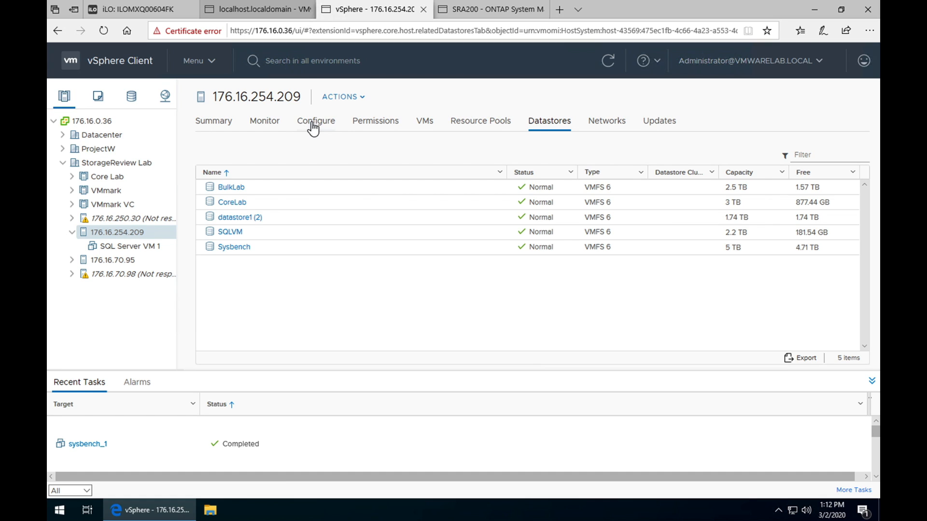
left_click(314, 120)
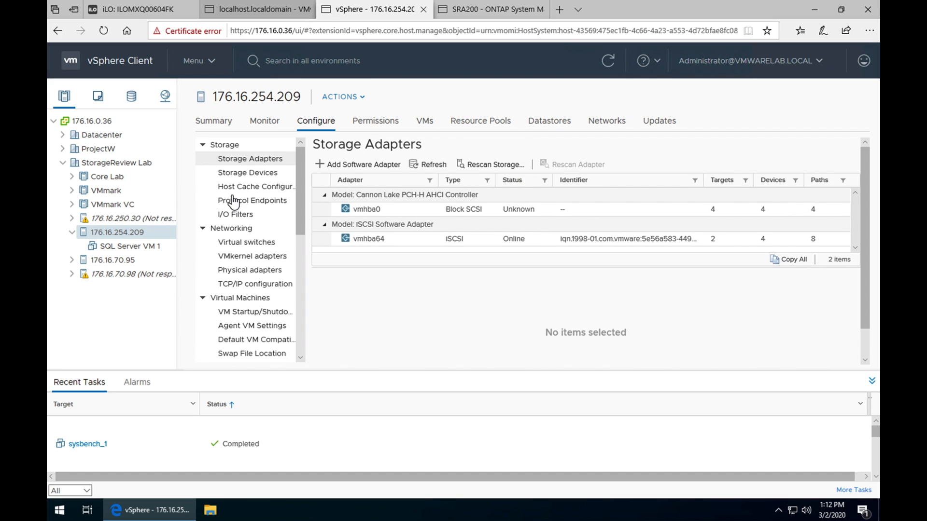
mouse_move(246, 241)
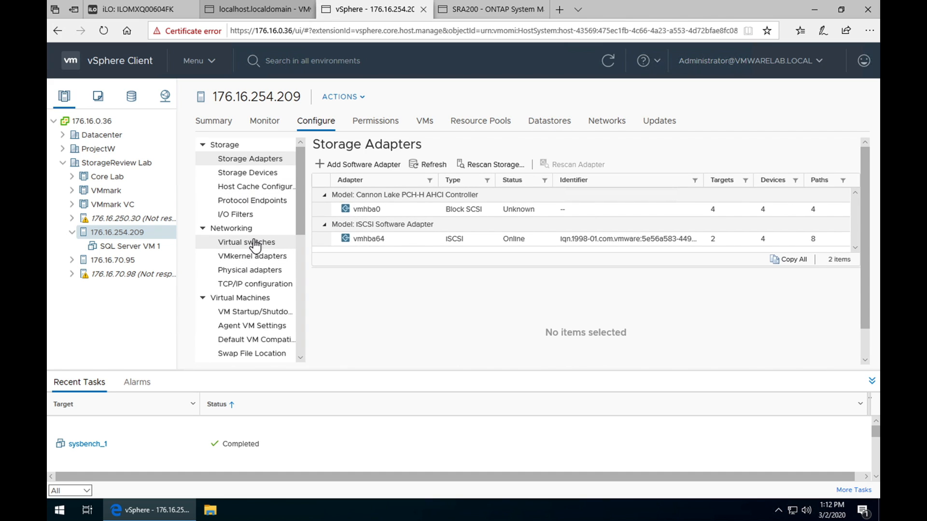
left_click(246, 241)
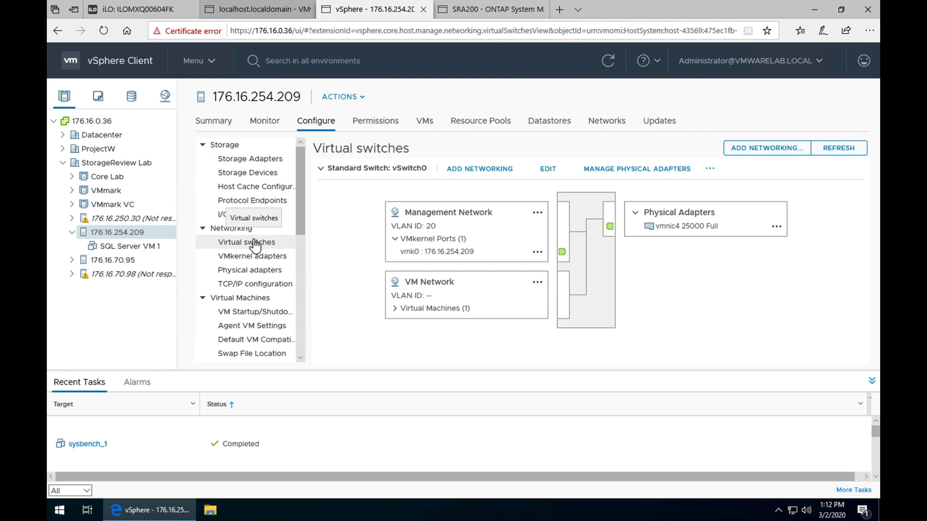
left_click(536, 282)
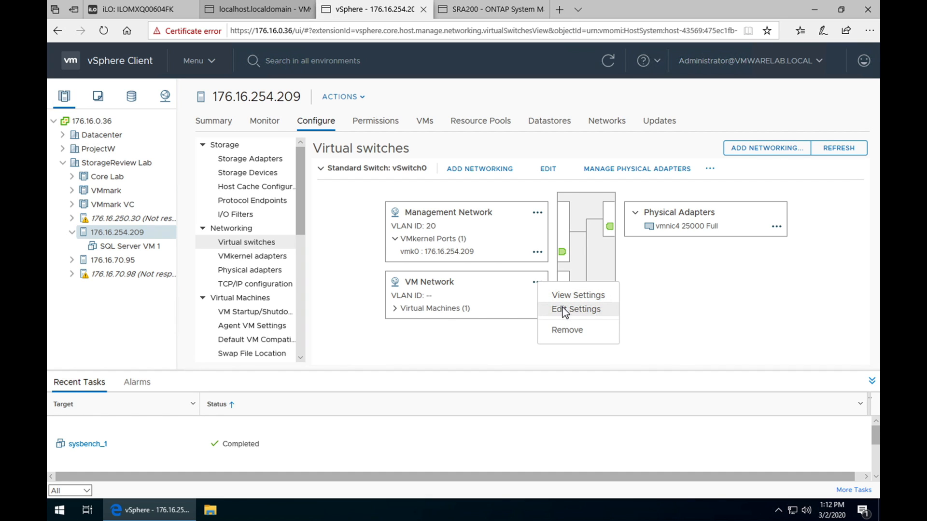
Step: Set the VM Network port group's VLAN ID to 20 and apply it
left_click(574, 309)
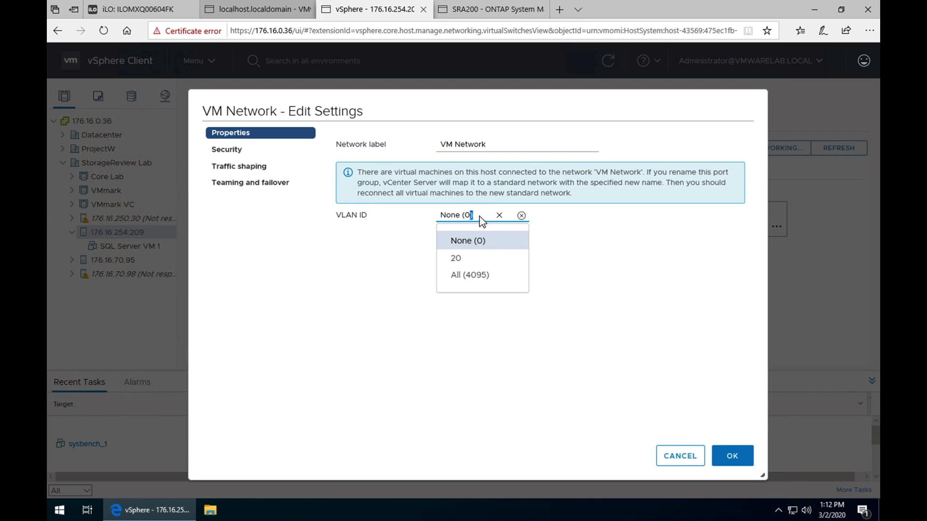
triple_click(455, 214)
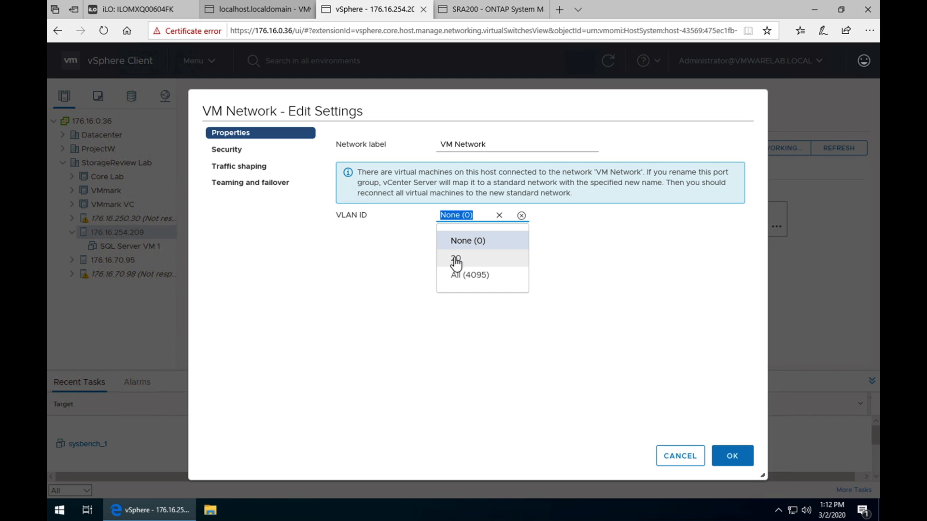
left_click(456, 259)
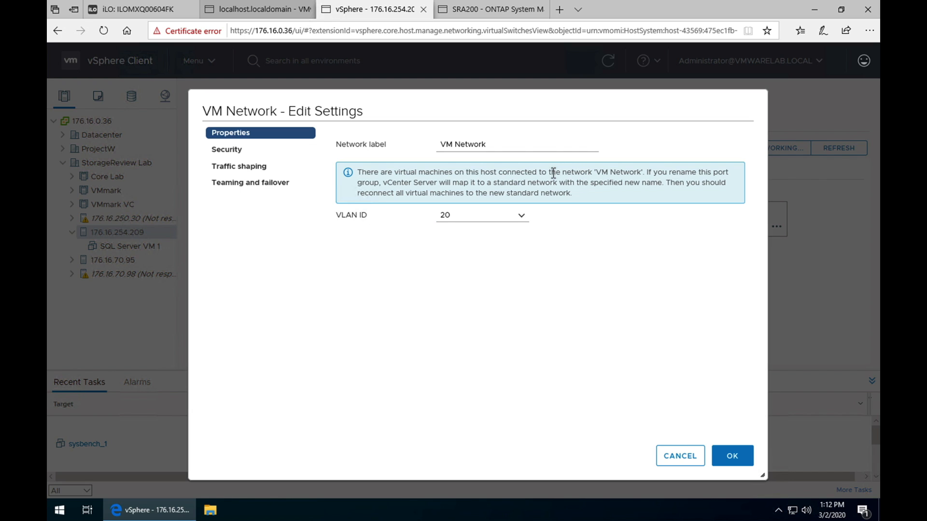
left_click(732, 455)
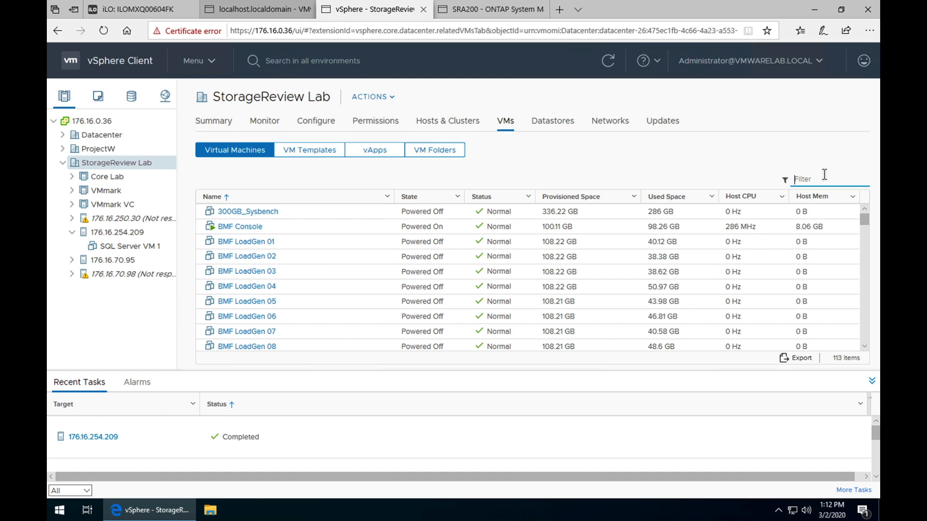
Step: Filter the VM list to the 50 sysbench machines and bring up sysbench_1's actions
type("sysbench")
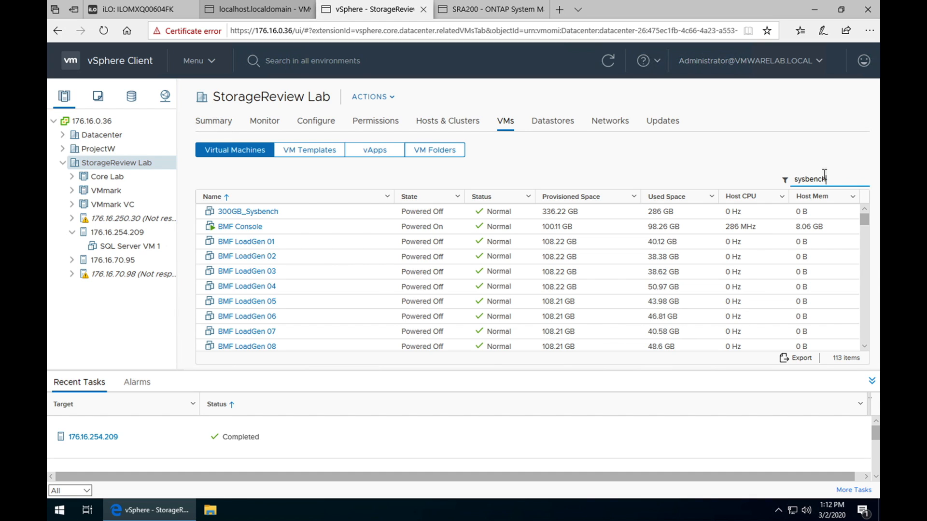
type("sysbench")
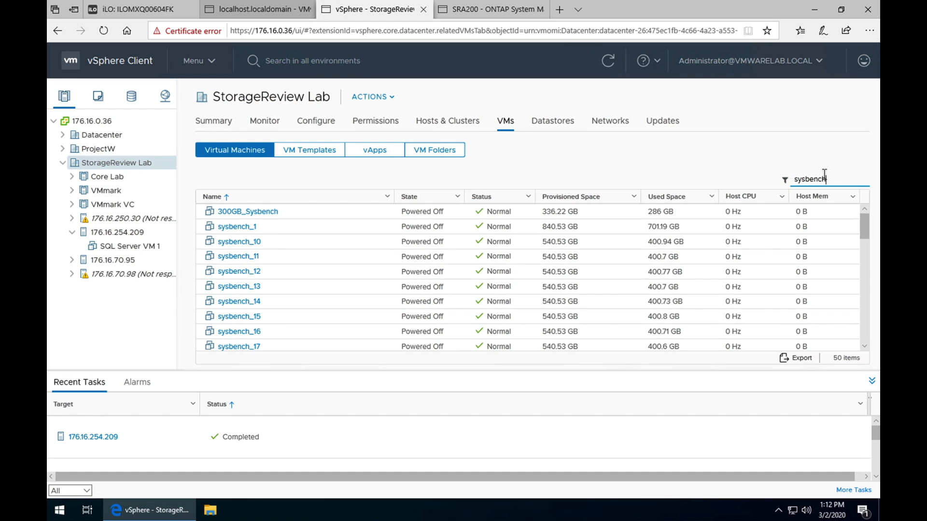
left_click(236, 226)
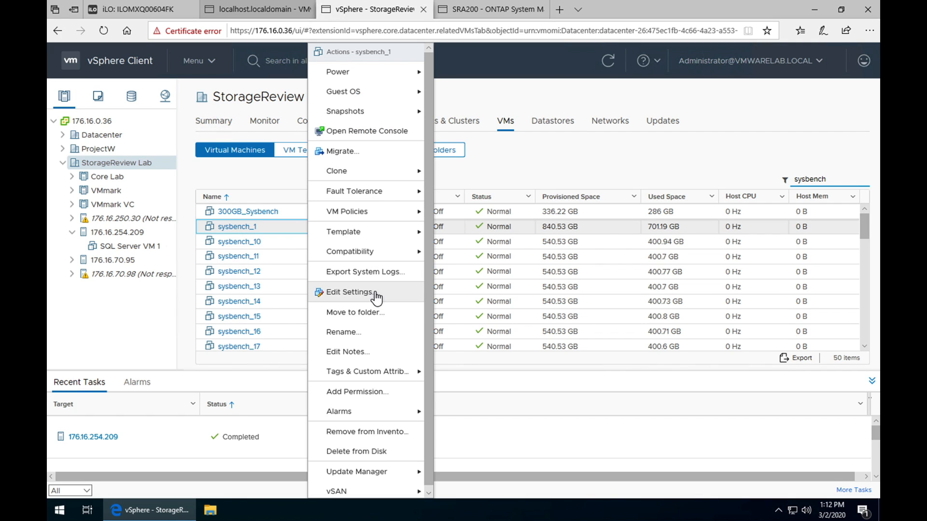
Step: Remove sysbench_1's 300 GB Hard disk 4, deleting its files from the datastore
left_click(349, 291)
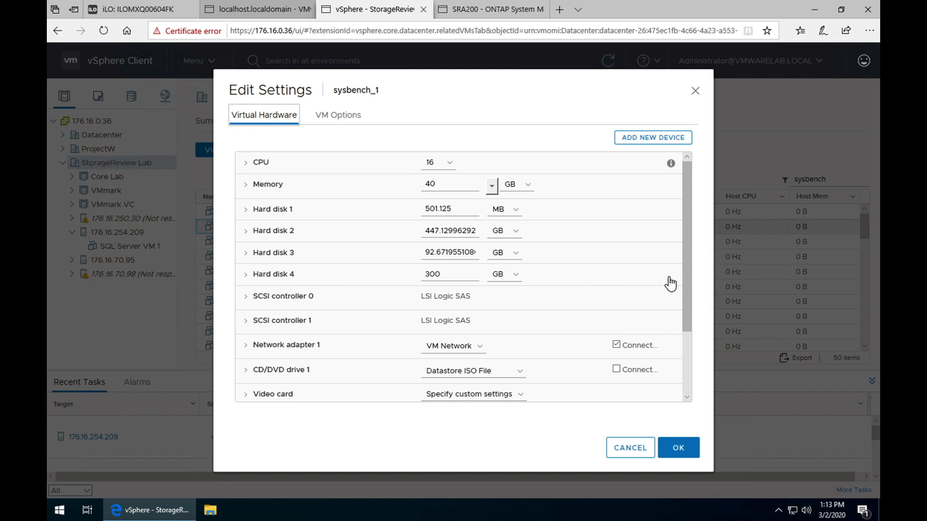
left_click(667, 273)
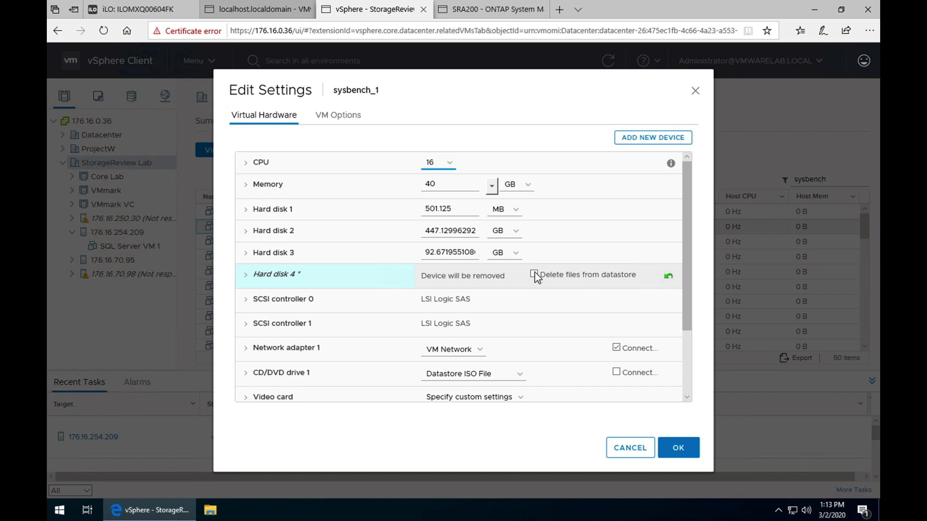
left_click(534, 275)
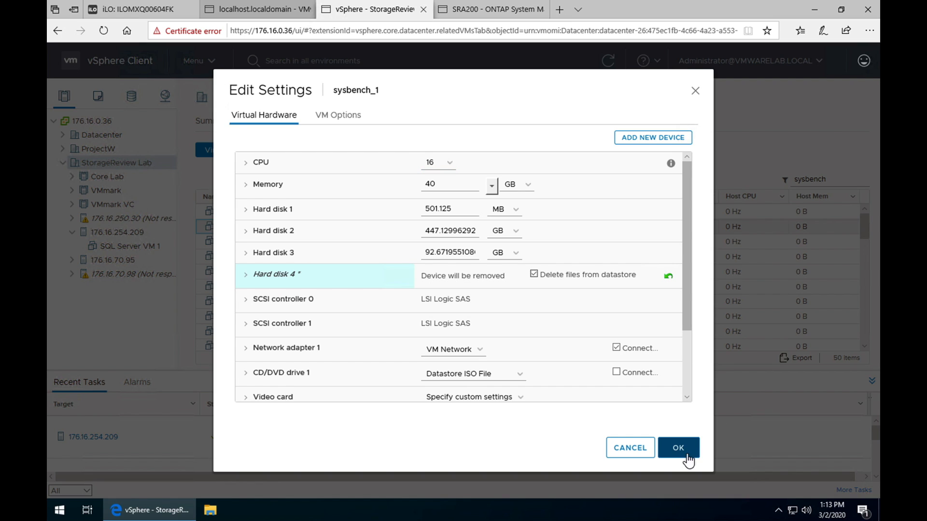
mouse_move(685, 455)
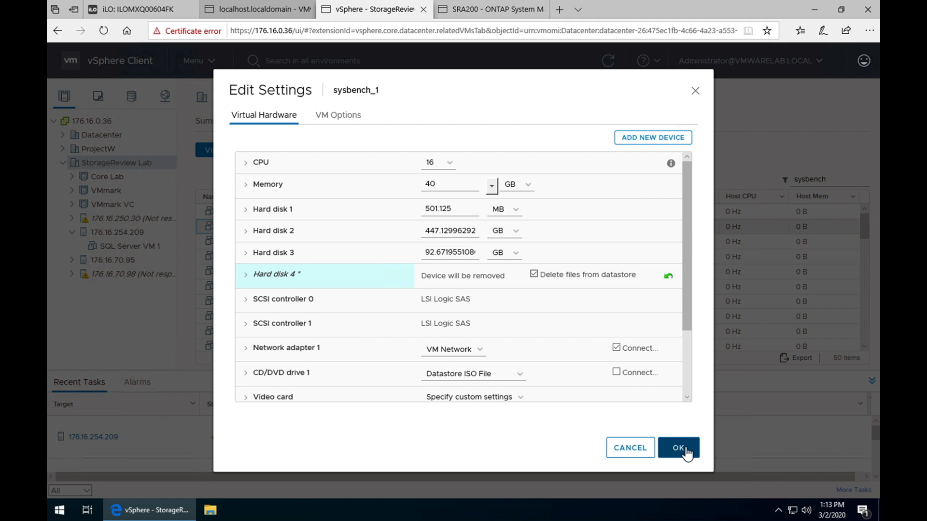
left_click(678, 447)
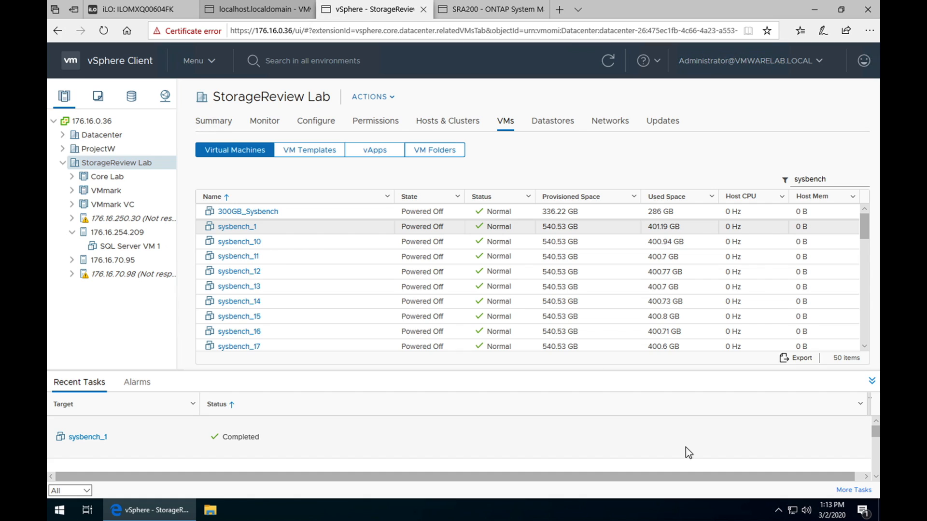
mouse_move(316, 249)
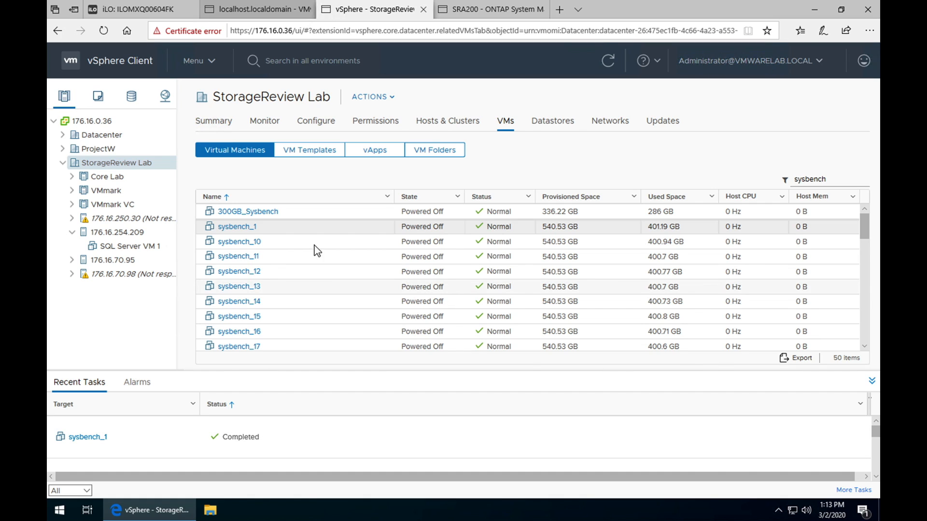
mouse_move(312, 233)
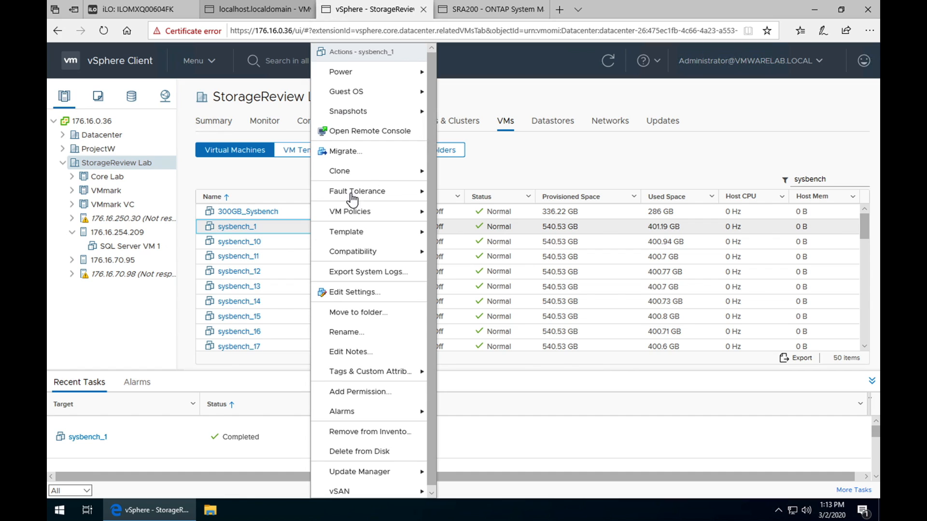
mouse_move(355, 292)
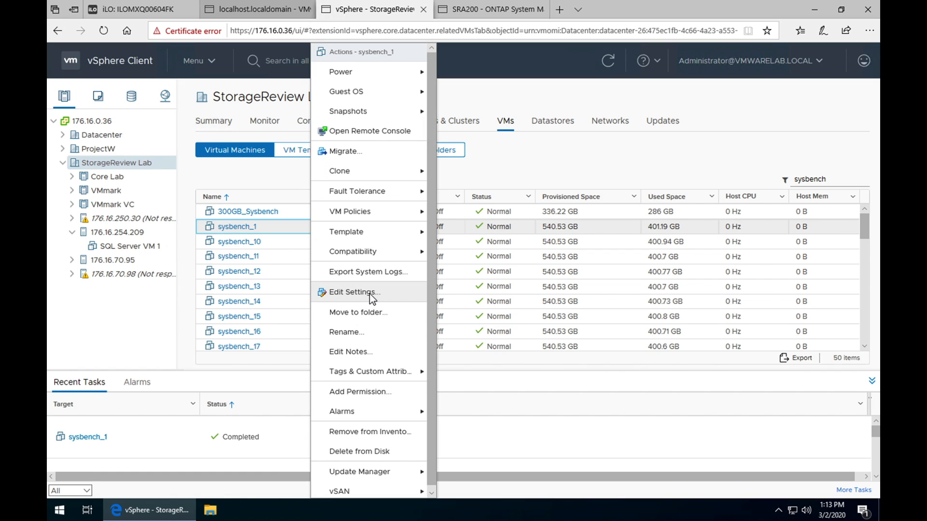
Step: Set sysbench_1 to 4 vCPUs and 29 GB of memory
left_click(354, 291)
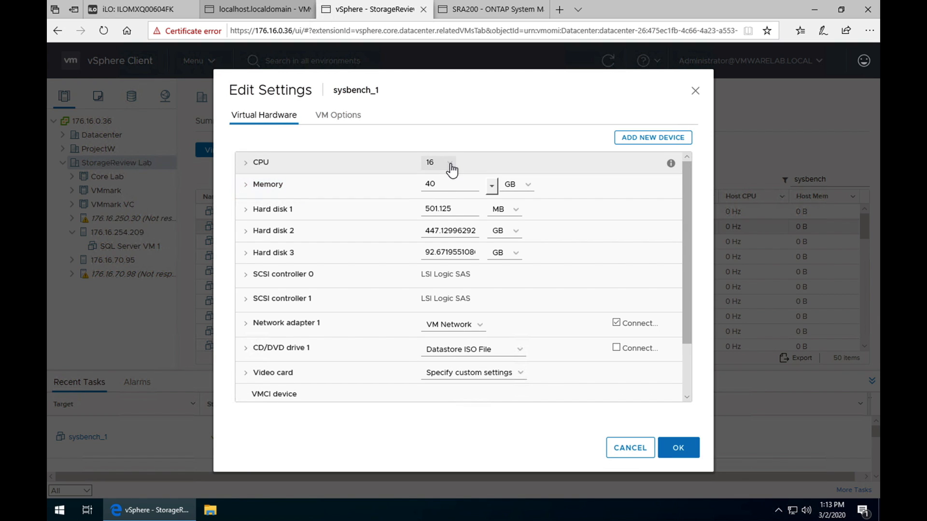
left_click(452, 162)
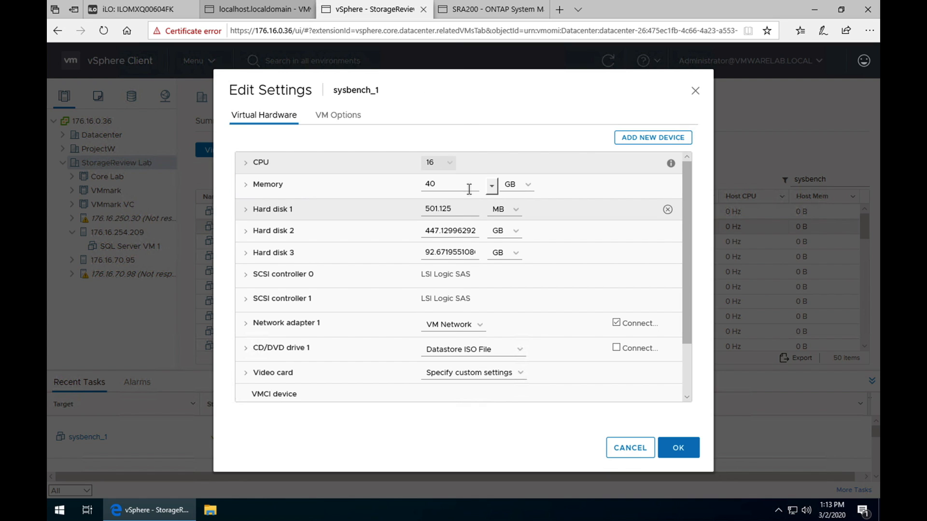
left_click(449, 183)
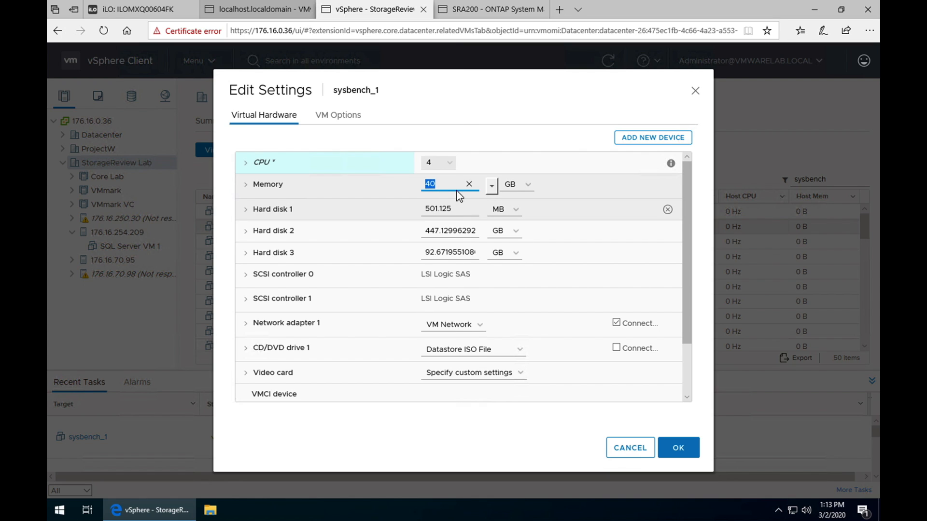
type("29")
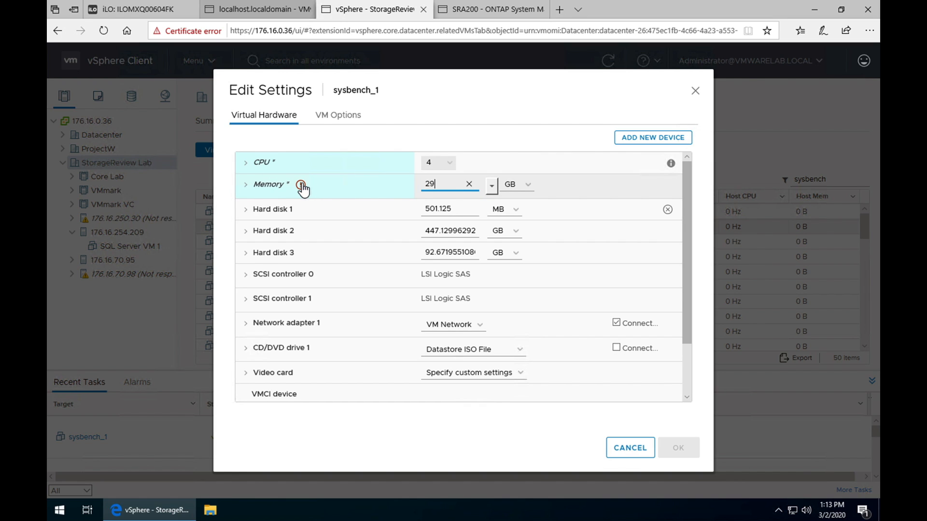
Step: Enable Reserve all guest memory for sysbench_1 and apply the reconfiguration
left_click(245, 183)
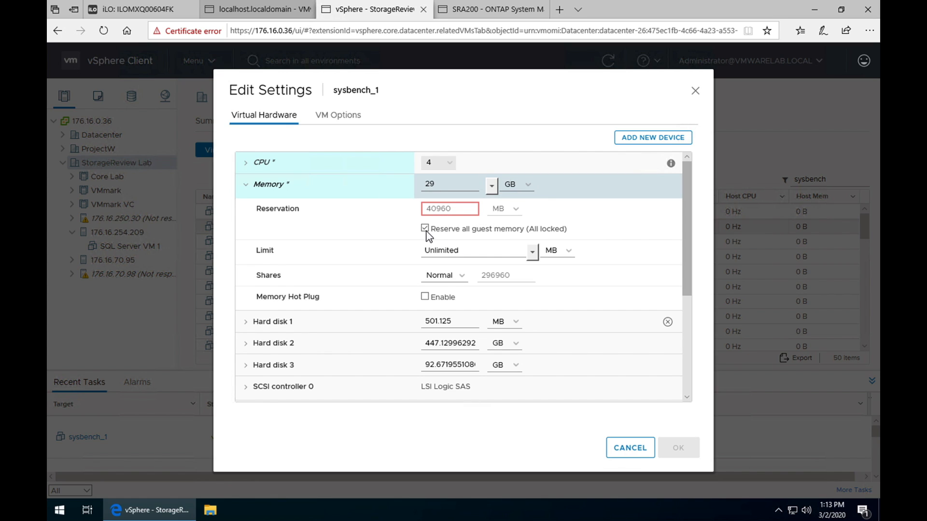
left_click(424, 229)
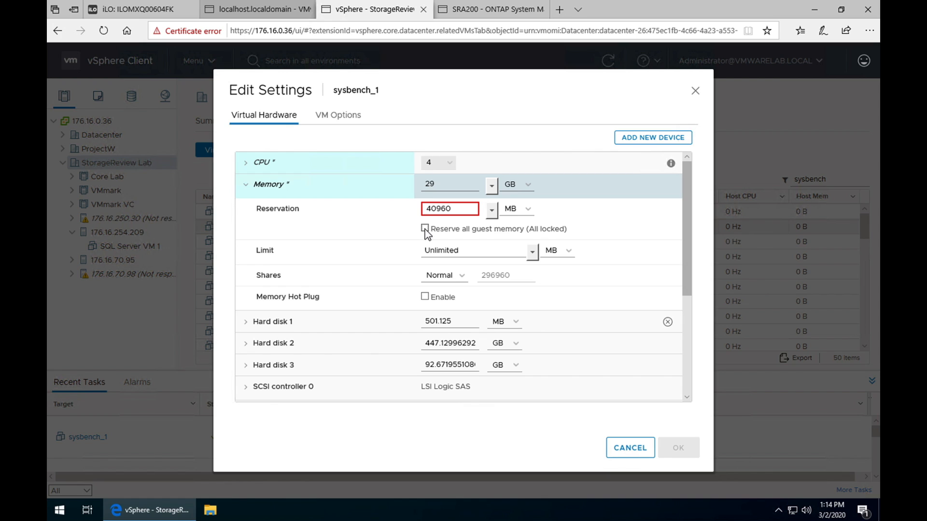
left_click(425, 229)
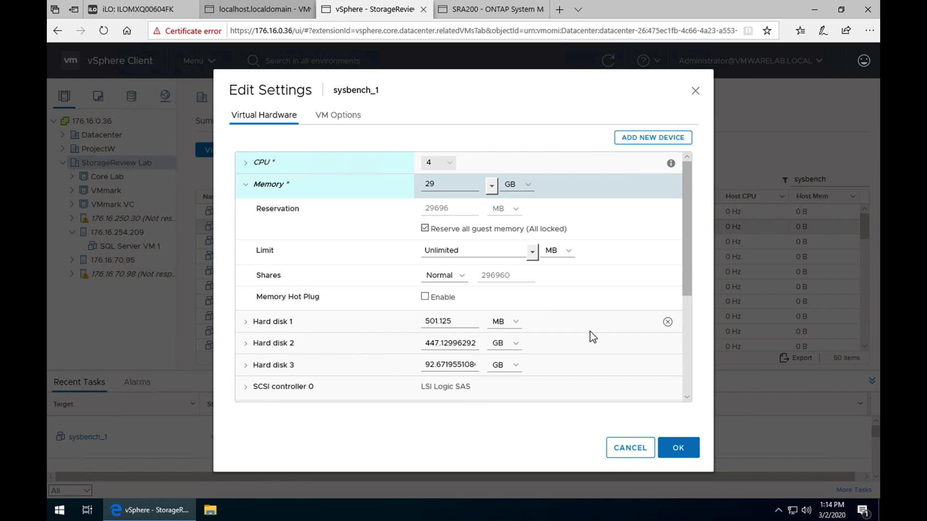
left_click(677, 447)
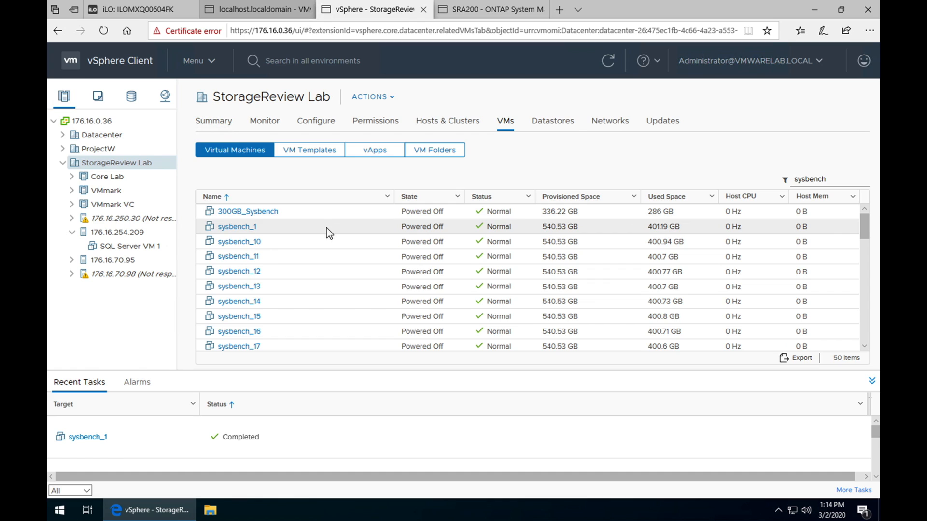
right_click(236, 226)
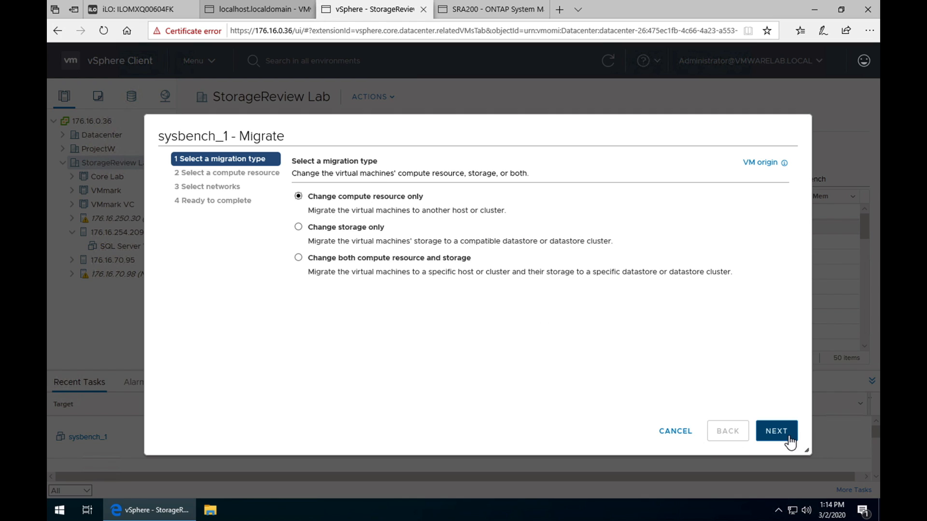
left_click(775, 430)
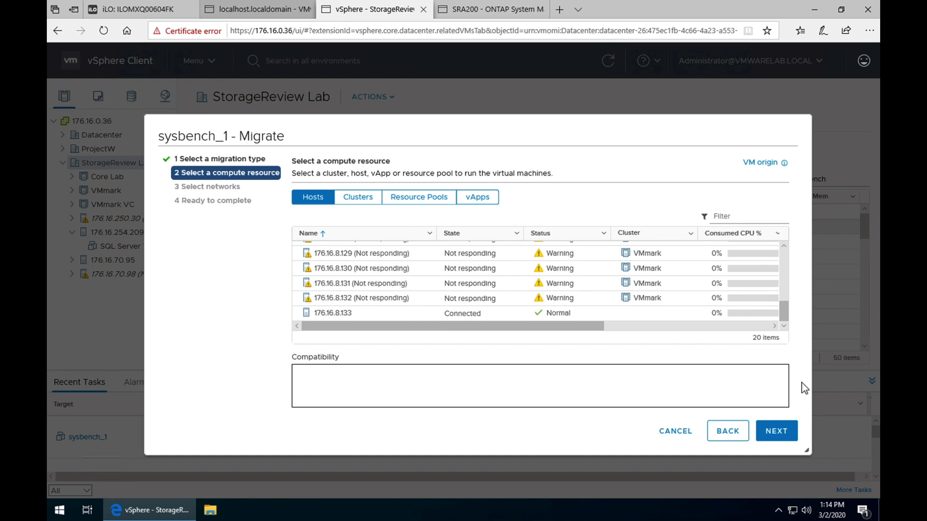
left_click(675, 431)
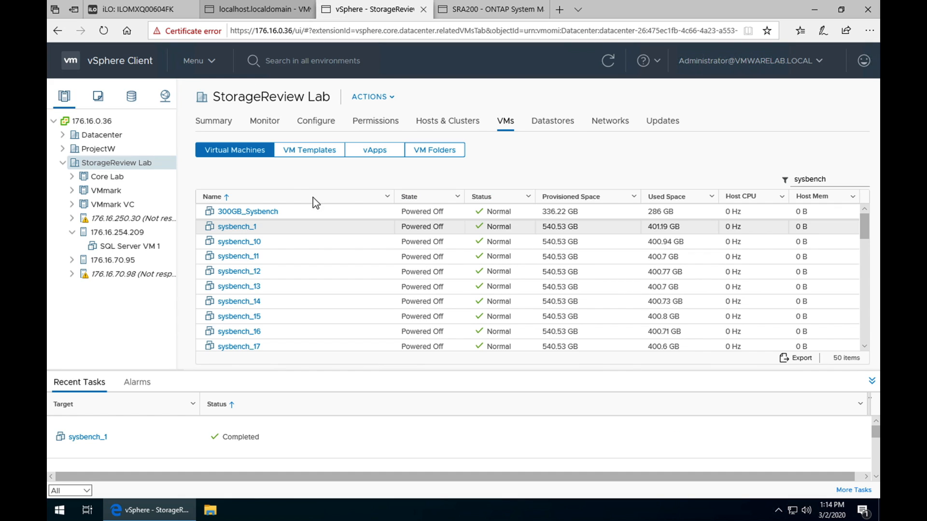
left_click(237, 225)
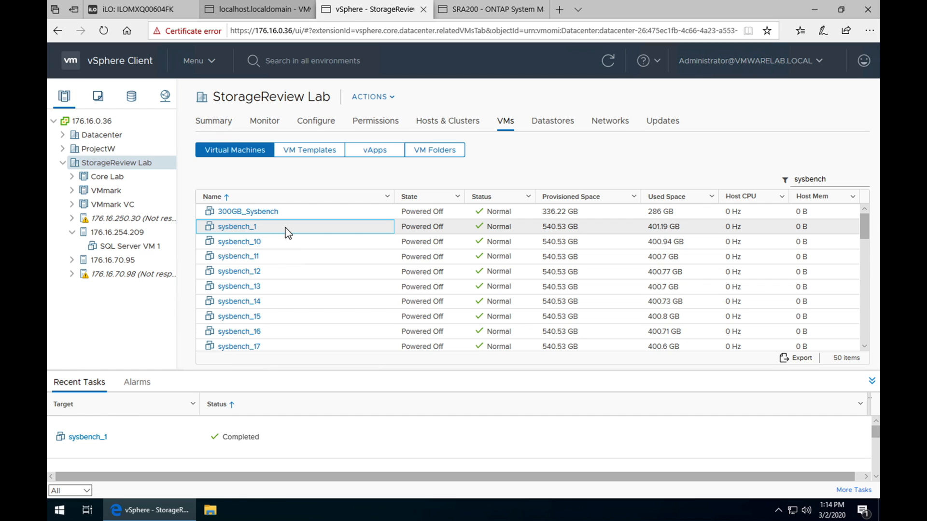
Step: Begin migrating sysbench_1 with the Change storage only migration type
right_click(236, 226)
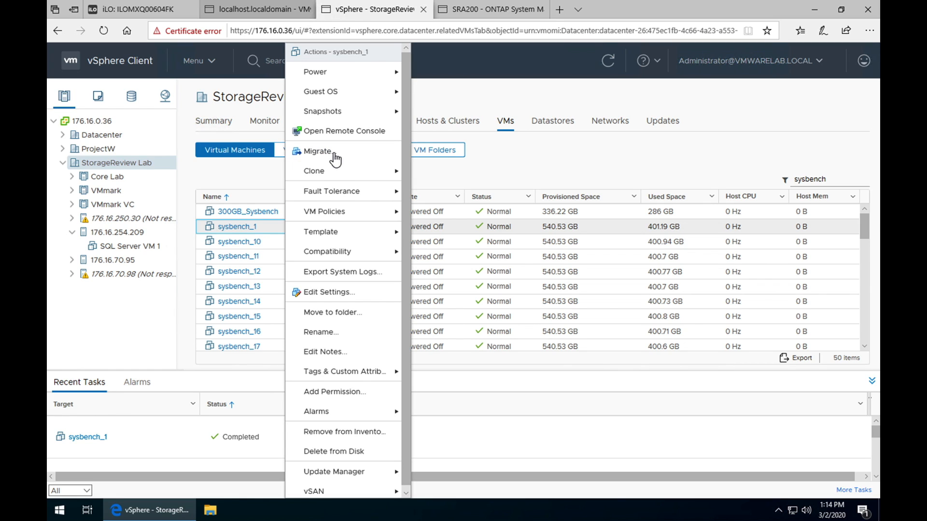
left_click(318, 151)
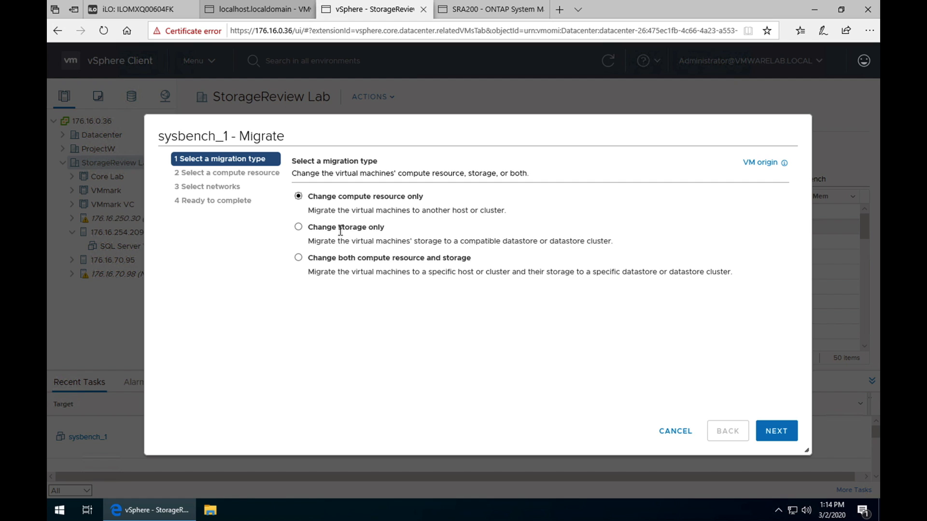
left_click(299, 227)
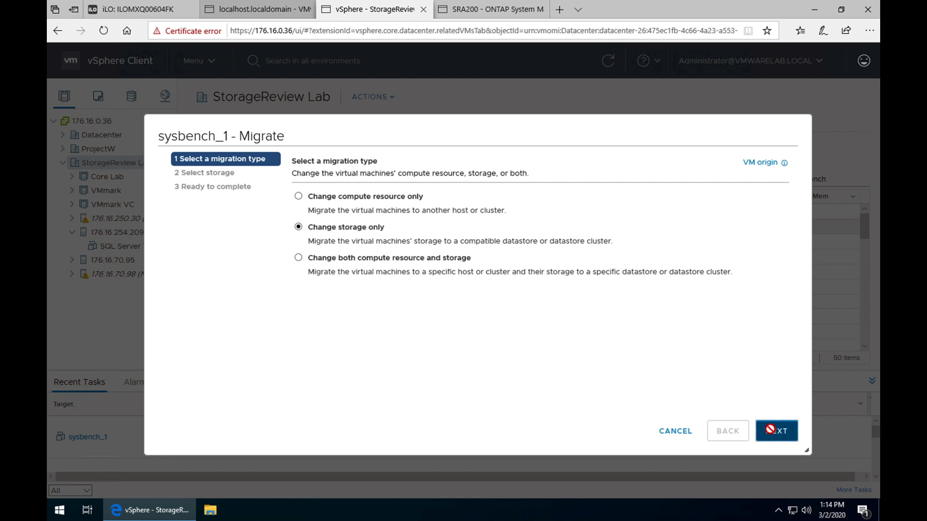
left_click(776, 430)
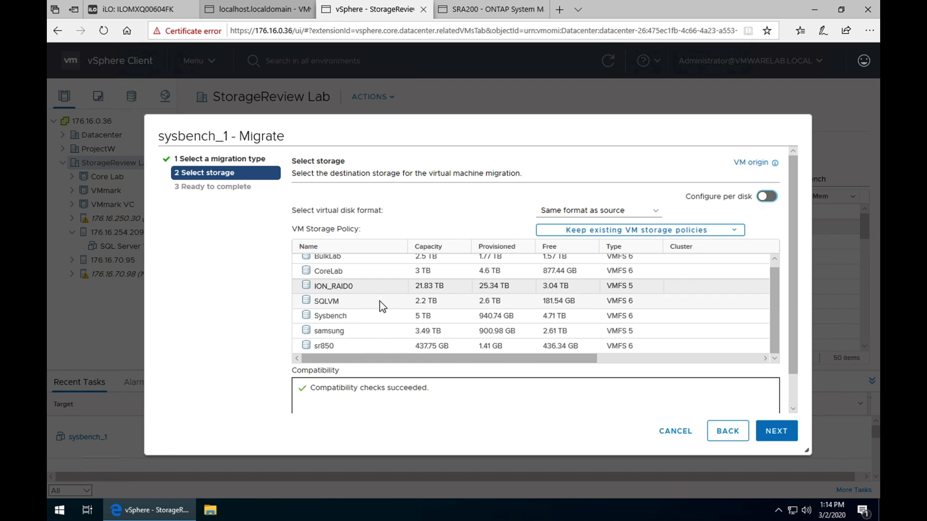
mouse_move(384, 302)
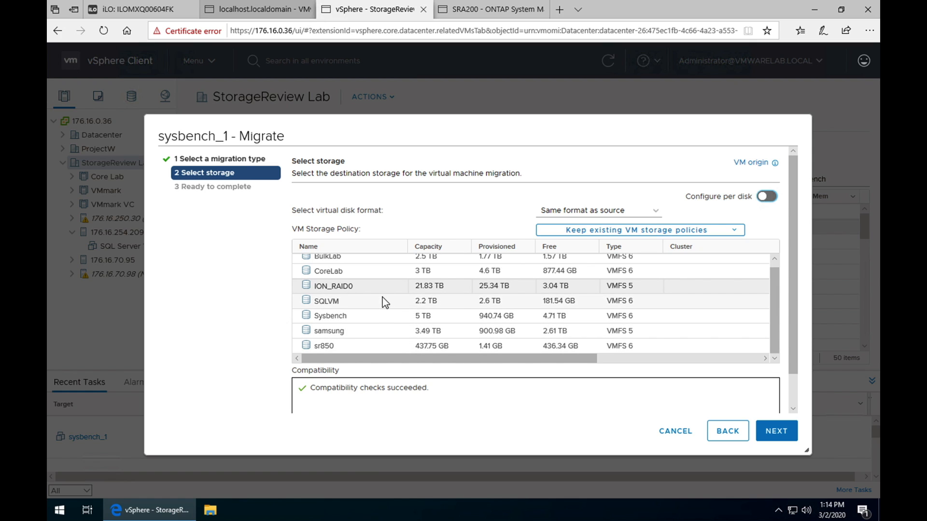
Step: Choose the Sysbench datastore as destination and launch the storage migration
left_click(330, 315)
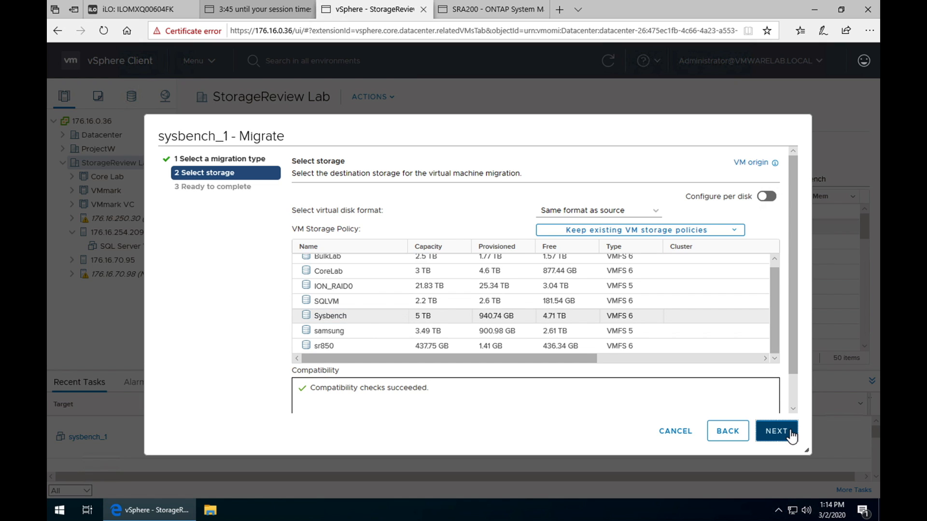
left_click(776, 430)
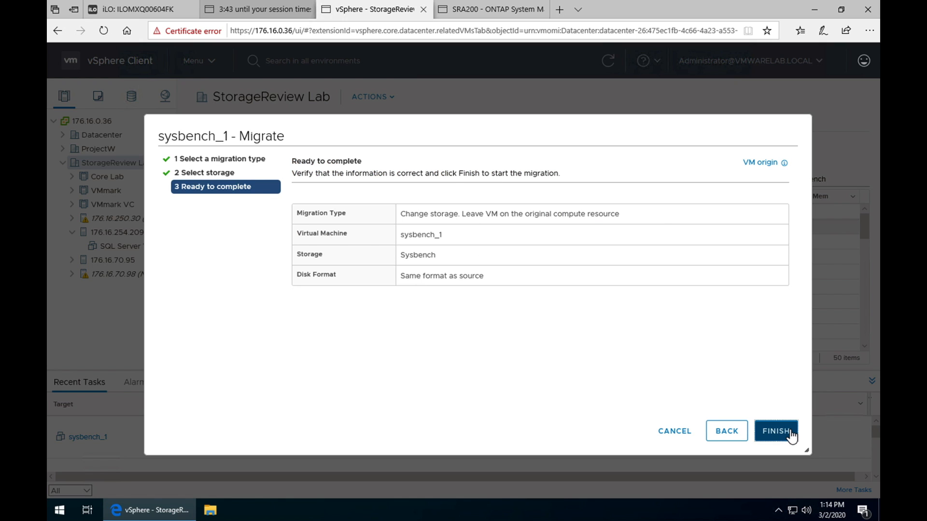
left_click(775, 430)
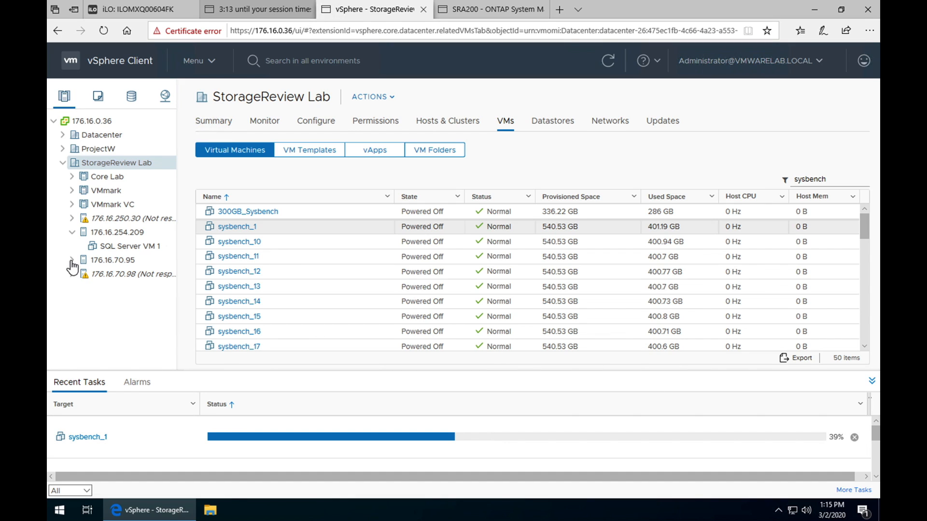
Step: Expand host 176.16.70.95 and select host 176.16.254.209 to show its virtual switches
left_click(71, 260)
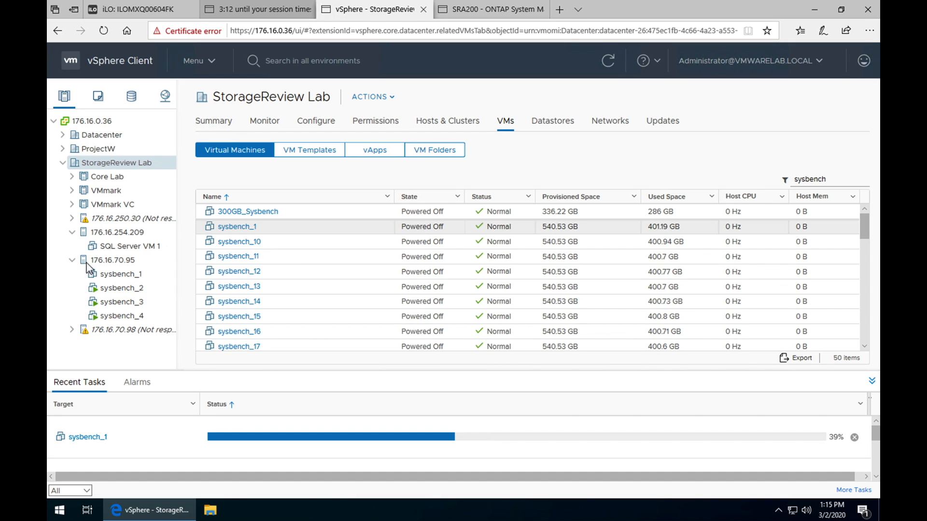
mouse_move(116, 231)
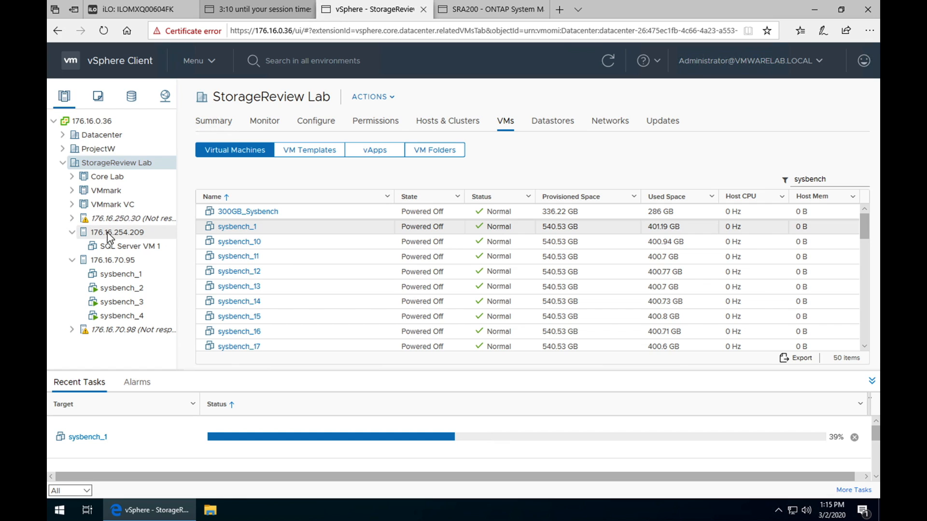
left_click(118, 232)
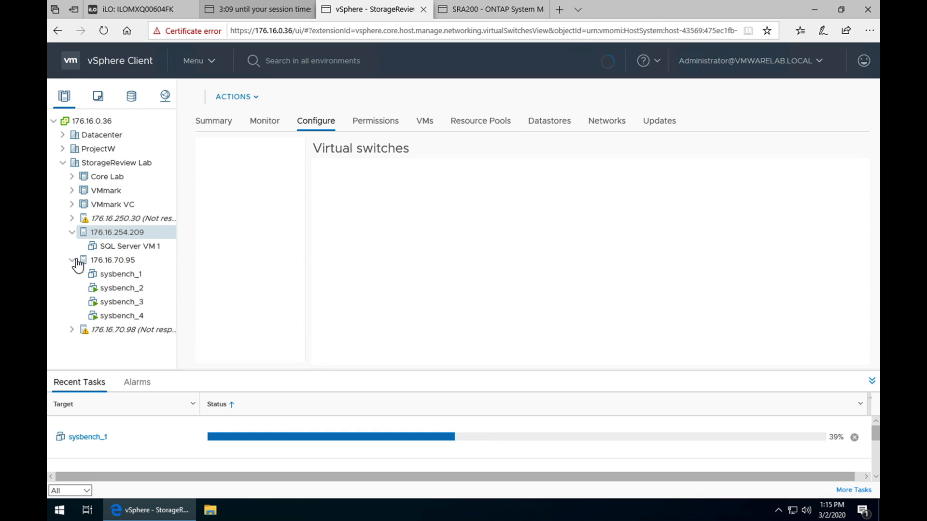
left_click(118, 232)
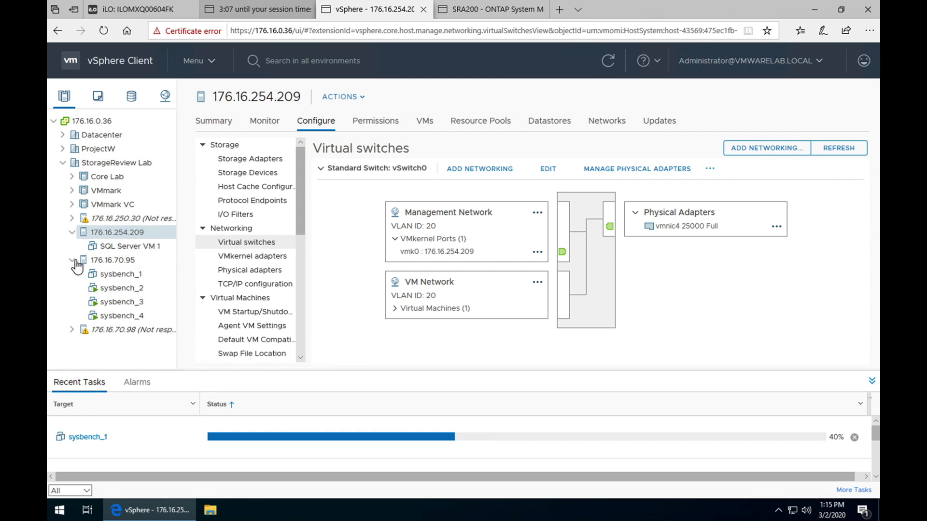